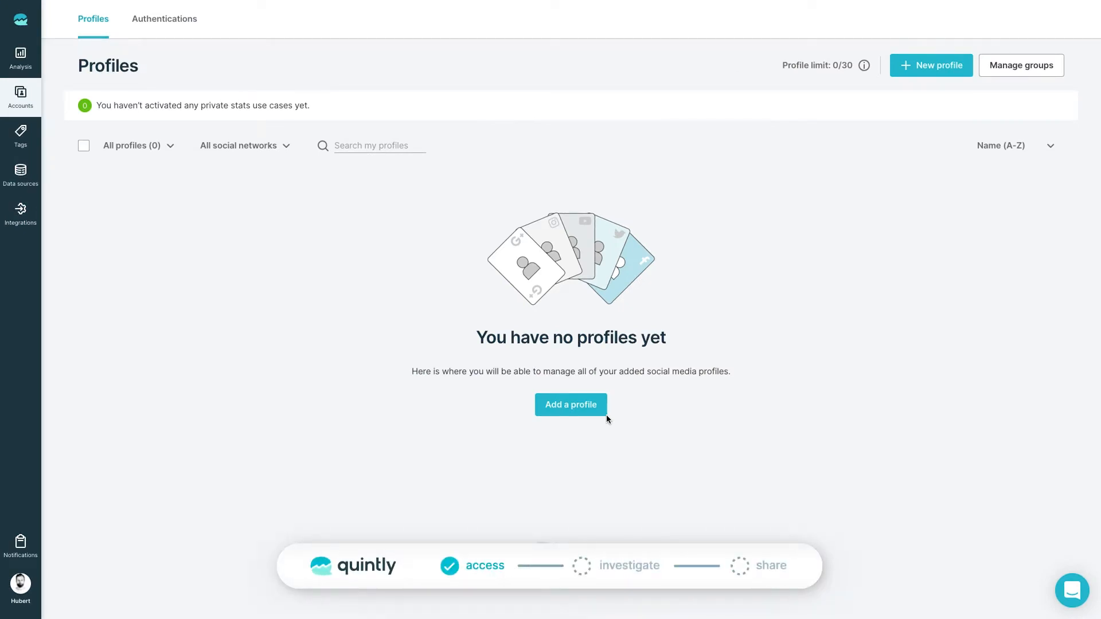
Add the verified Netflix Facebook page as a tracked profile.
left_click(571, 405)
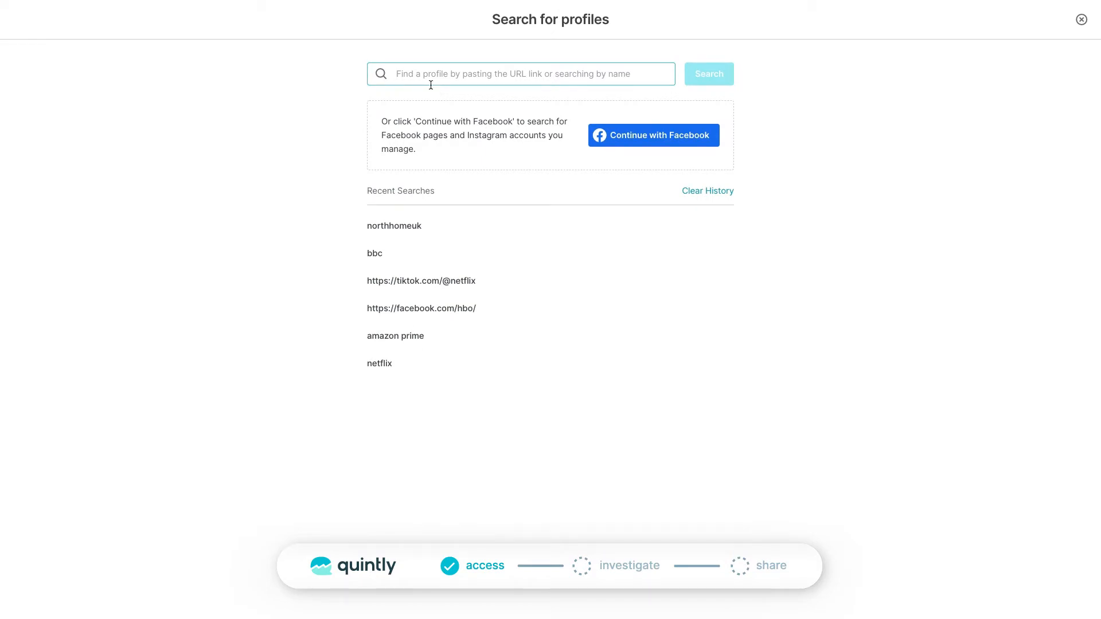
type("netflix")
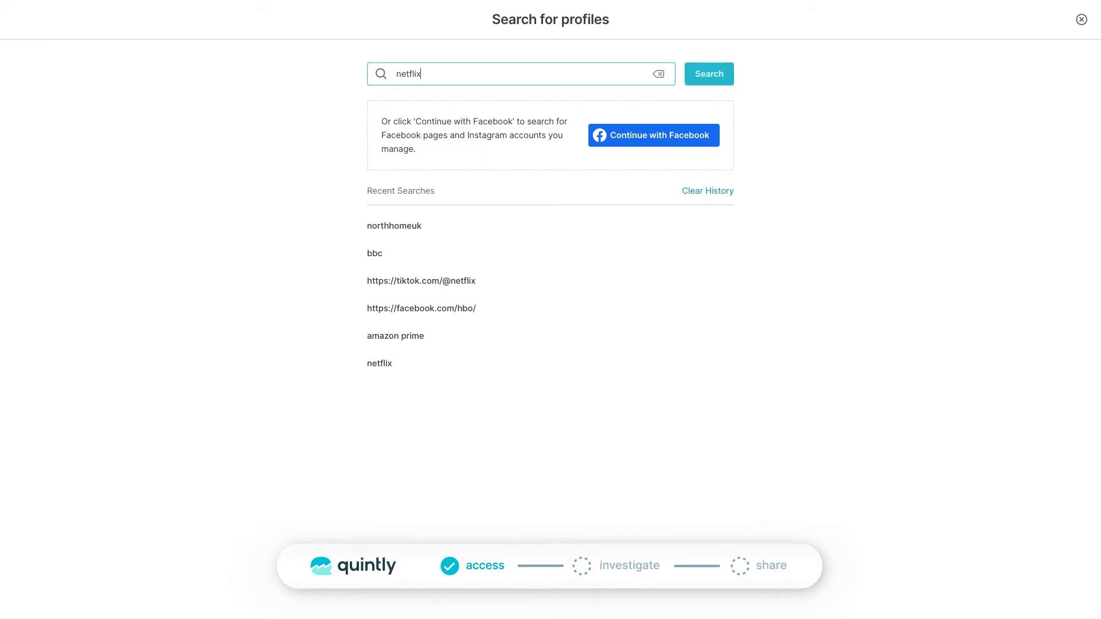
left_click(708, 74)
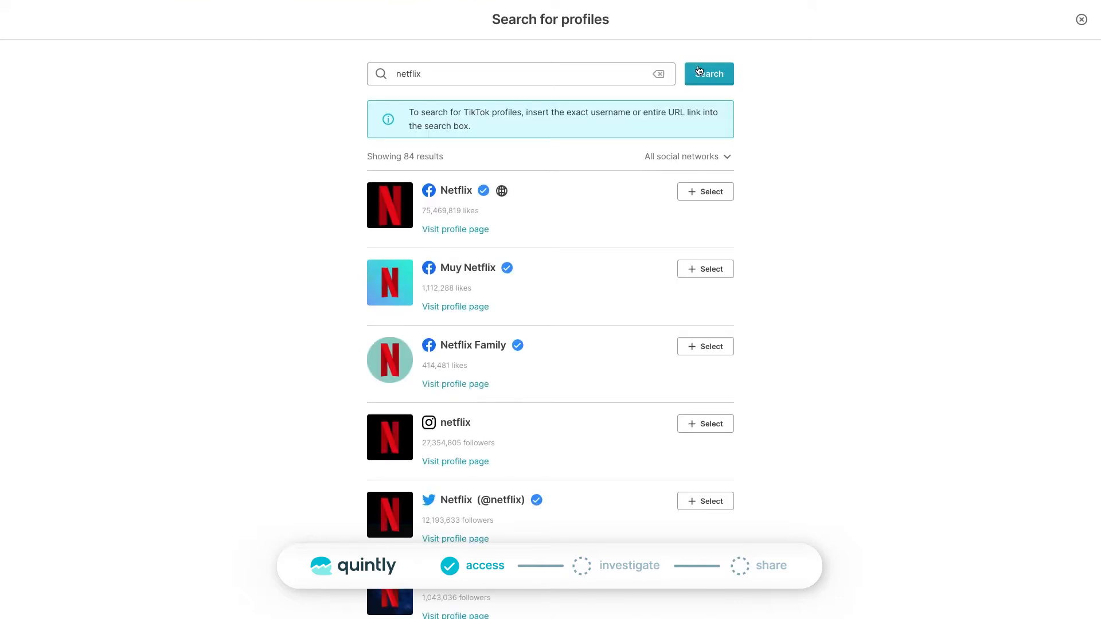
left_click(705, 191)
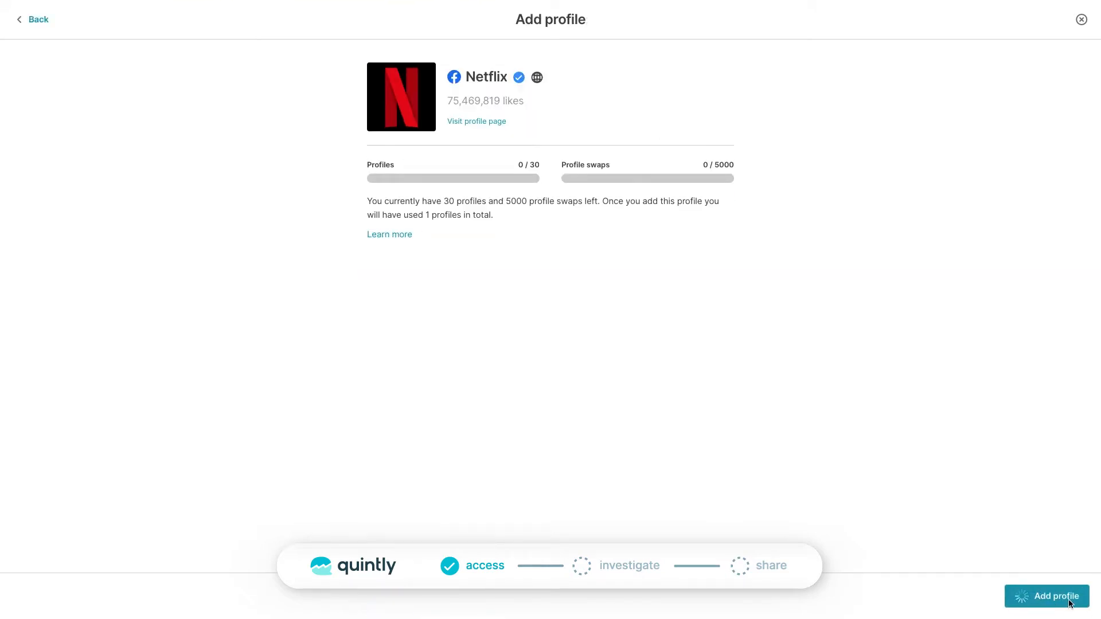
left_click(1047, 597)
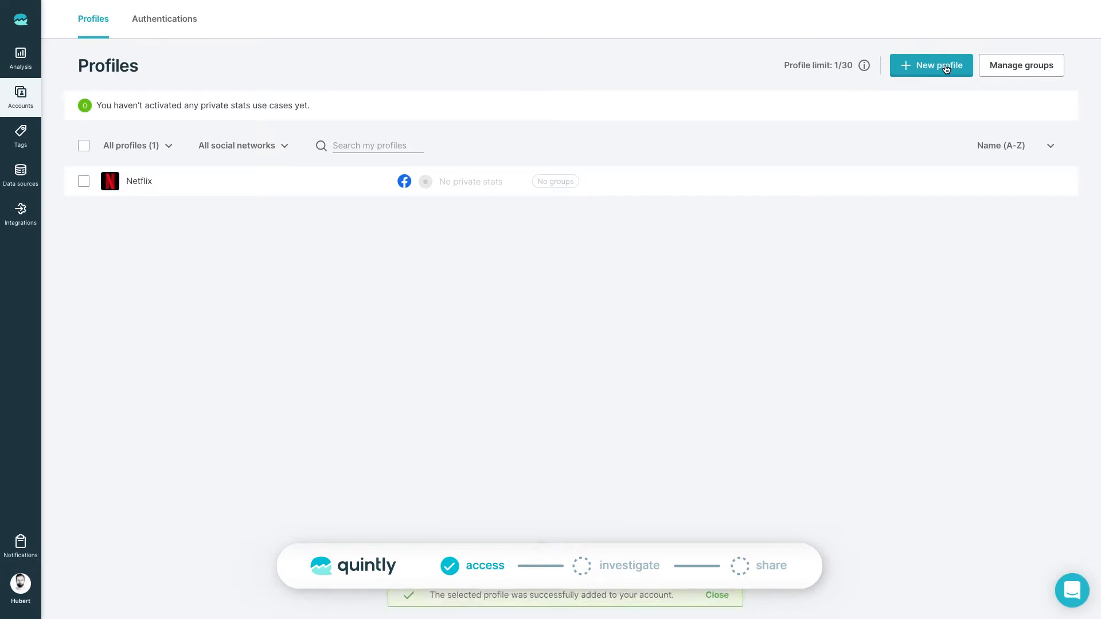
Add the hbo Instagram account as a second tracked profile and finish.
left_click(931, 64)
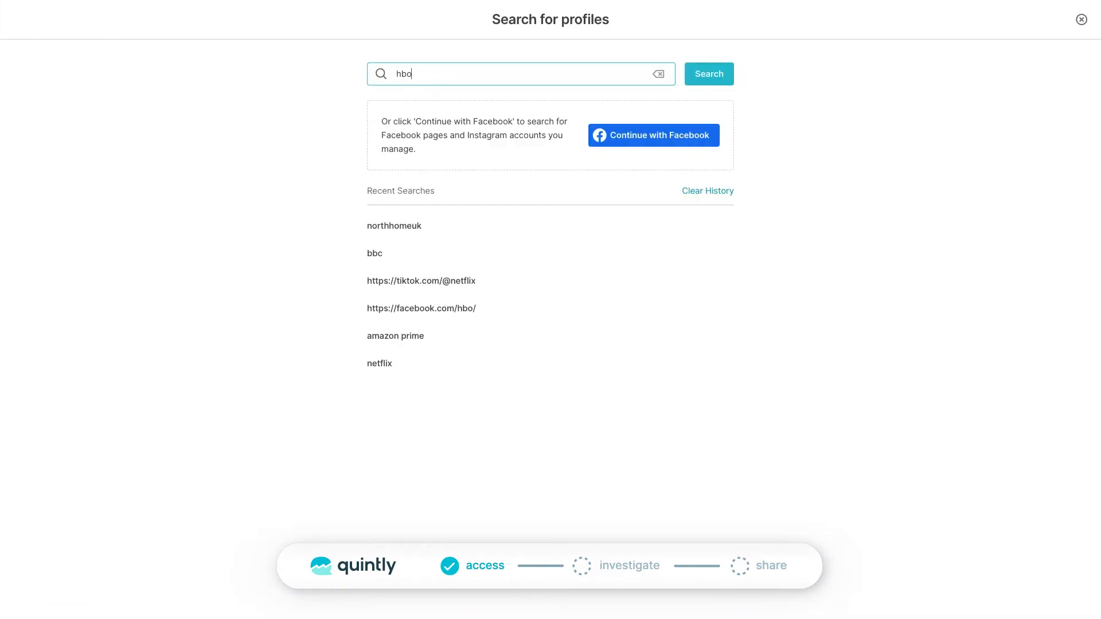
left_click(708, 73)
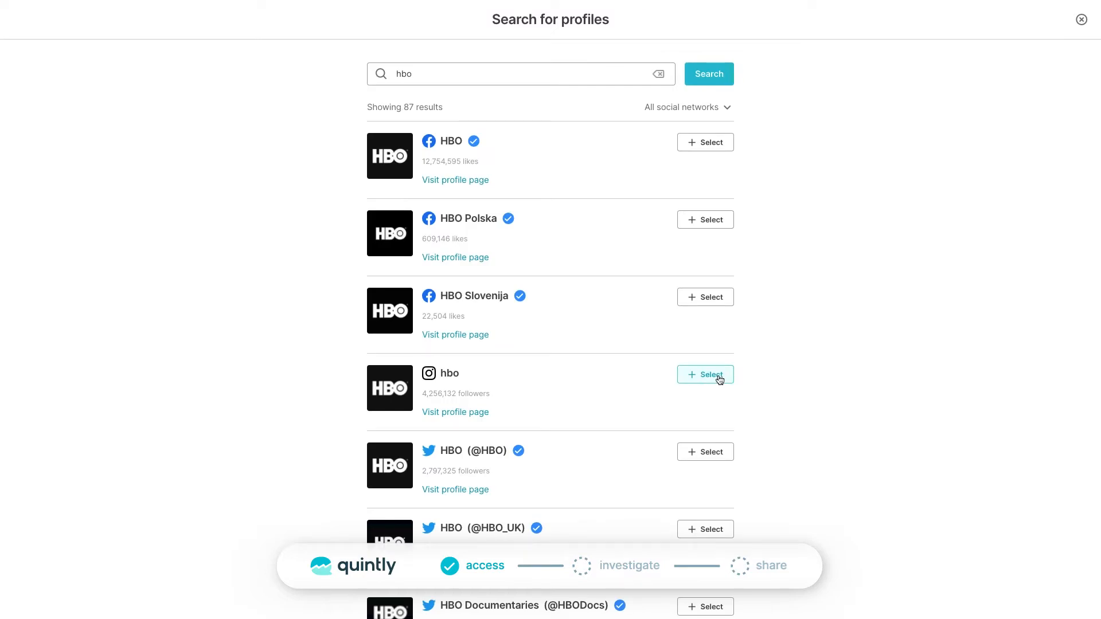
left_click(705, 374)
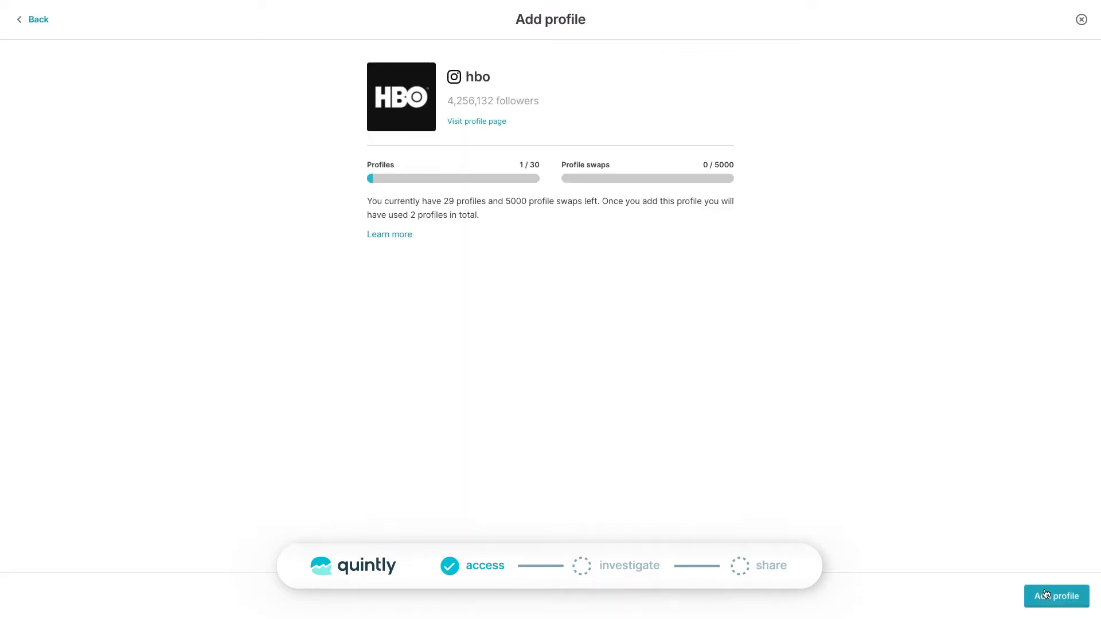
left_click(1056, 596)
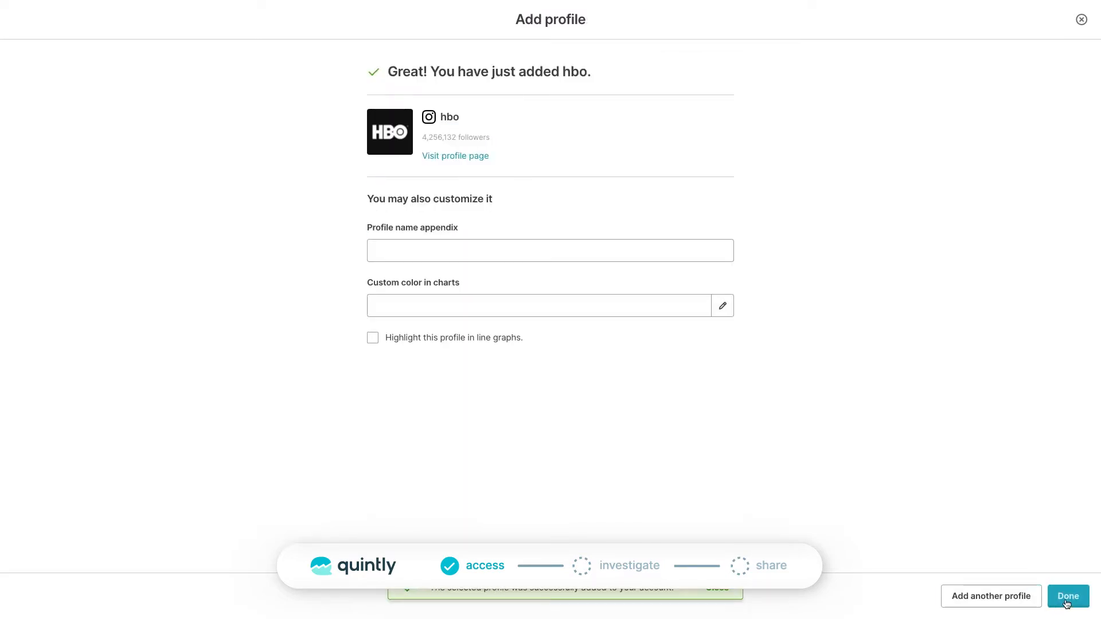
left_click(1068, 596)
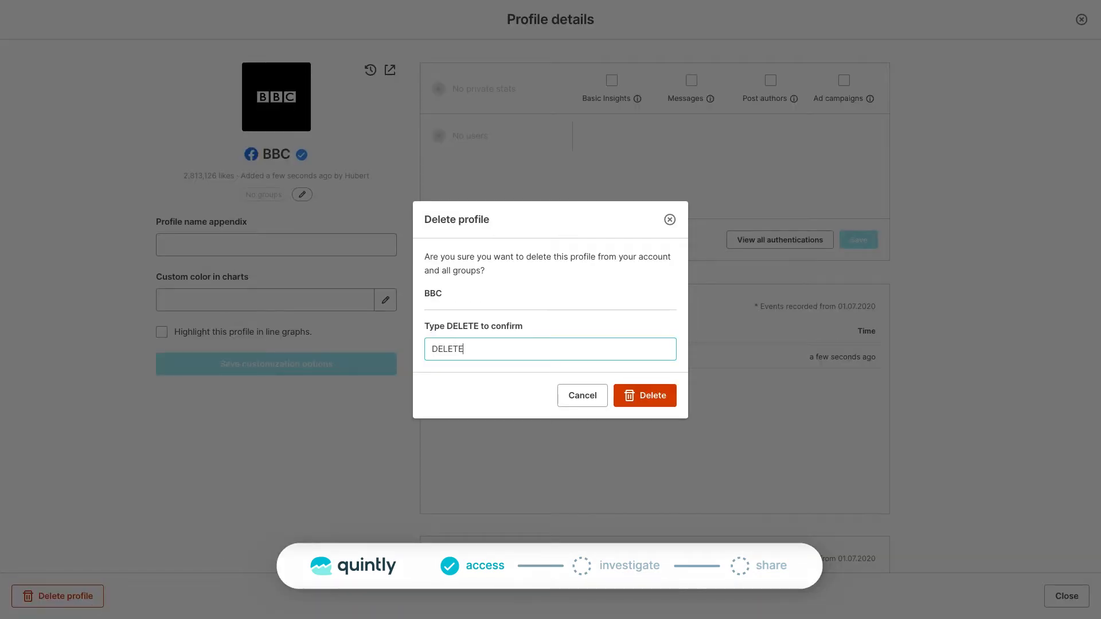
Confirm deletion of the BBC Facebook profile, leaving five profiles.
left_click(644, 395)
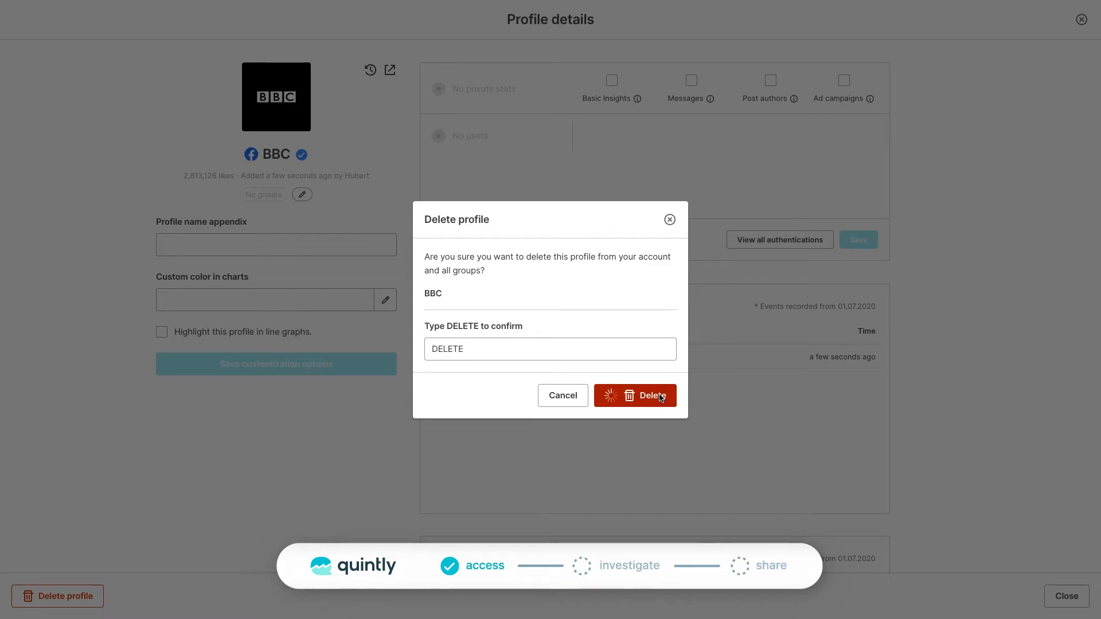
left_click(647, 395)
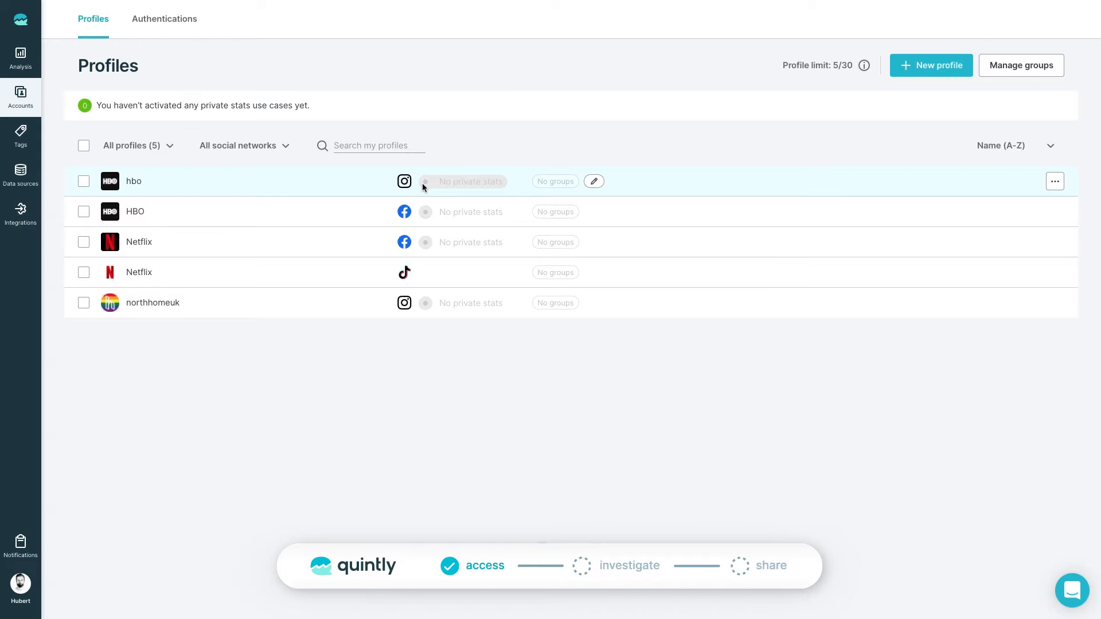
Create a self-authenticated Basic Insights request for the northhomeuk Instagram profile.
left_click(165, 19)
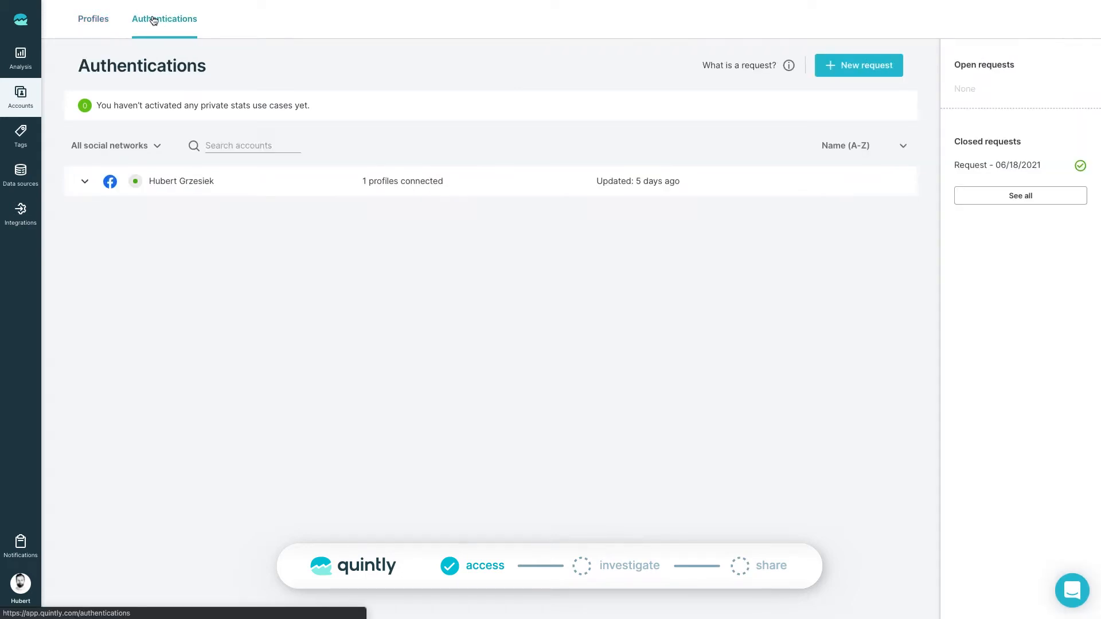
left_click(859, 65)
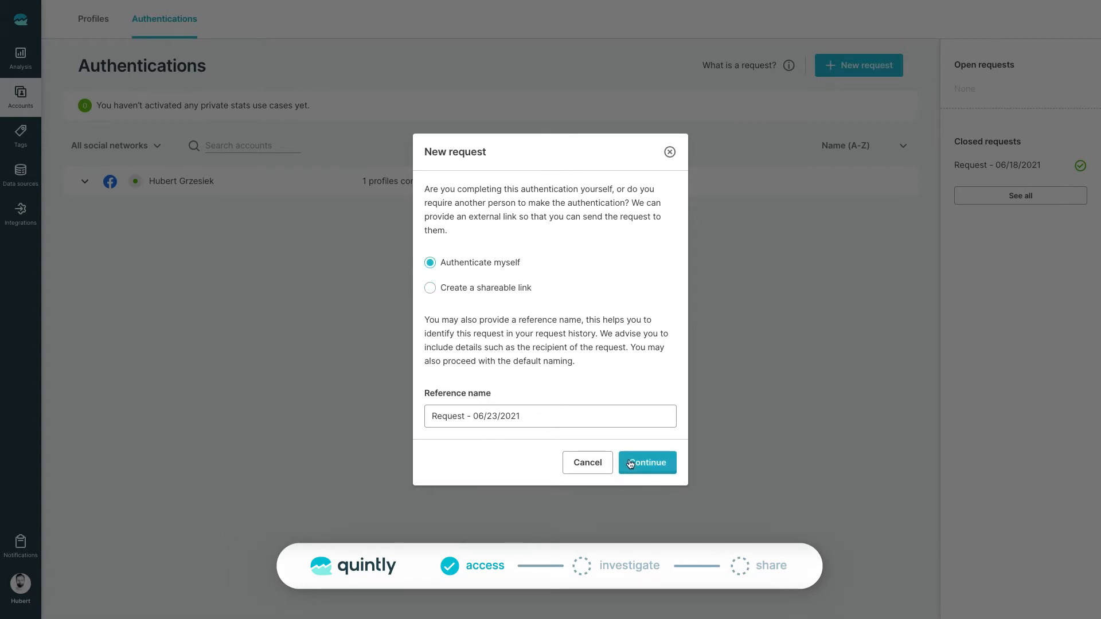
left_click(647, 463)
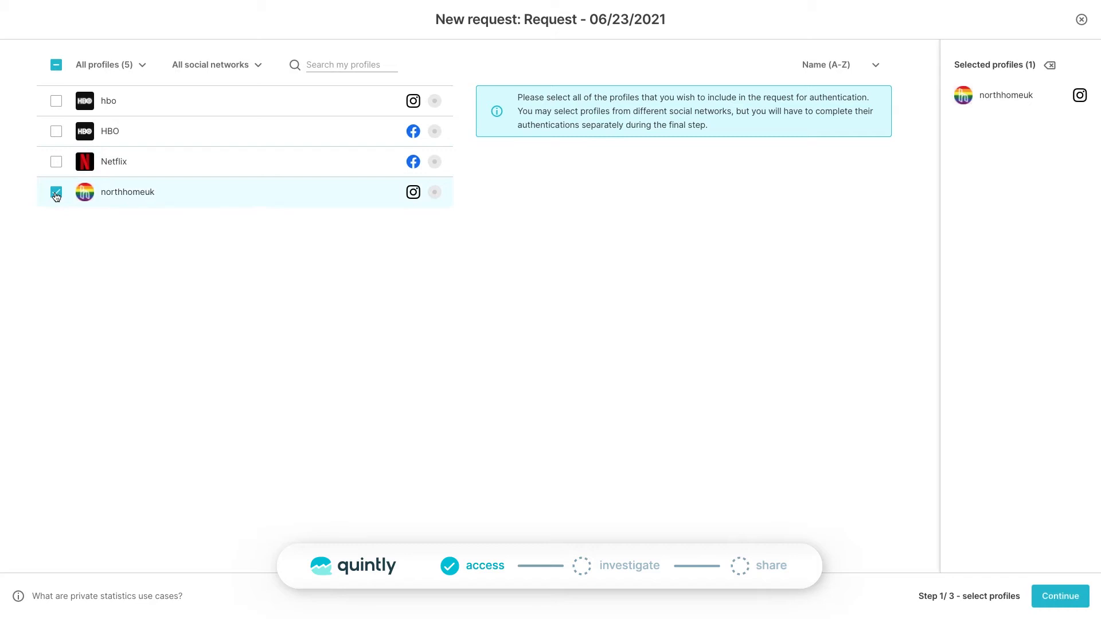
left_click(1060, 596)
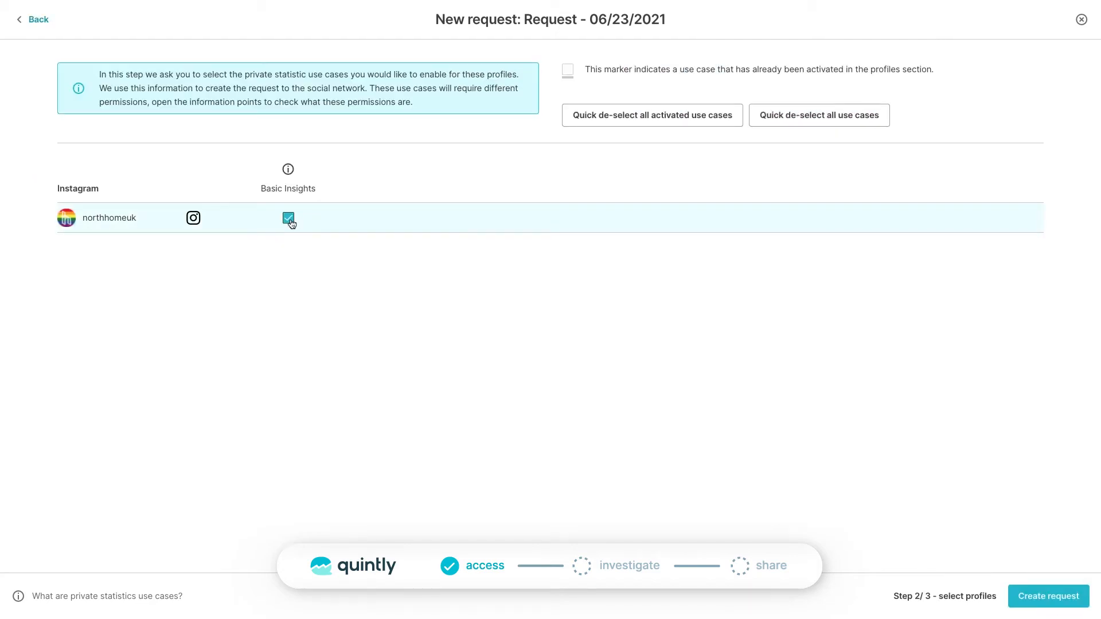
left_click(1048, 596)
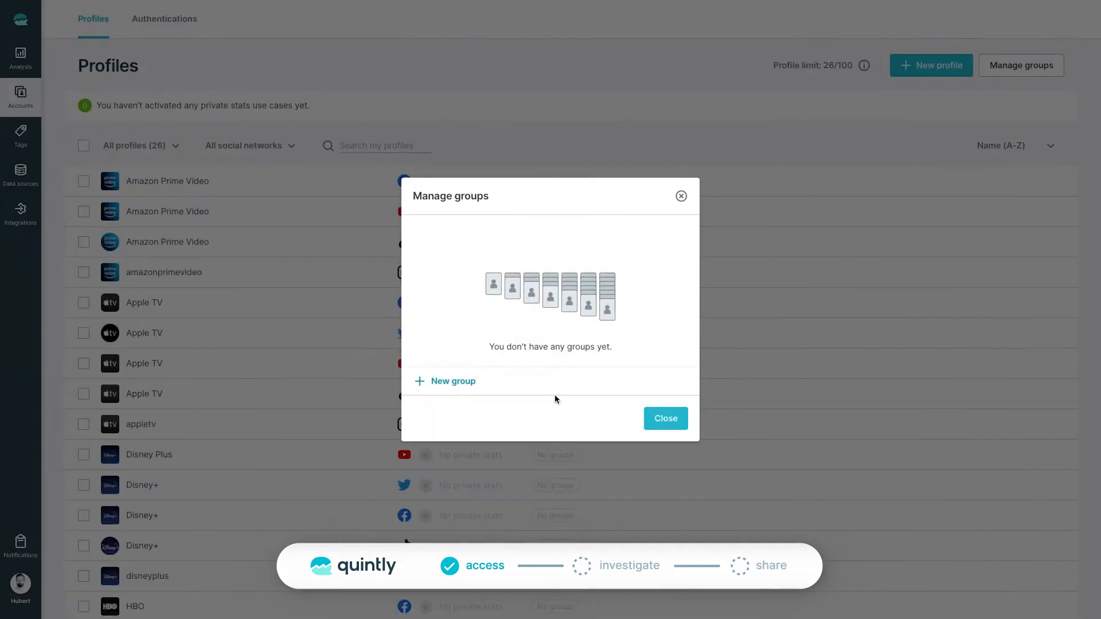
Create the Apple Tv profile group in Manage groups and close it.
left_click(445, 382)
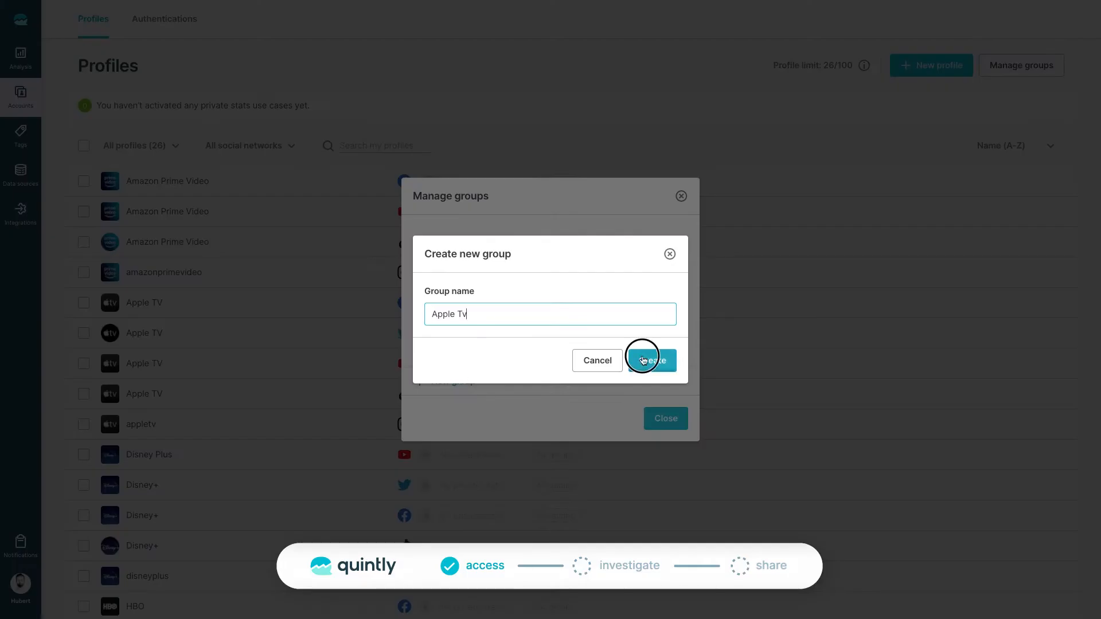
left_click(643, 360)
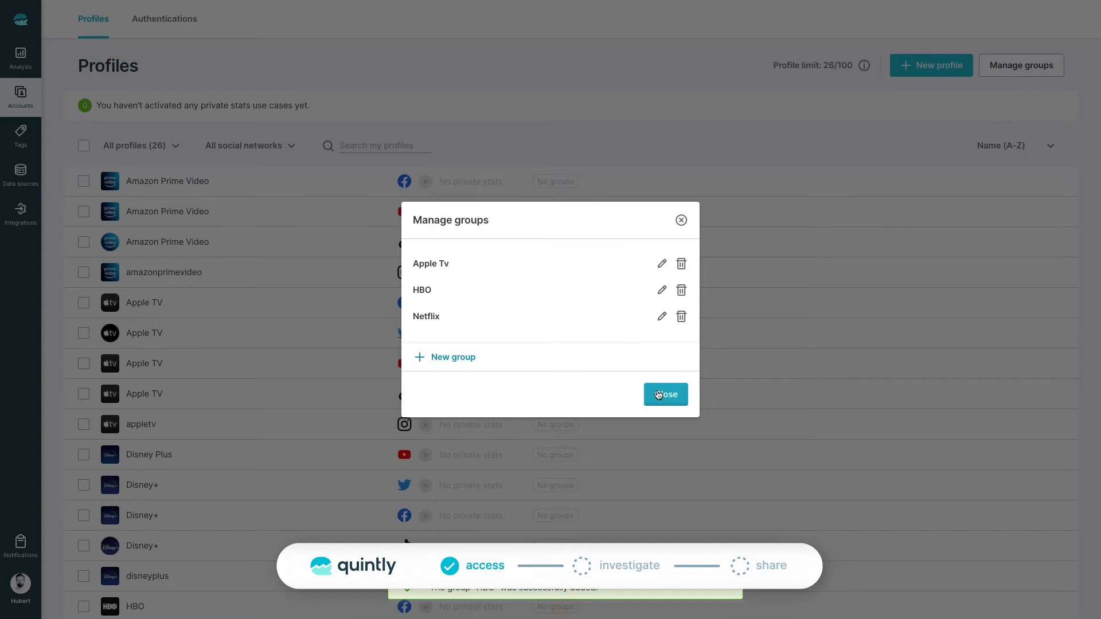
left_click(665, 394)
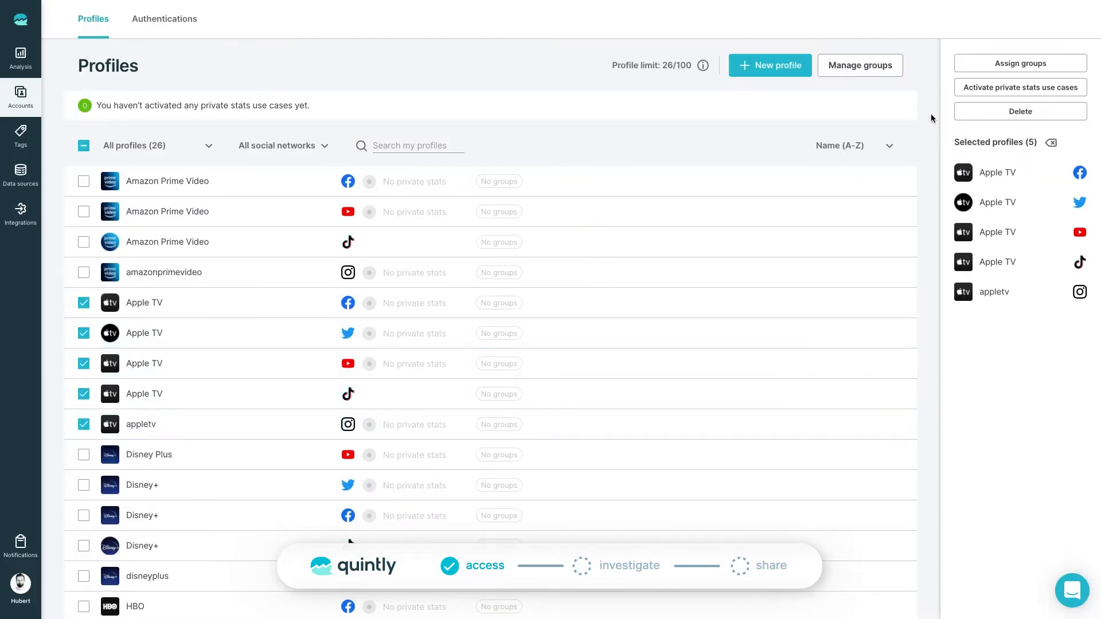
Assign the ticked profiles to Apple Tv and the Instagram profiles to Competitive Instagram.
left_click(1020, 63)
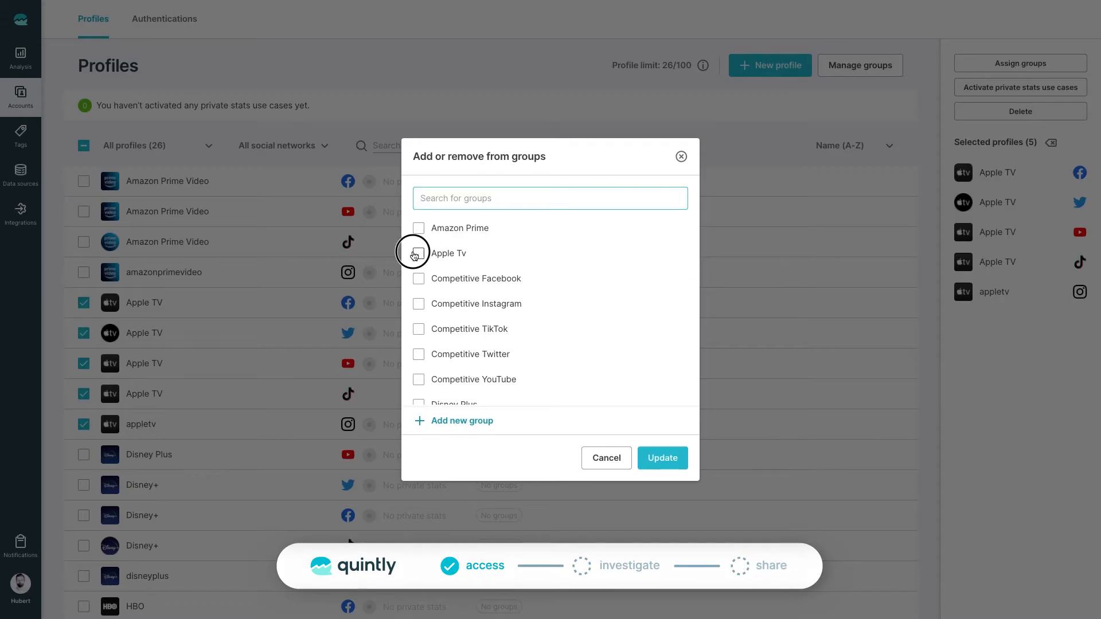
left_click(663, 459)
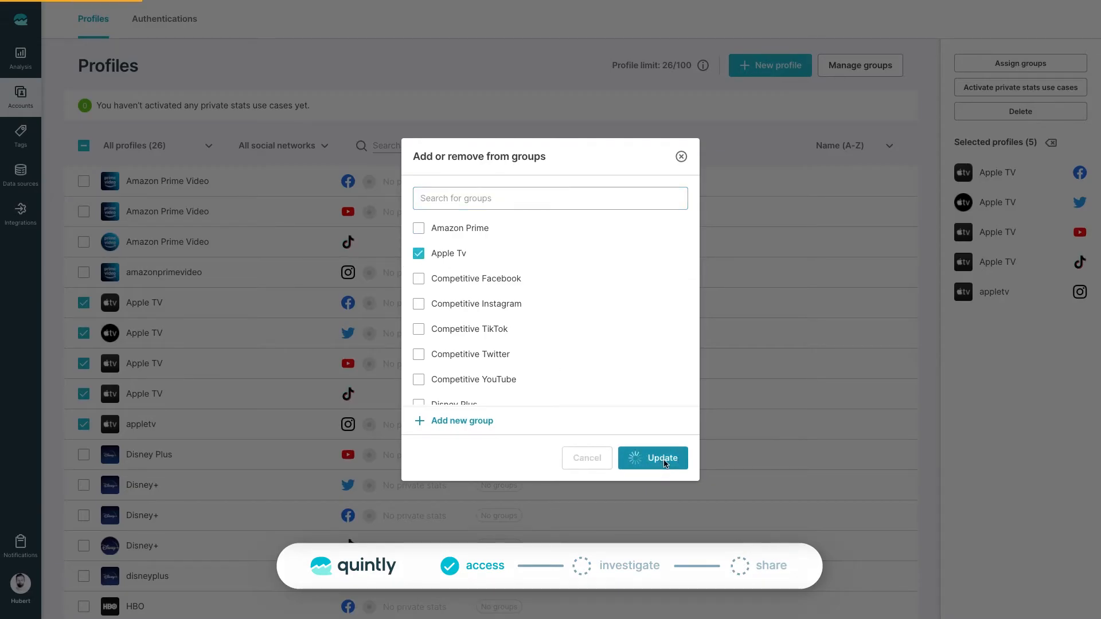
left_click(653, 459)
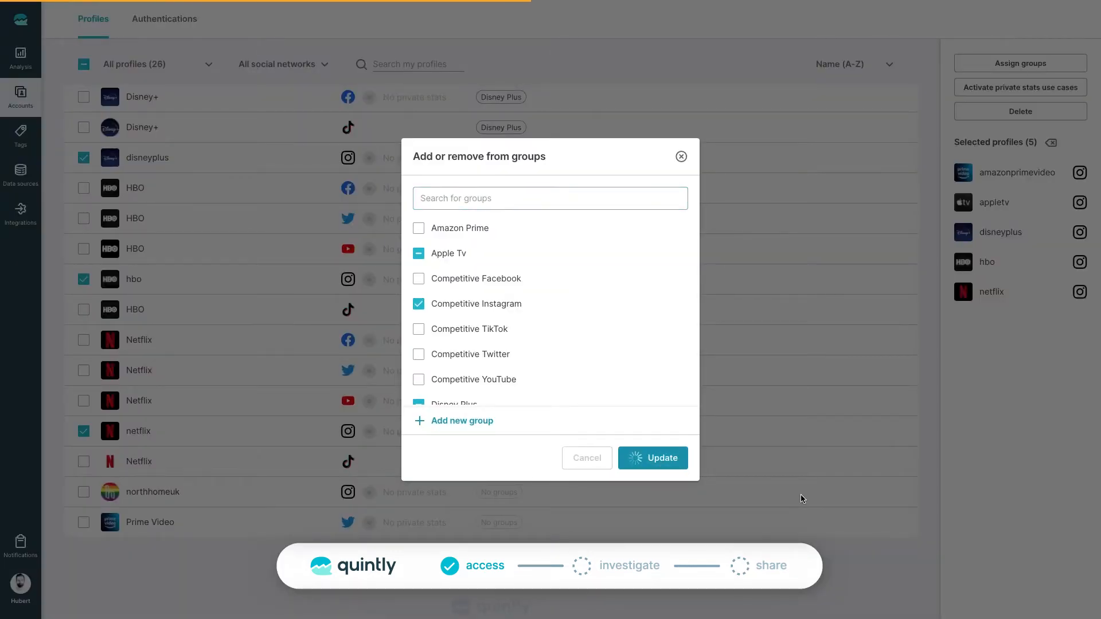
left_click(184, 20)
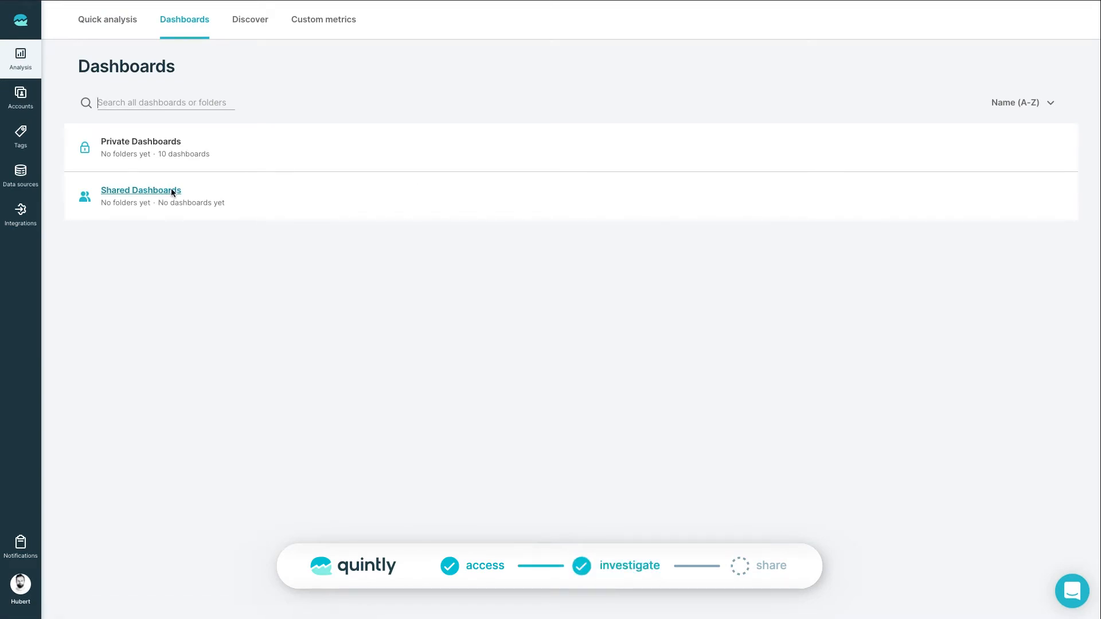
Filter Discover templates to Instagram and Competitive benchmarking.
left_click(141, 190)
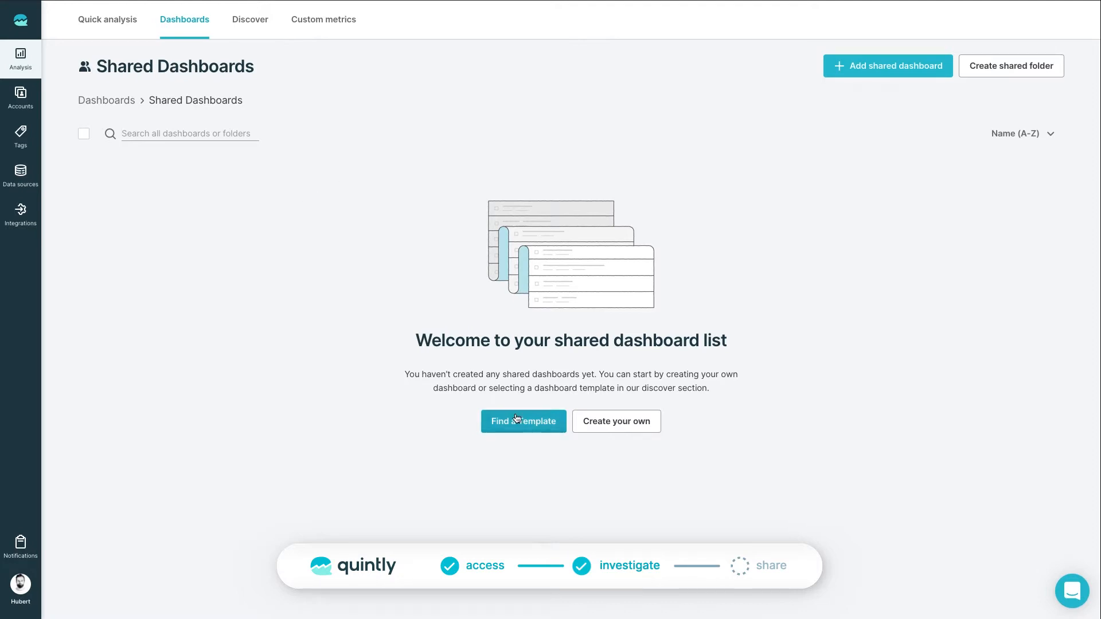
left_click(523, 422)
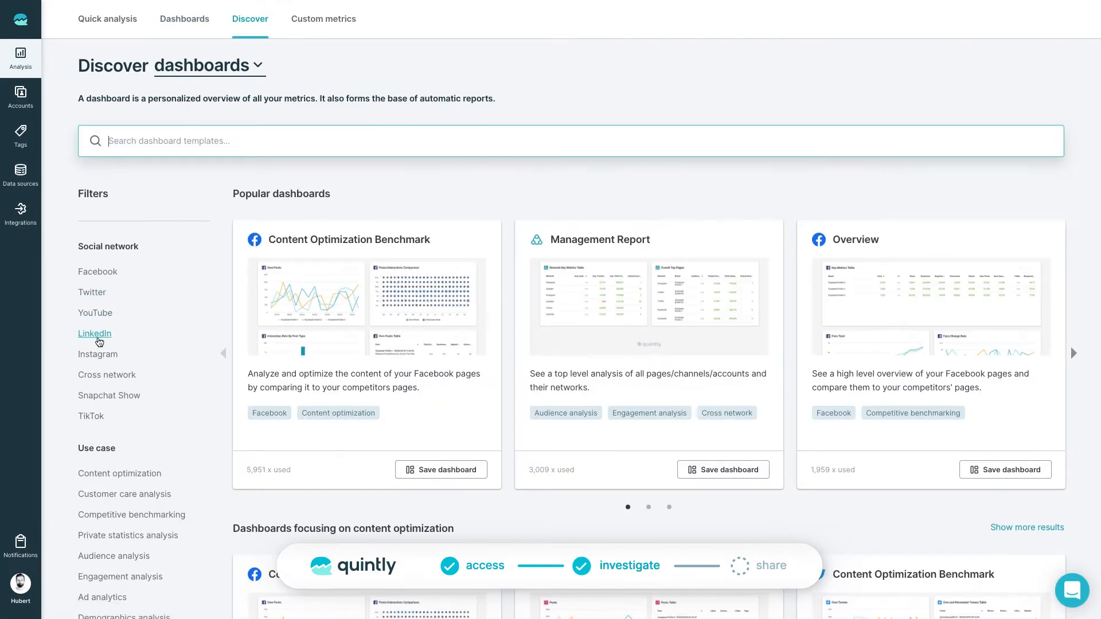
left_click(97, 353)
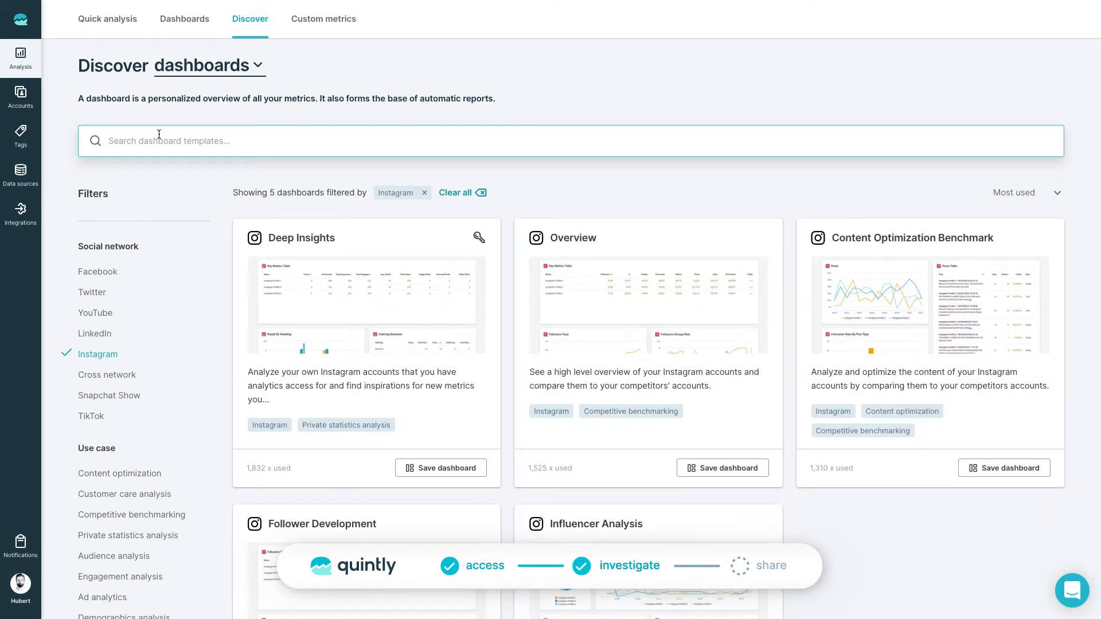
type("Com")
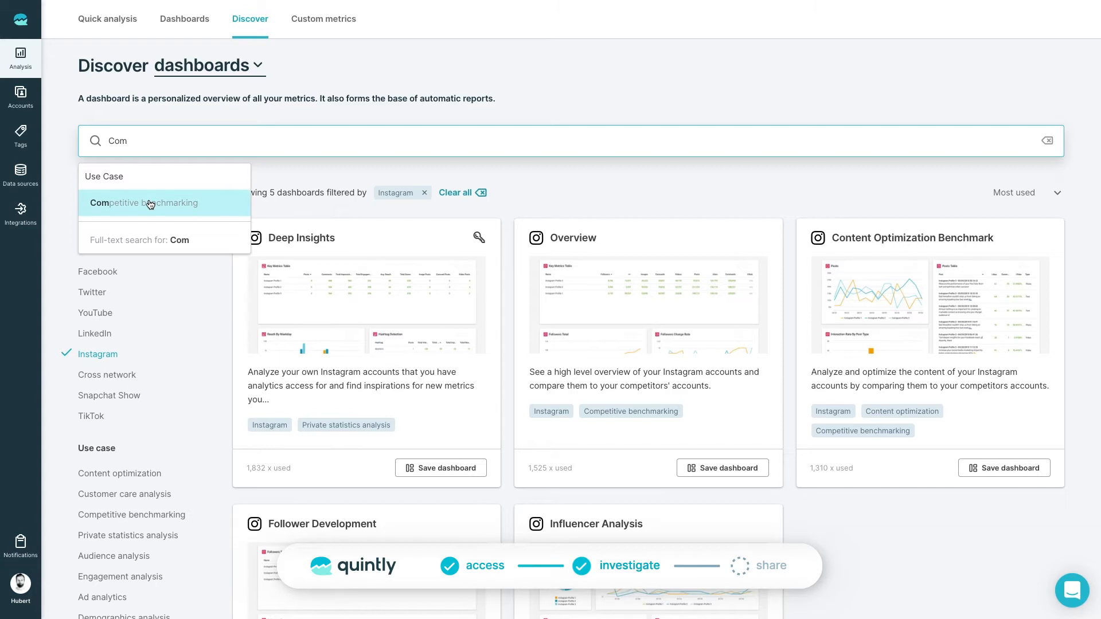
left_click(143, 202)
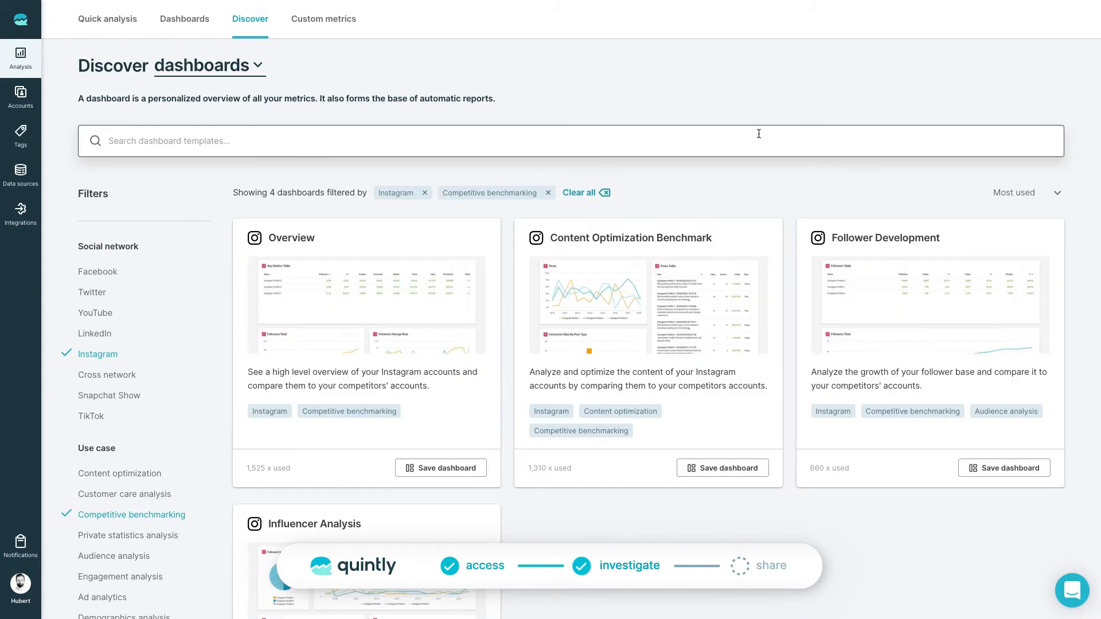
scroll("down", 3)
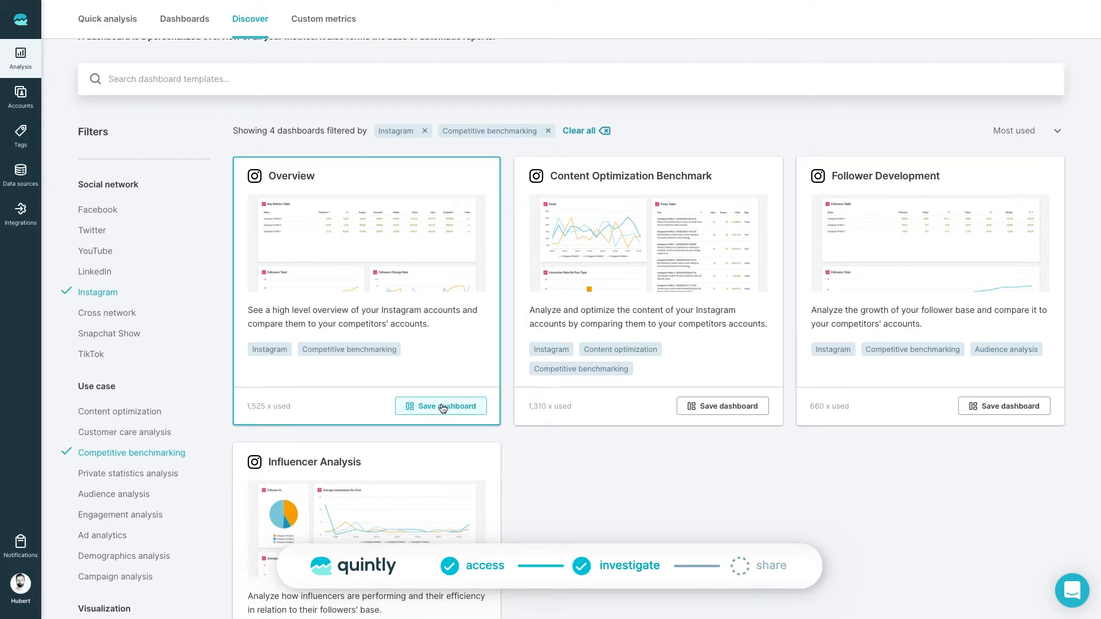
Save the Overview template into Shared Dashboards and view the new dashboard.
left_click(441, 406)
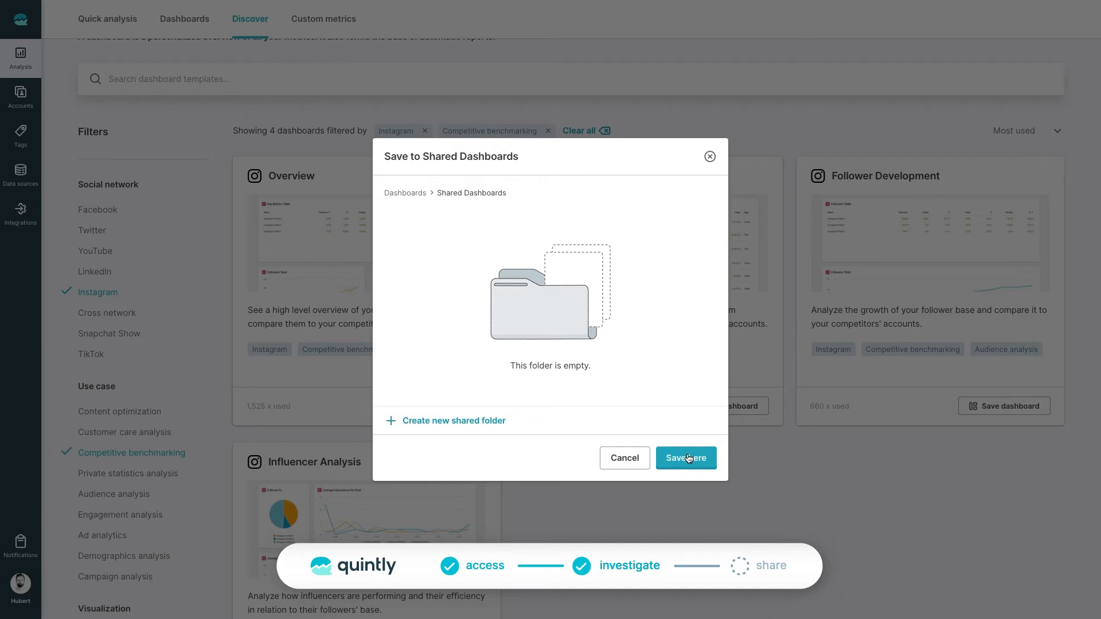
left_click(686, 457)
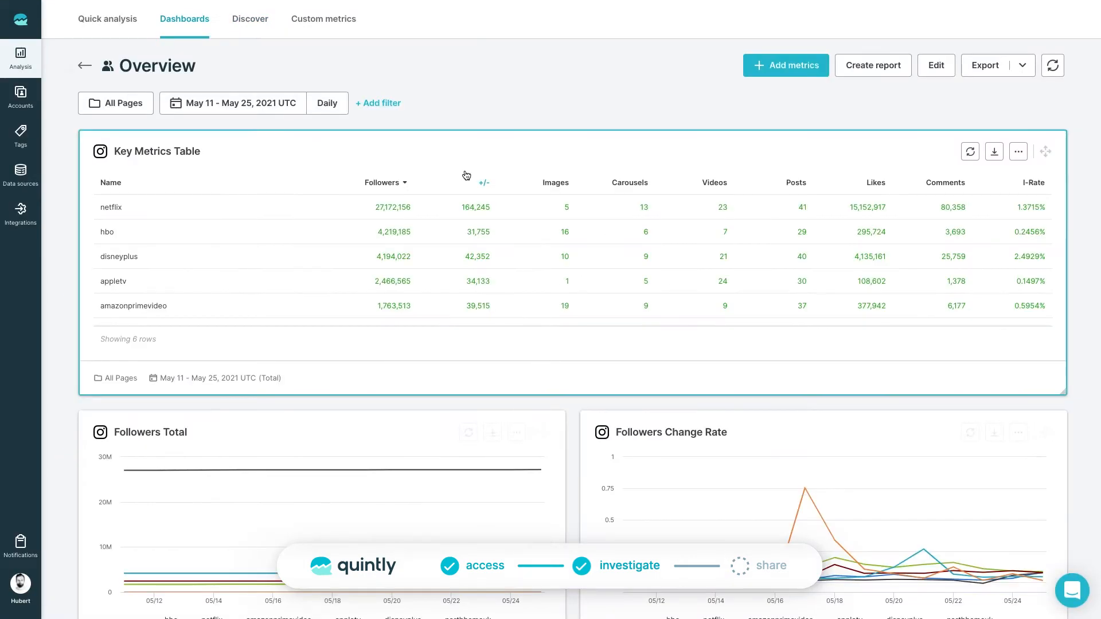
scroll("down", 3)
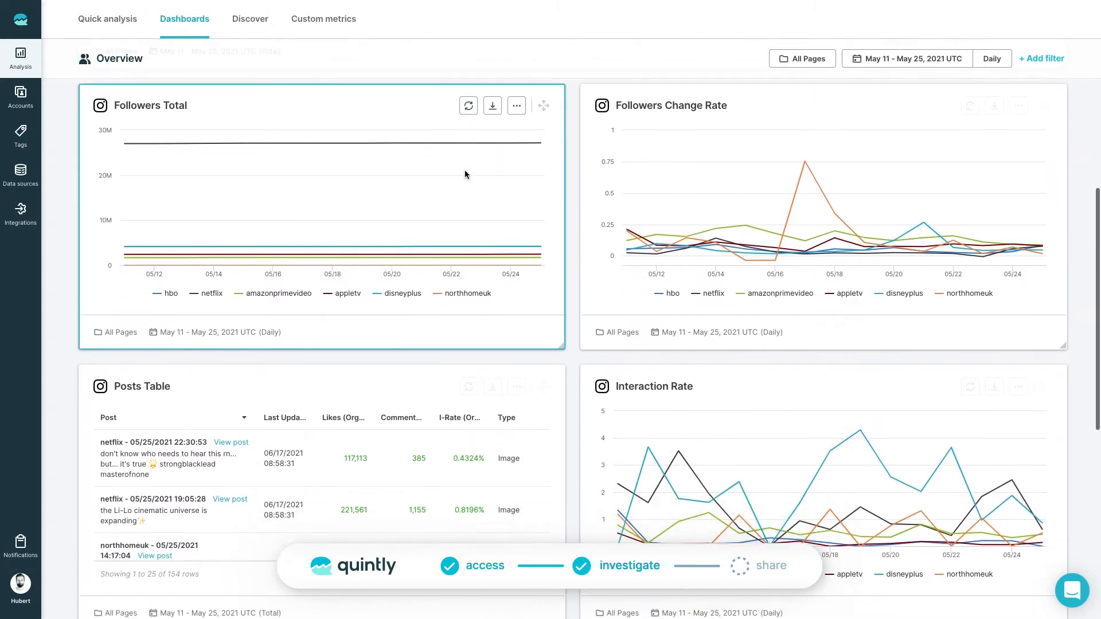
left_click(802, 58)
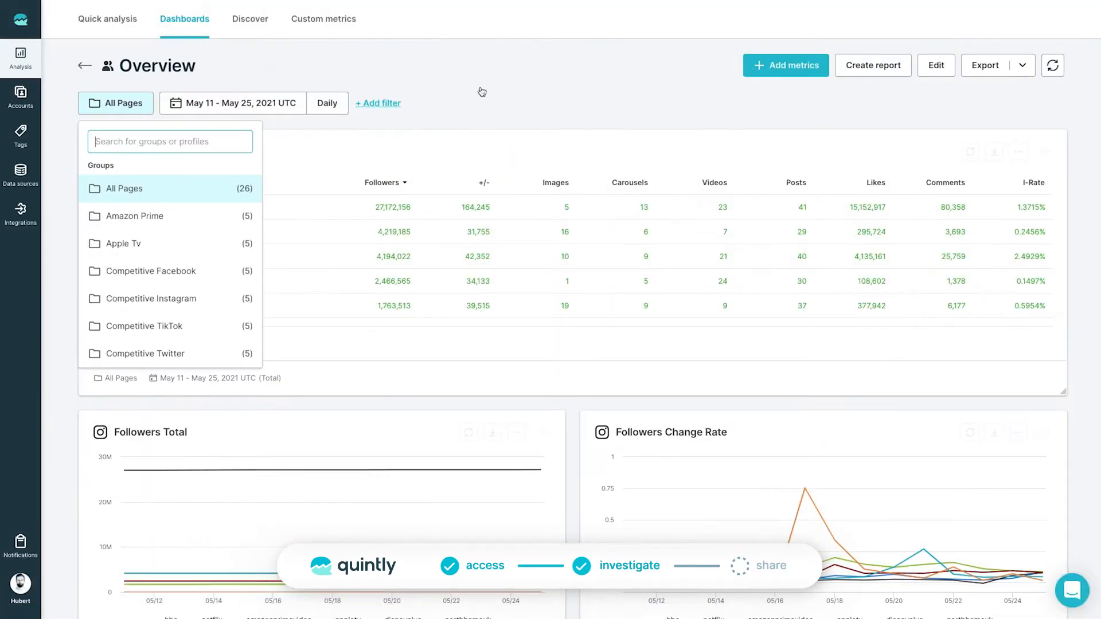
Rename the dashboard 'Competitive Benchmark - Streaming - Instagram' with yourbrand.png as logo.
left_click(936, 65)
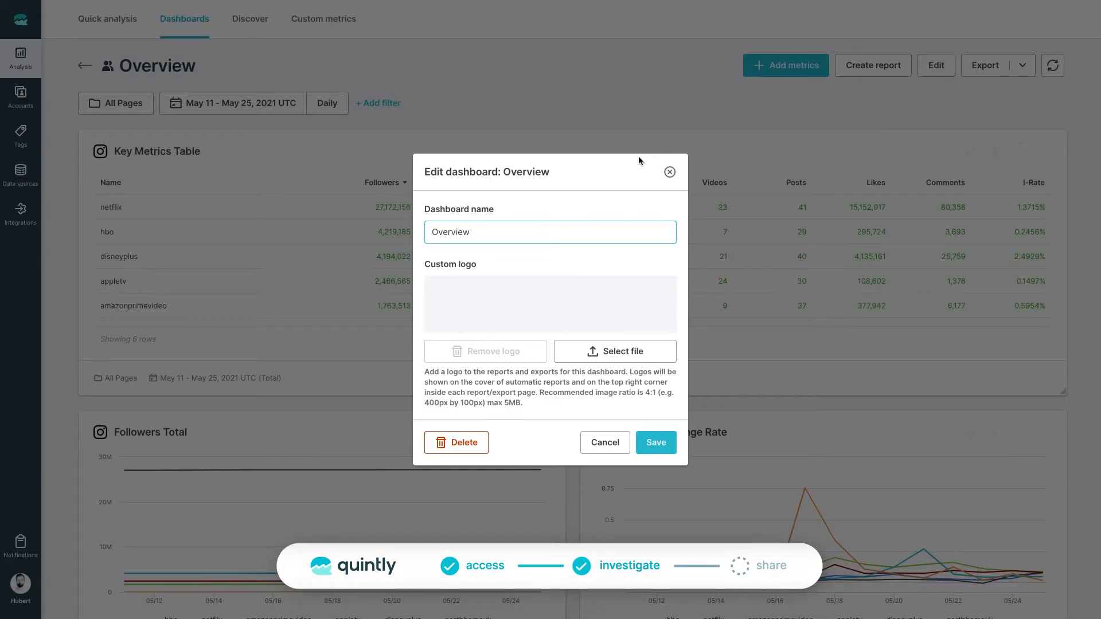
type("Competitive Benchmark - Streaming - Instagram")
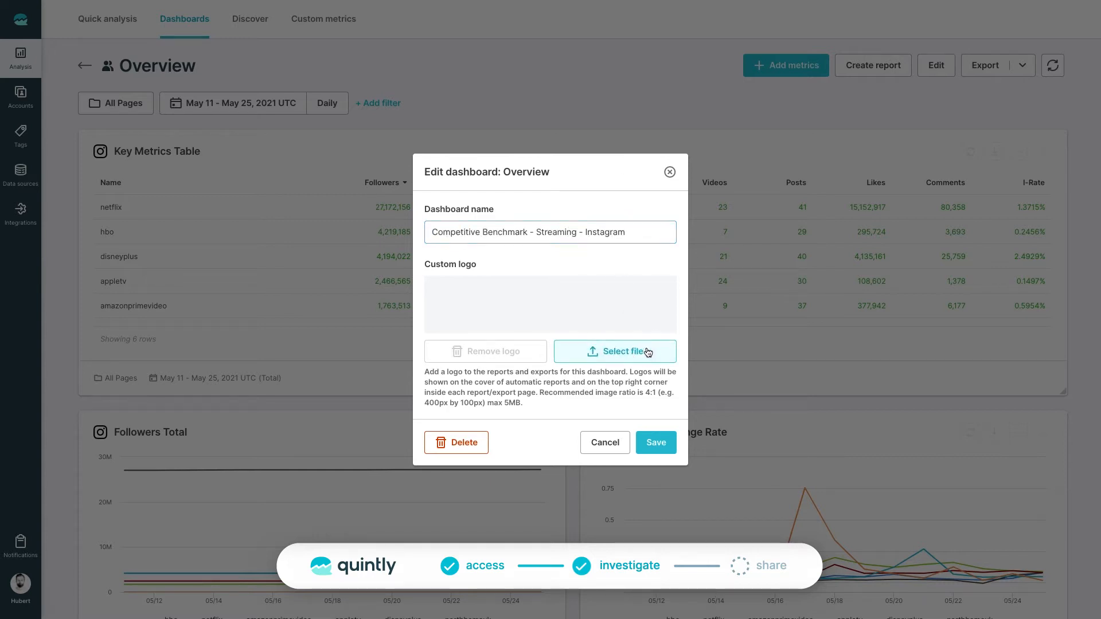
left_click(614, 352)
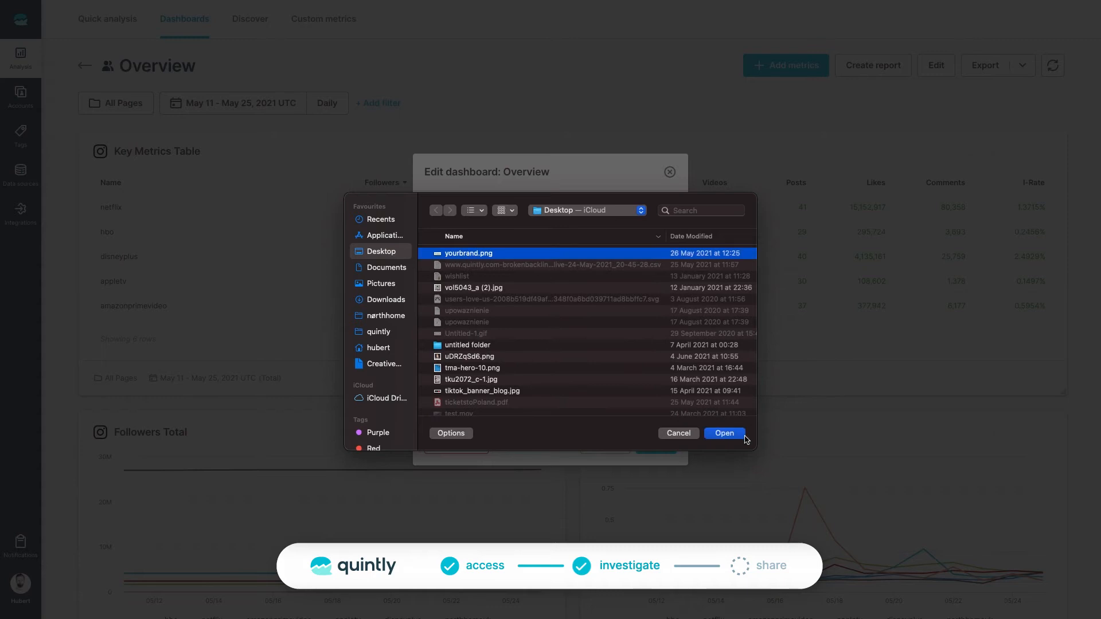
left_click(725, 434)
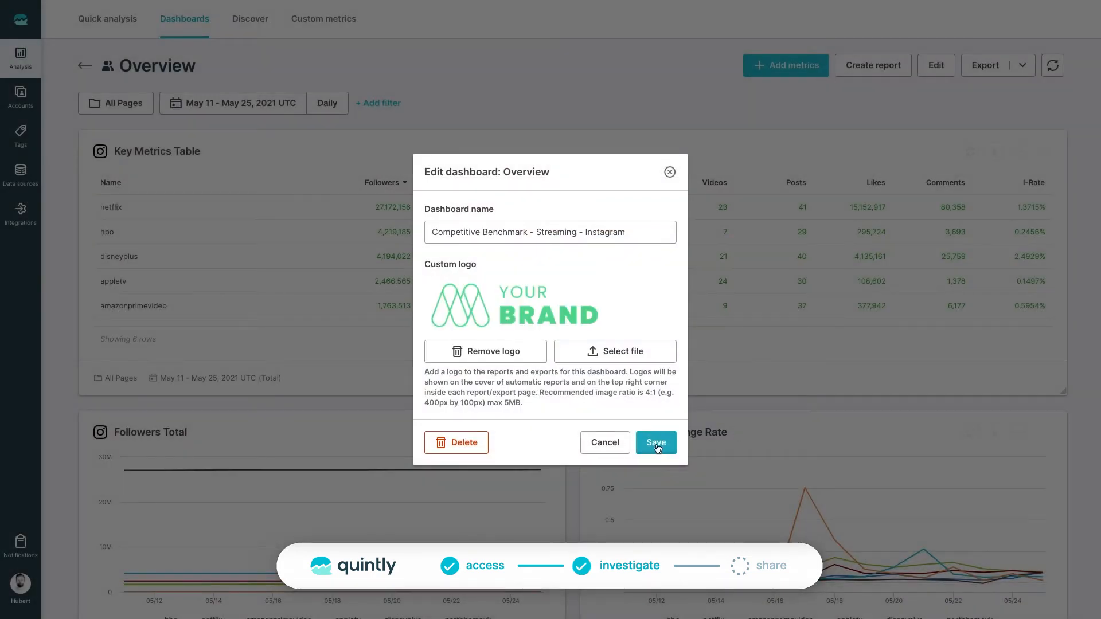
left_click(655, 443)
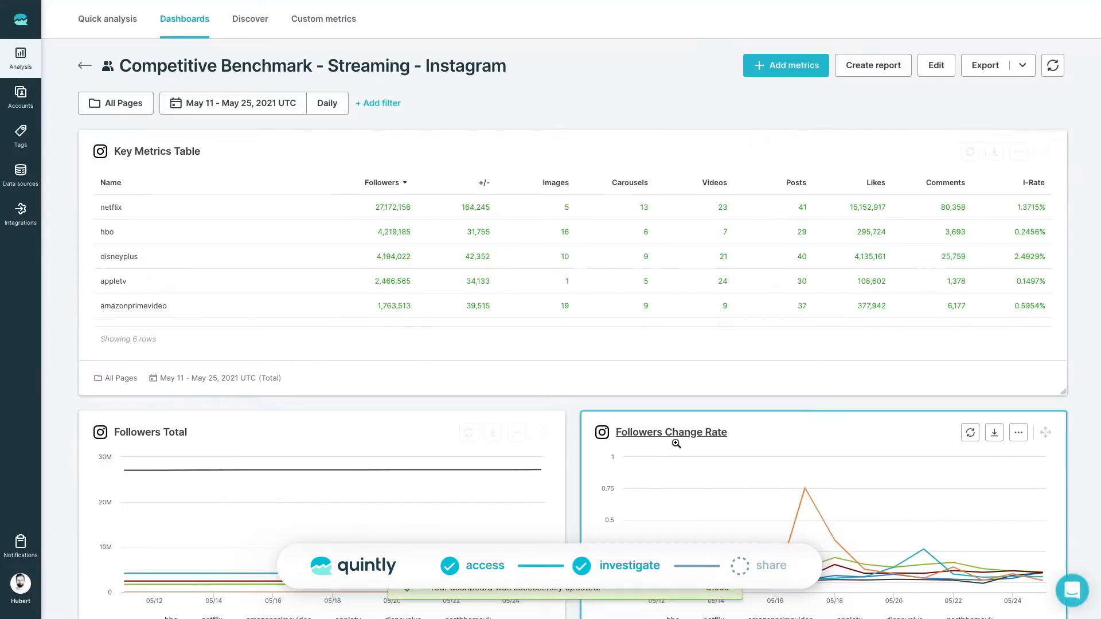
Limit the dashboard to the Competitive Instagram group and try a 'last year' date range.
left_click(115, 103)
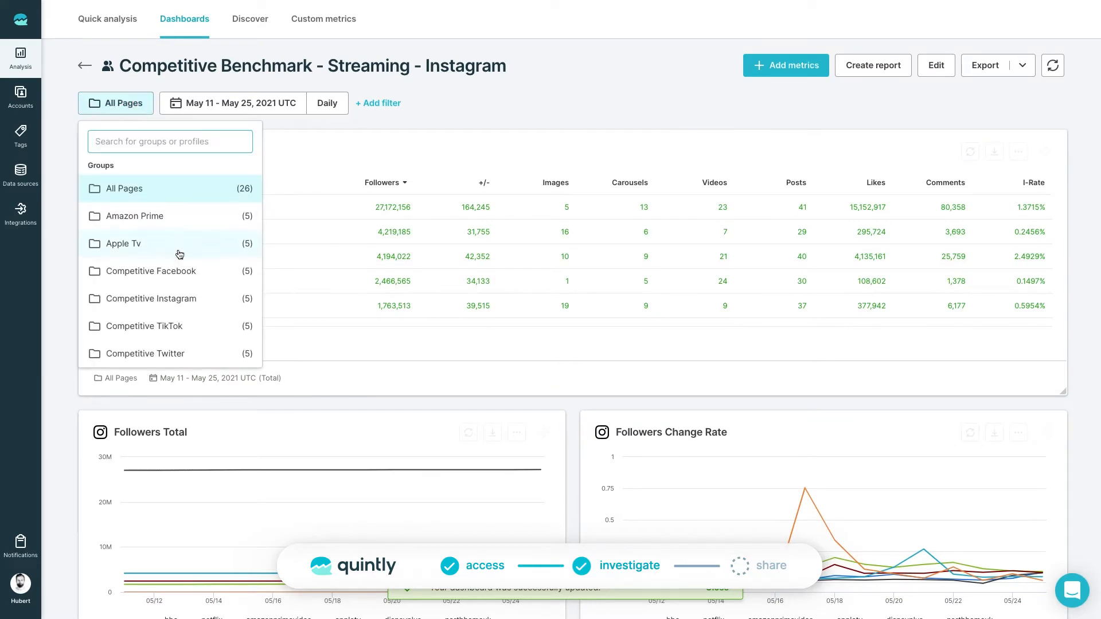
left_click(151, 298)
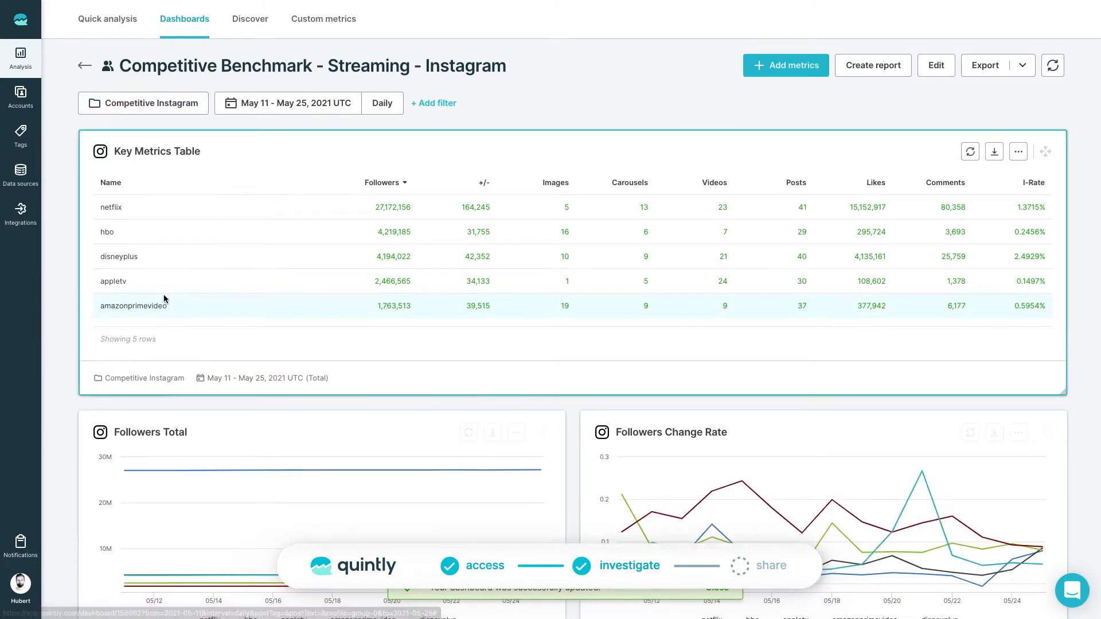
mouse_move(243, 213)
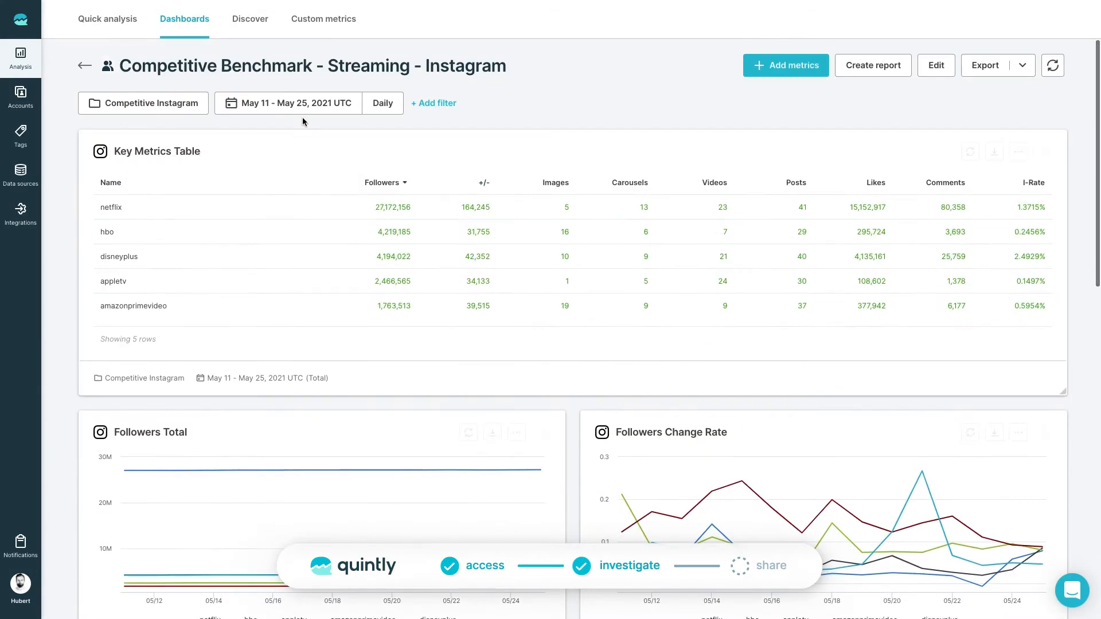
left_click(286, 103)
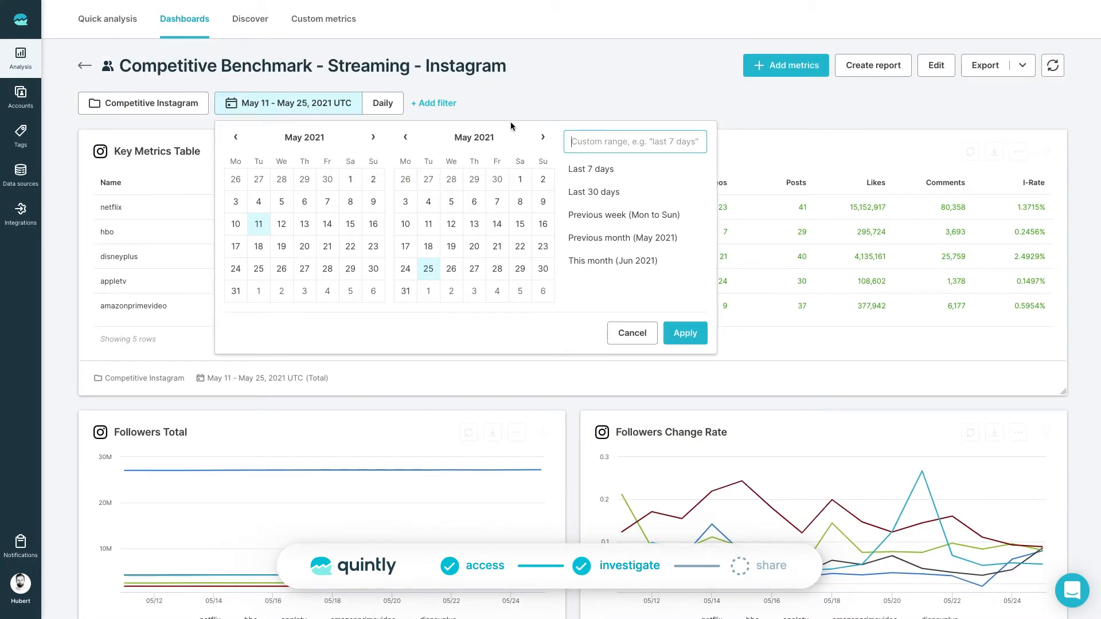
left_click(590, 168)
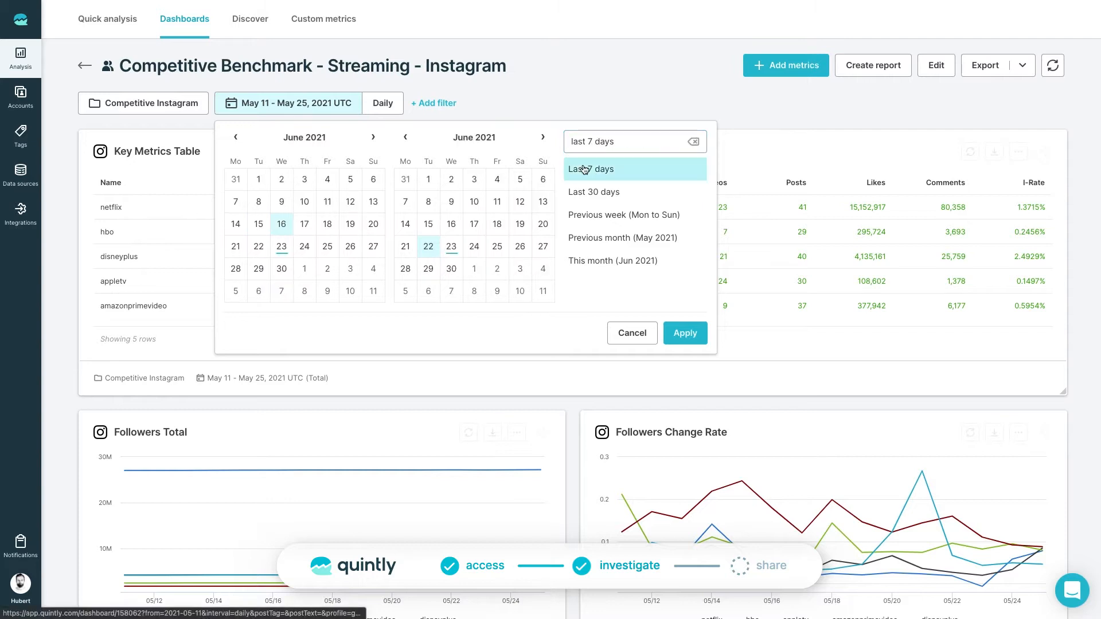
type("last year")
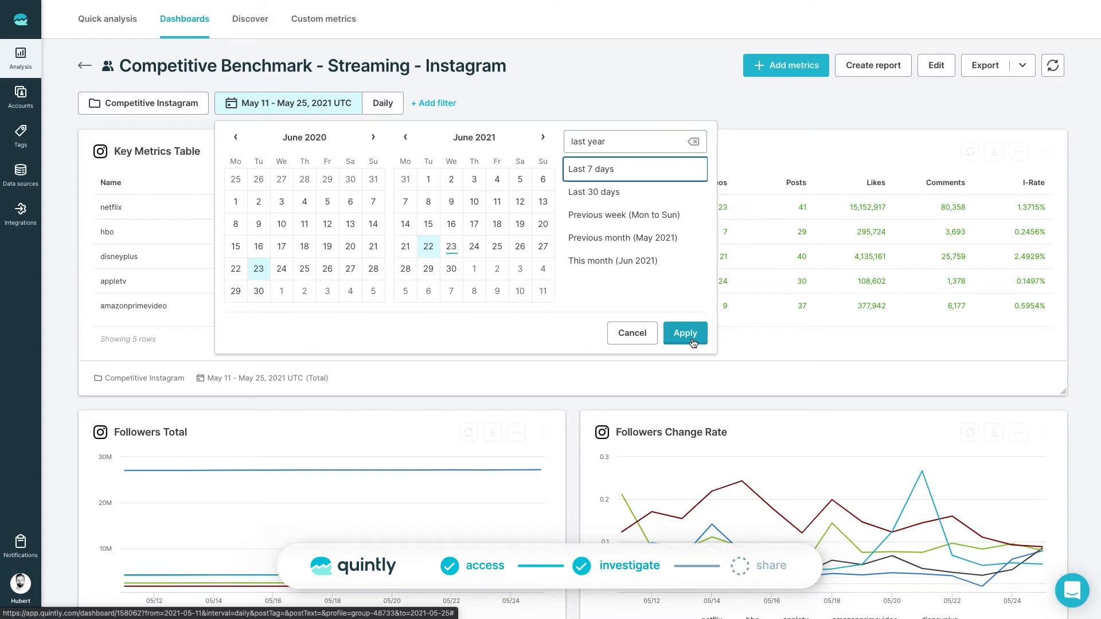
left_click(685, 333)
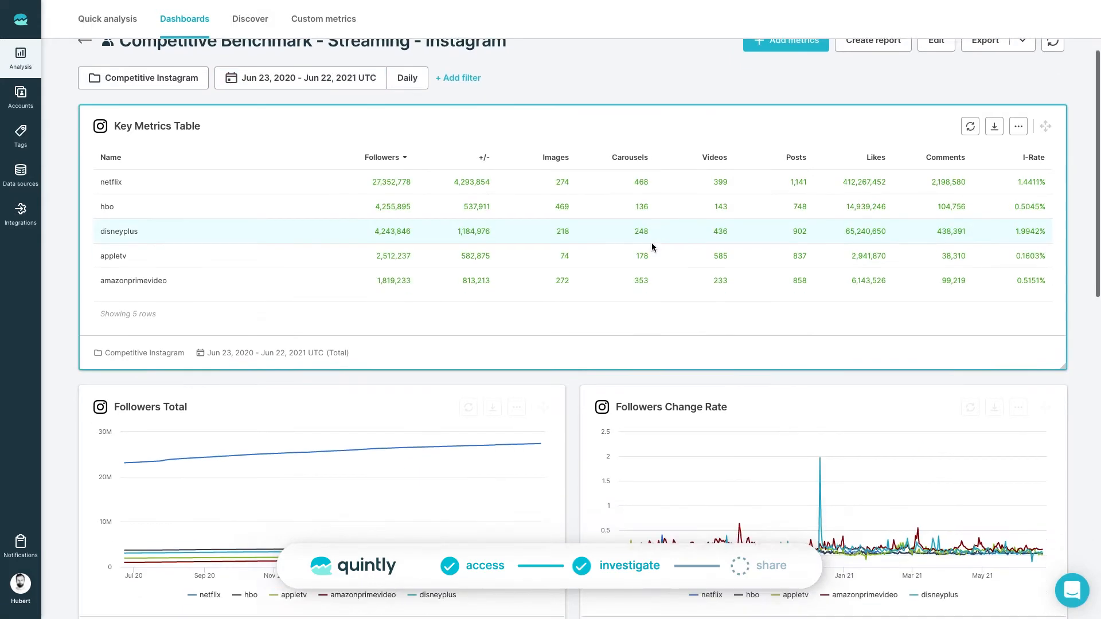
scroll("down", 3)
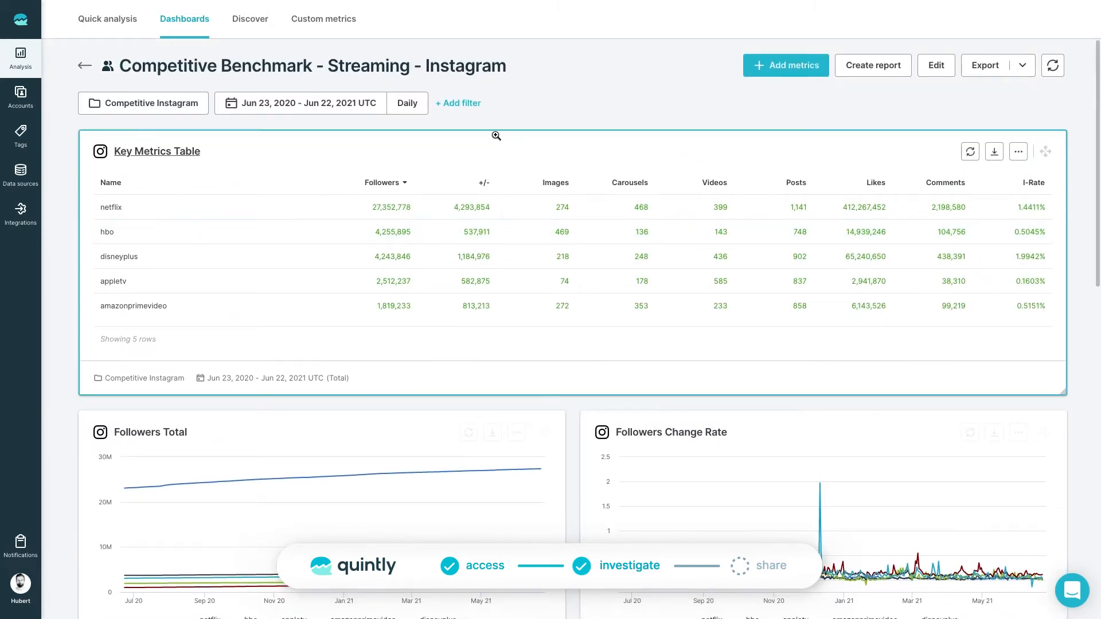
Set the date range to Last 30 days, May 24 – Jun 22, 2021.
left_click(308, 103)
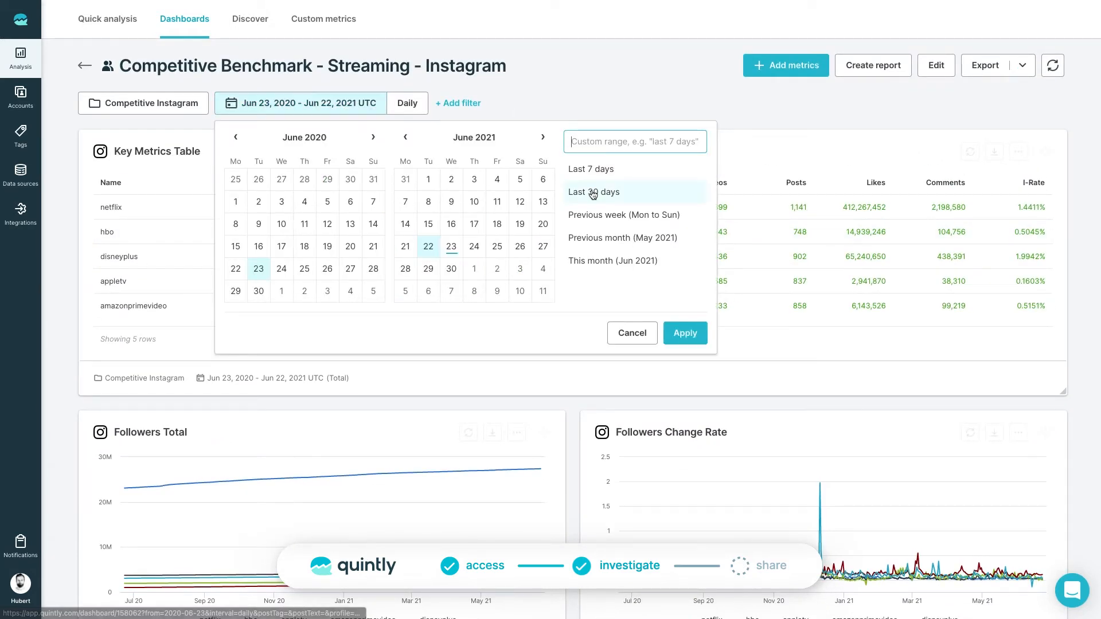
left_click(594, 192)
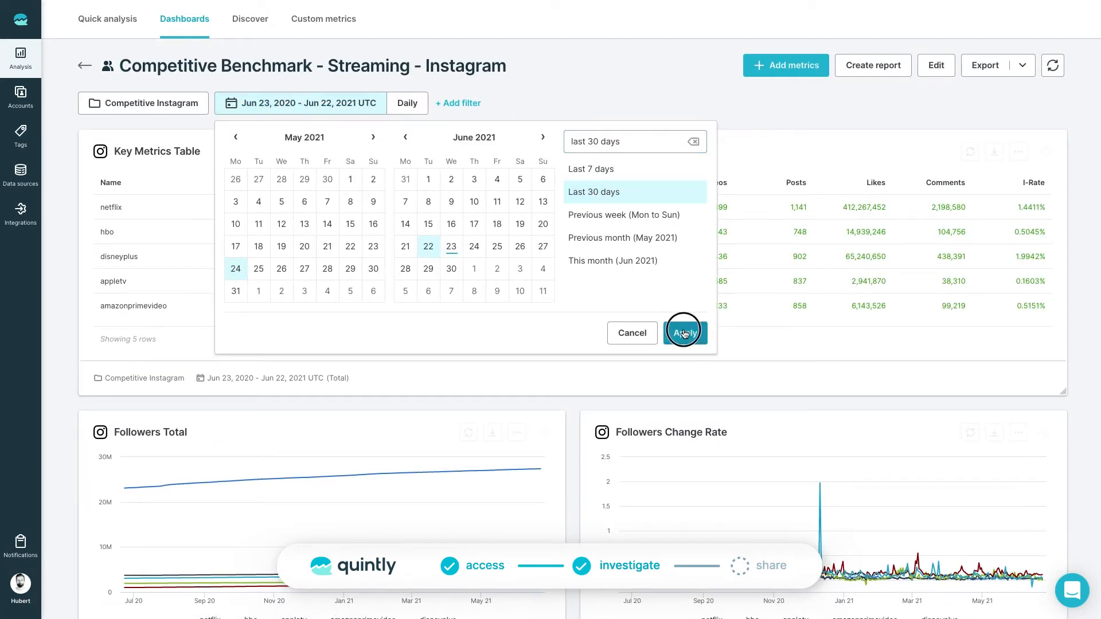
left_click(684, 333)
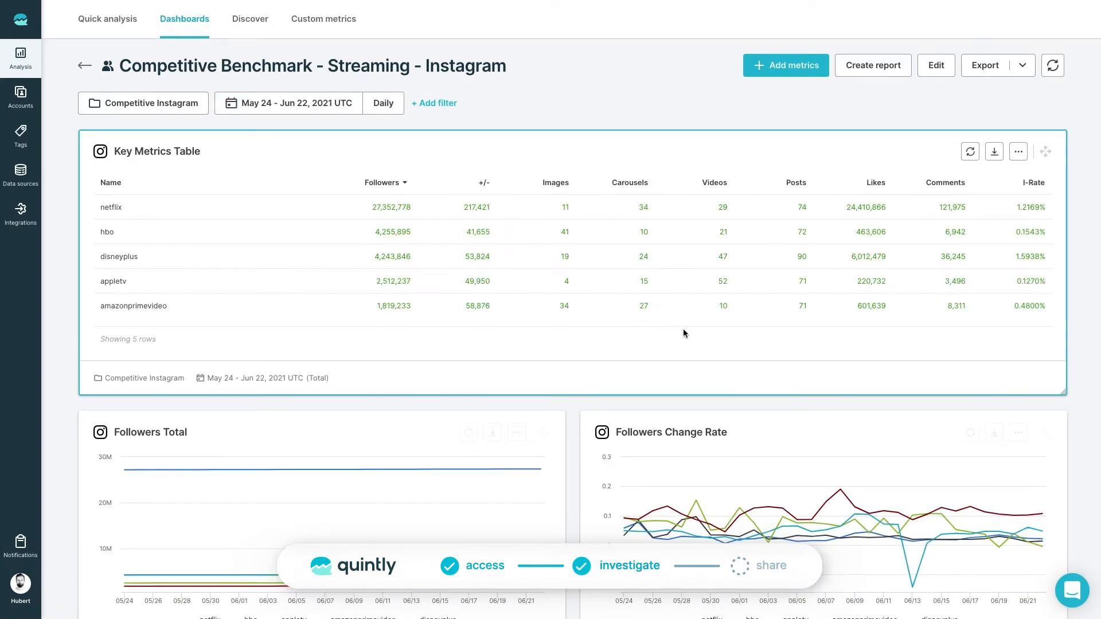
scroll("down", 3)
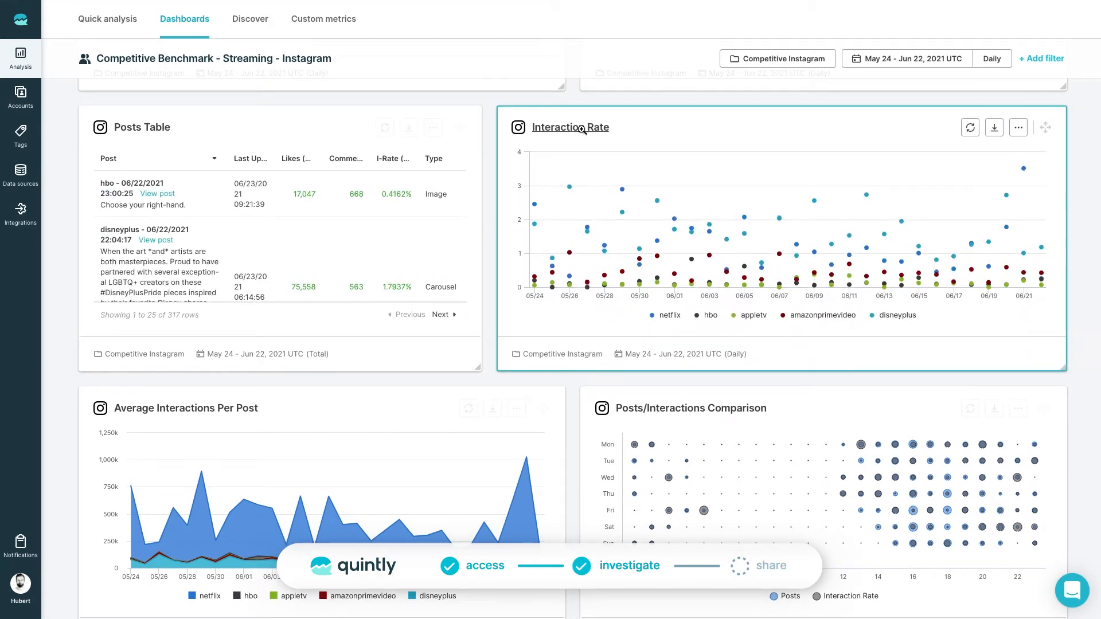
left_click(570, 127)
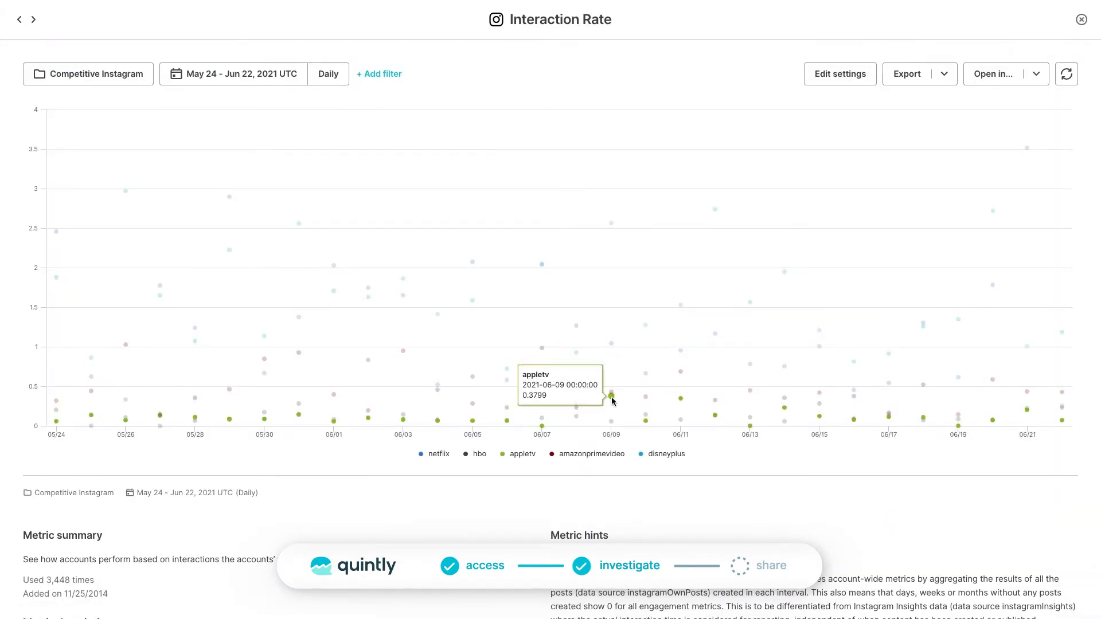
scroll("down", 3)
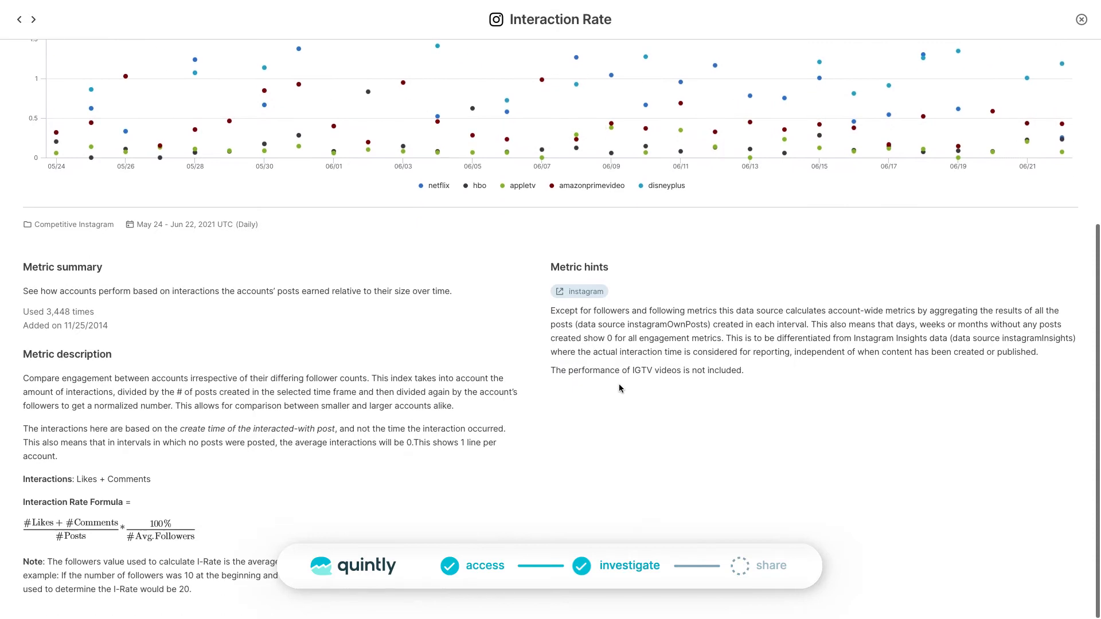
scroll("up", 3)
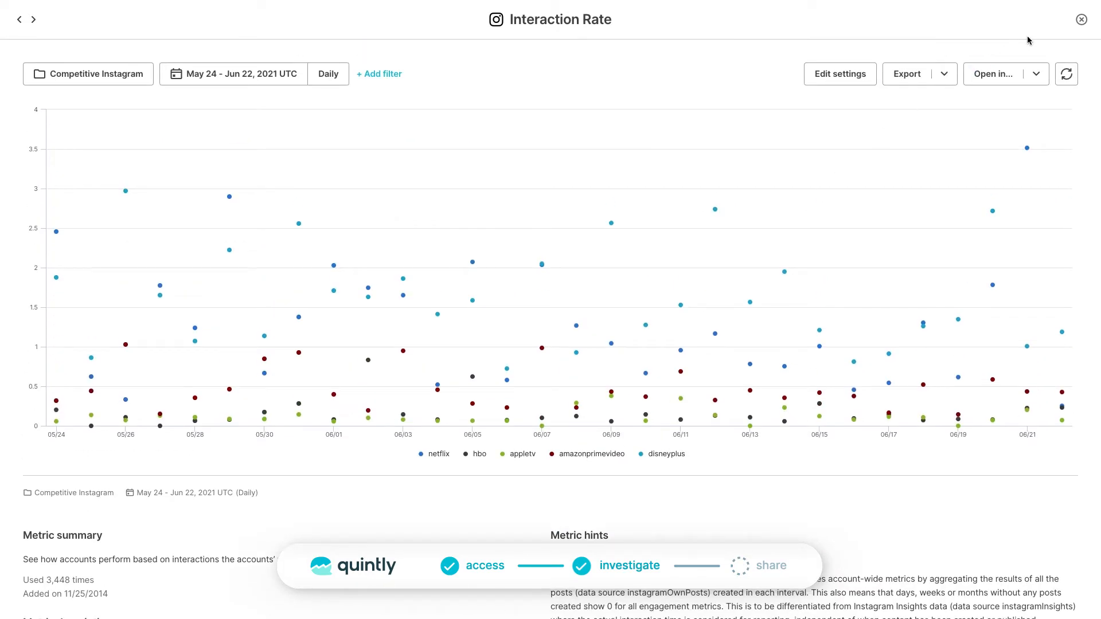
mouse_move(1080, 18)
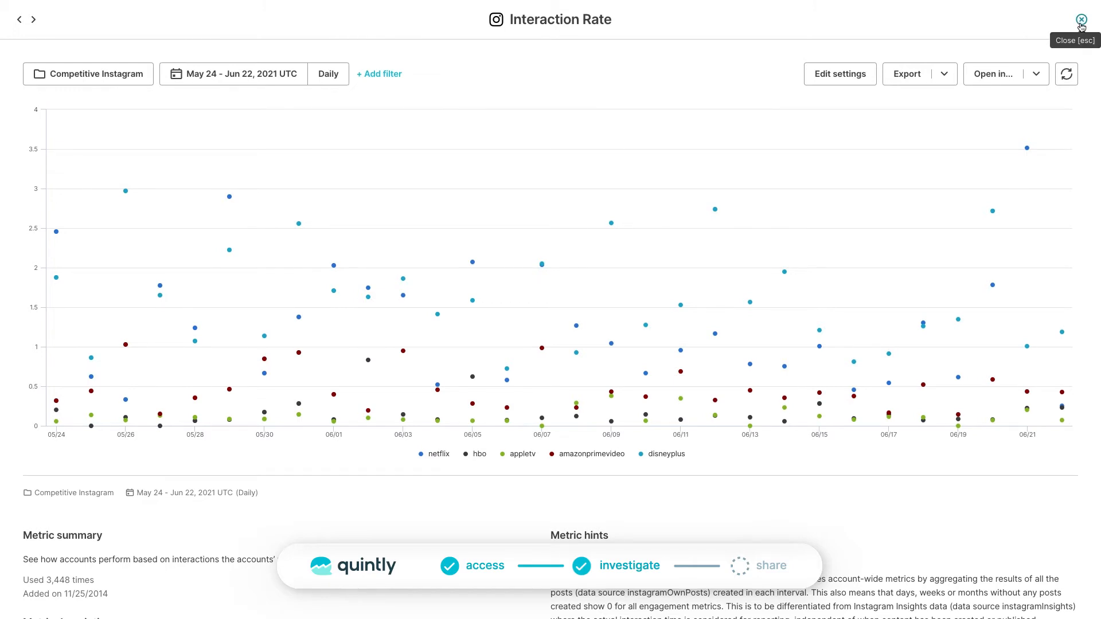
left_click(1081, 18)
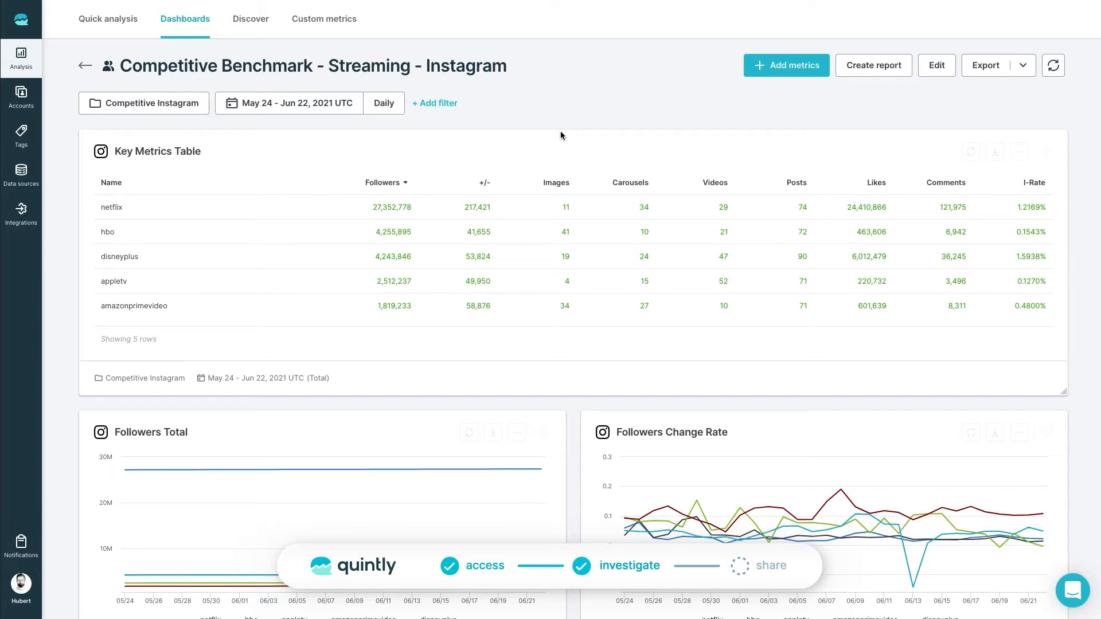
Set the dashboard date range to the last 14 days, Jun 9 – Jun 22, 2021.
left_click(297, 103)
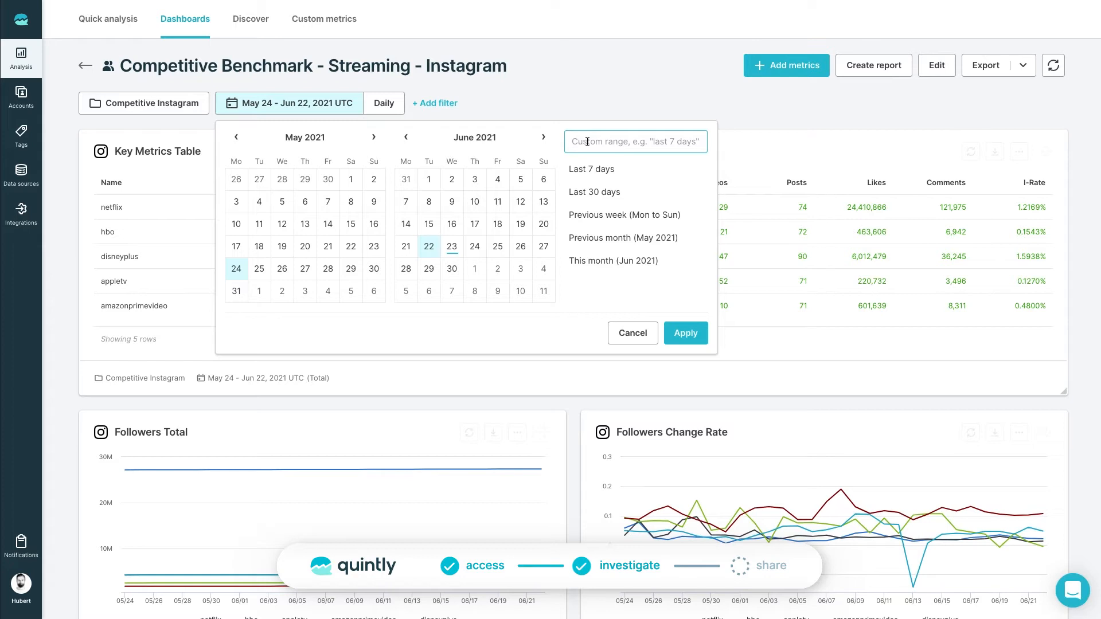
type("last 14 days")
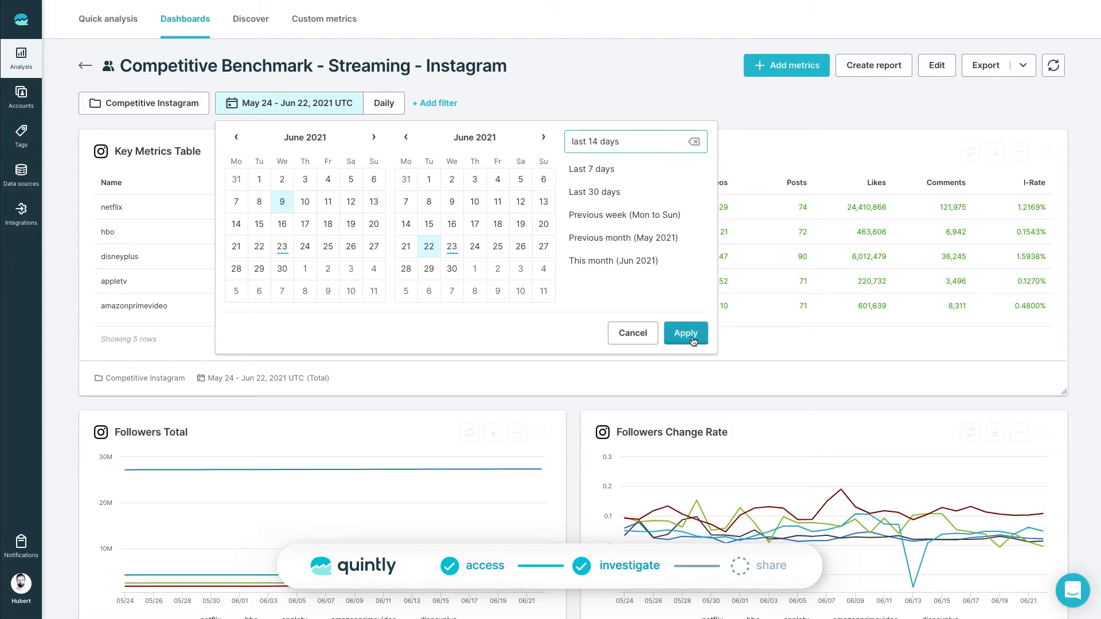
left_click(685, 332)
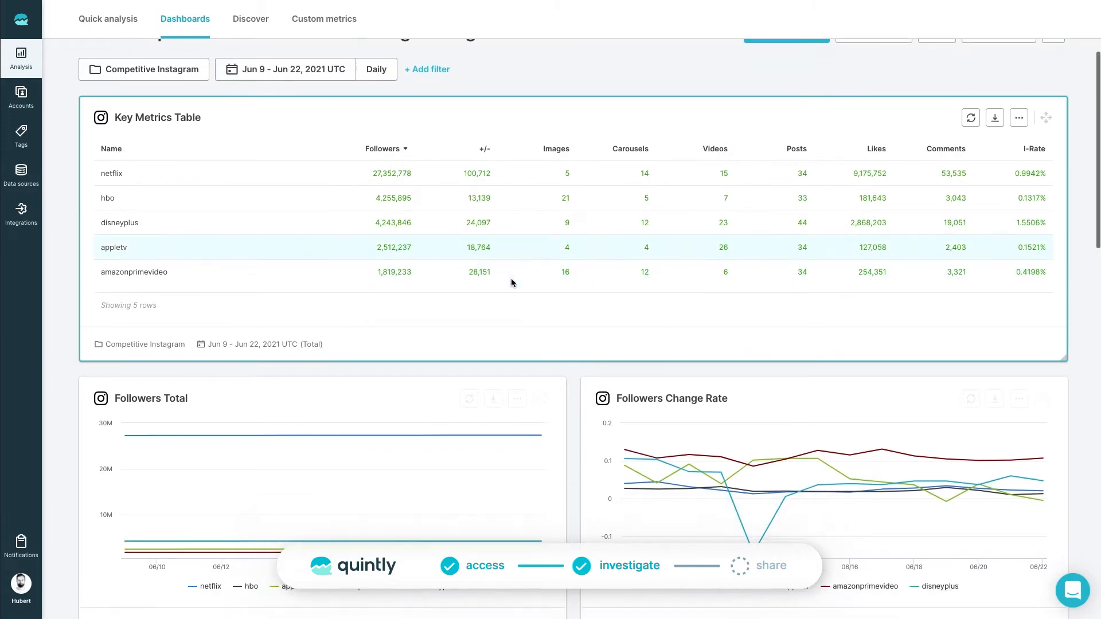
scroll("down", 3)
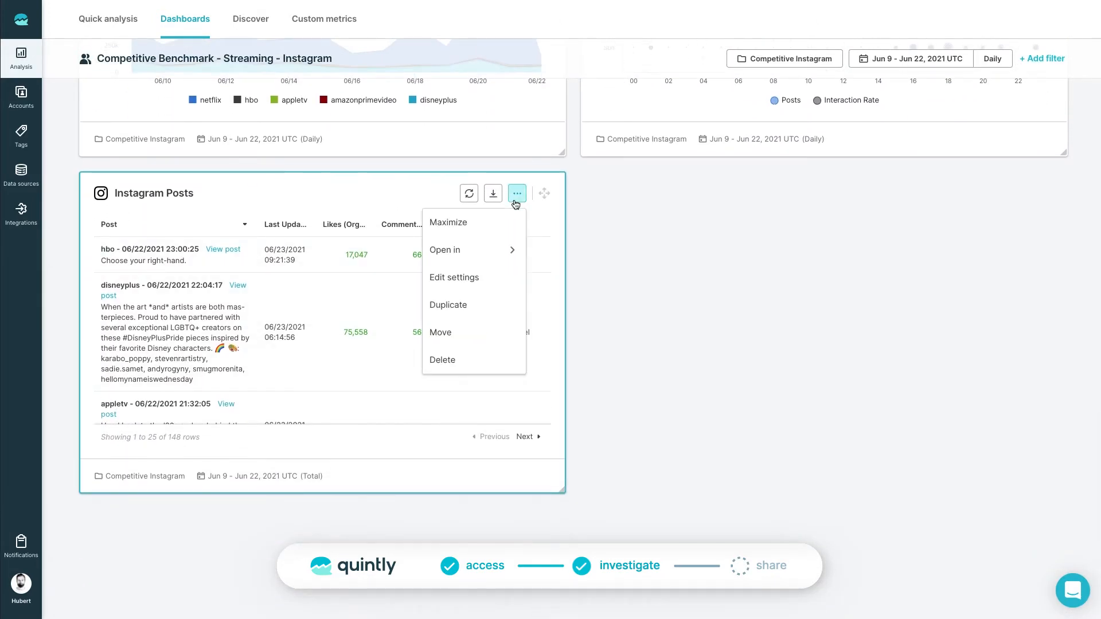
mouse_move(468, 284)
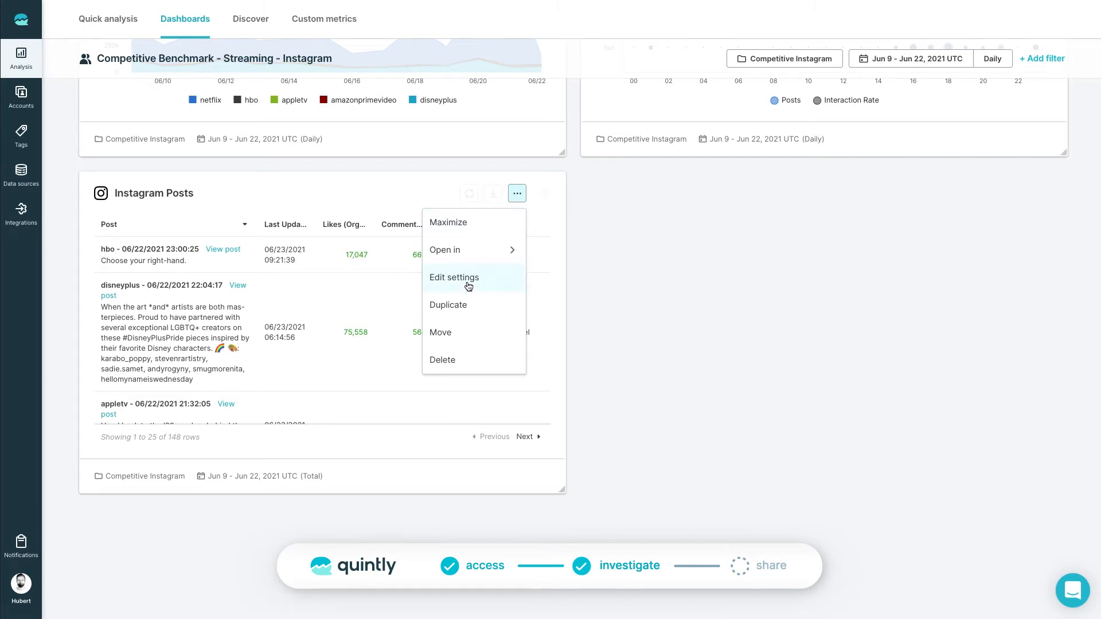
Rename the Instagram Posts table 'Top 10', sorted by I-Rate (Organic), limited to 10 rows.
left_click(454, 278)
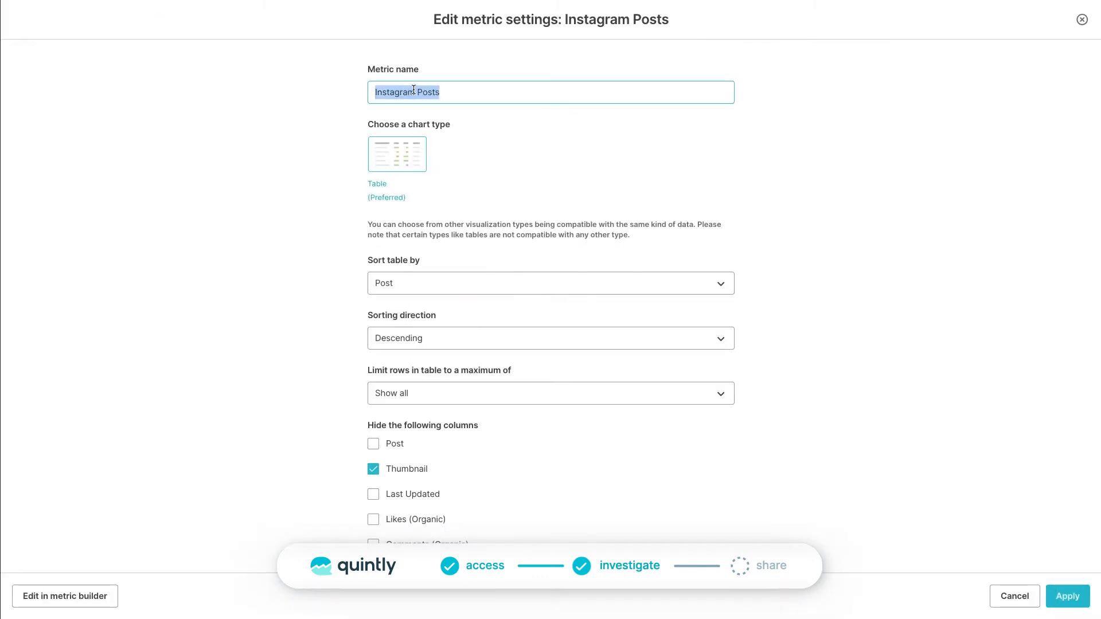
type("Top 10")
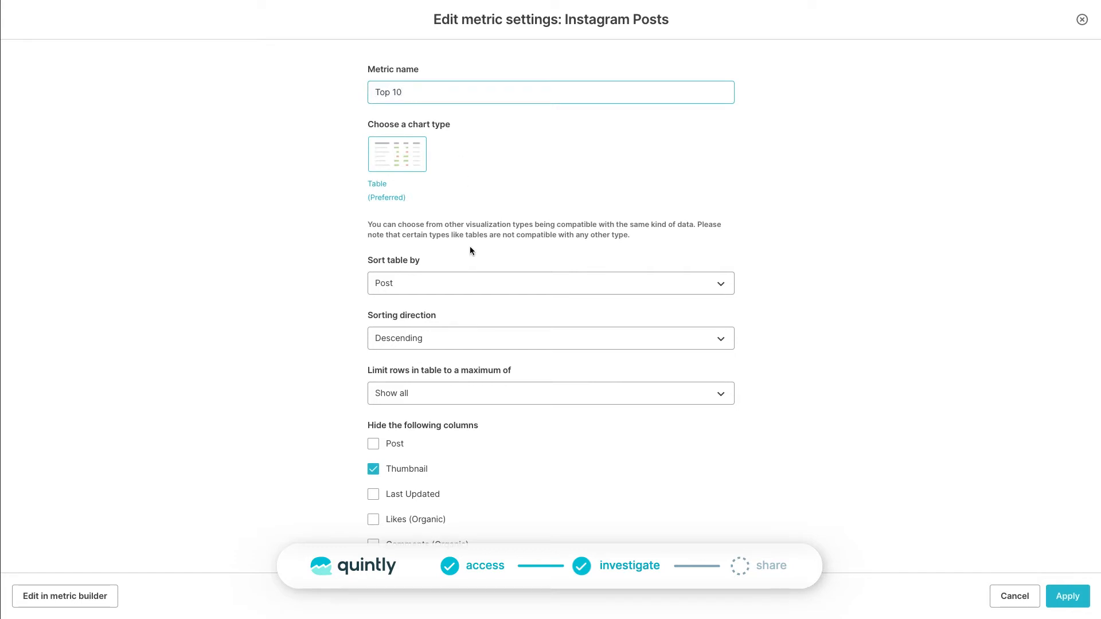
left_click(551, 283)
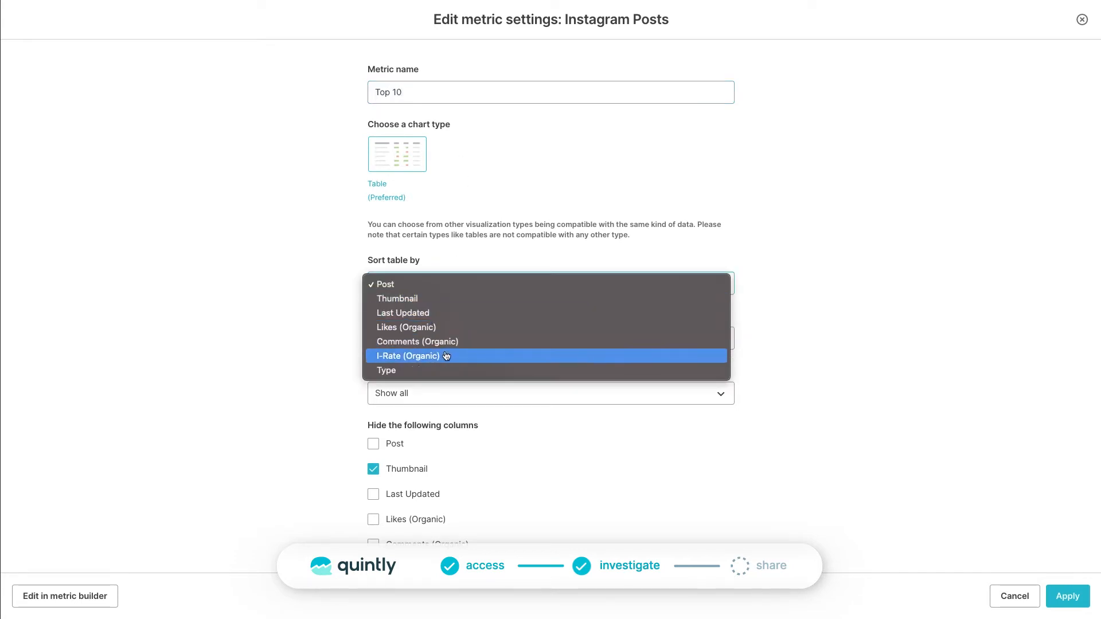
left_click(408, 355)
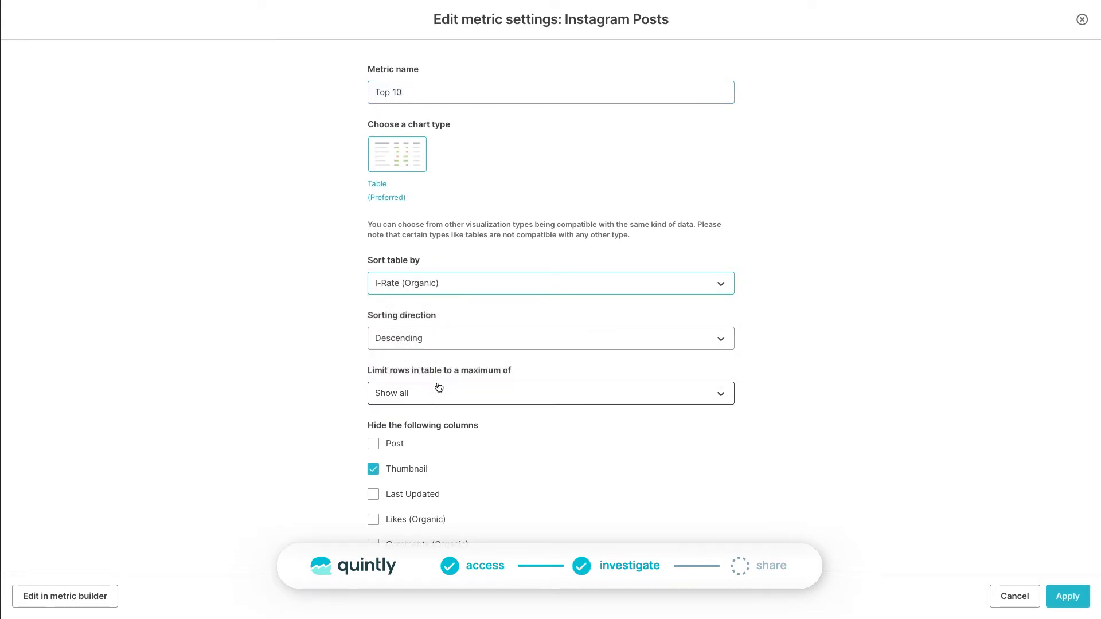
left_click(550, 393)
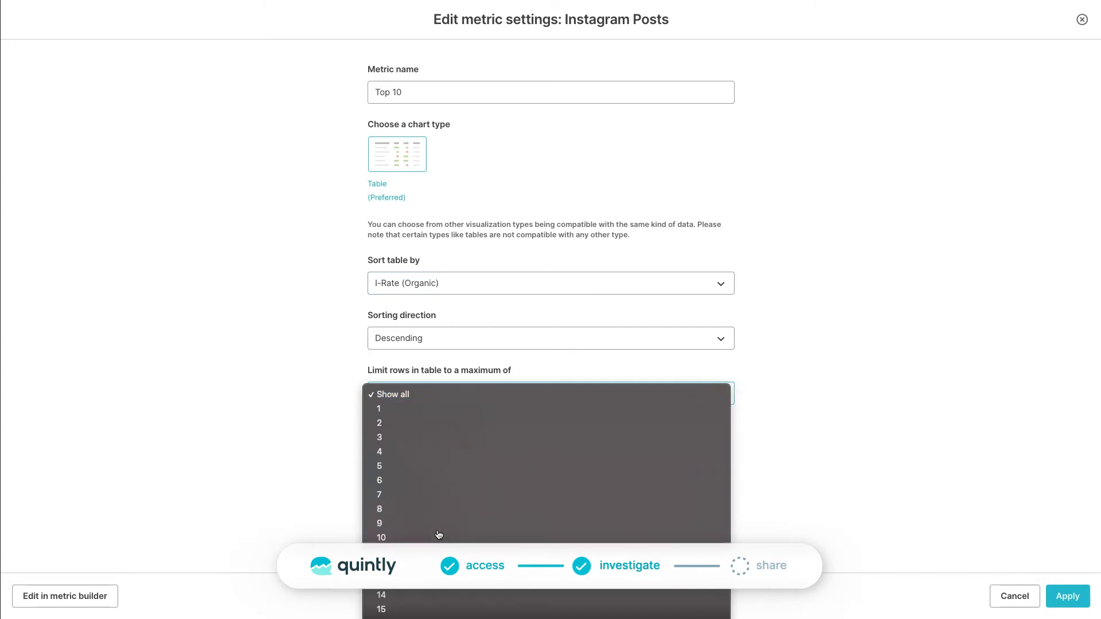
left_click(381, 537)
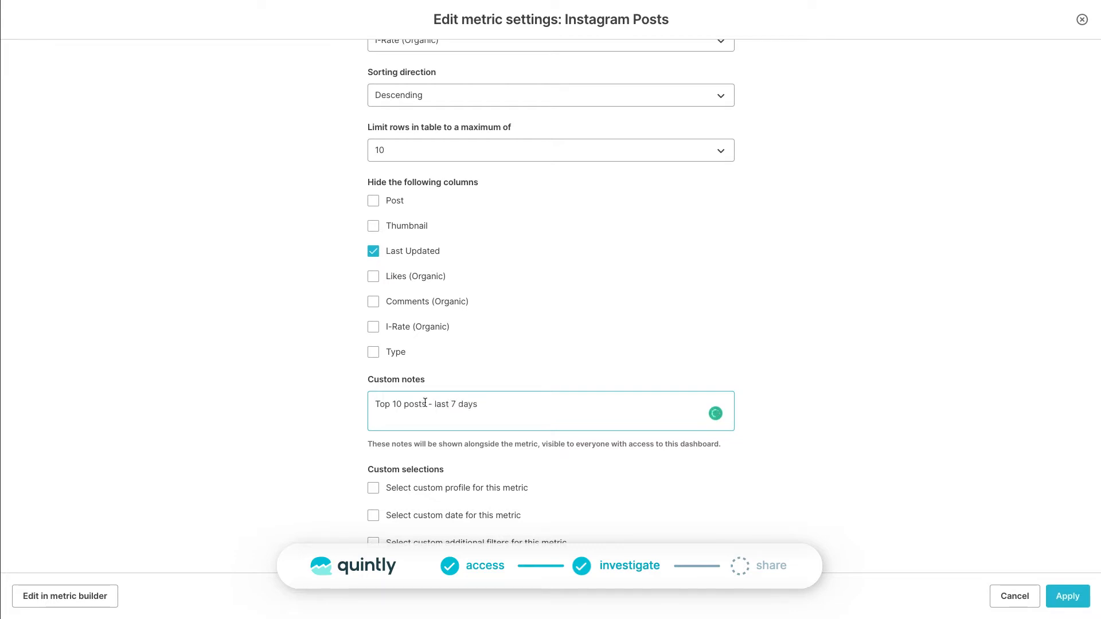
Give the Top 10 table its own Last 7 days date range and save the settings.
left_click(371, 488)
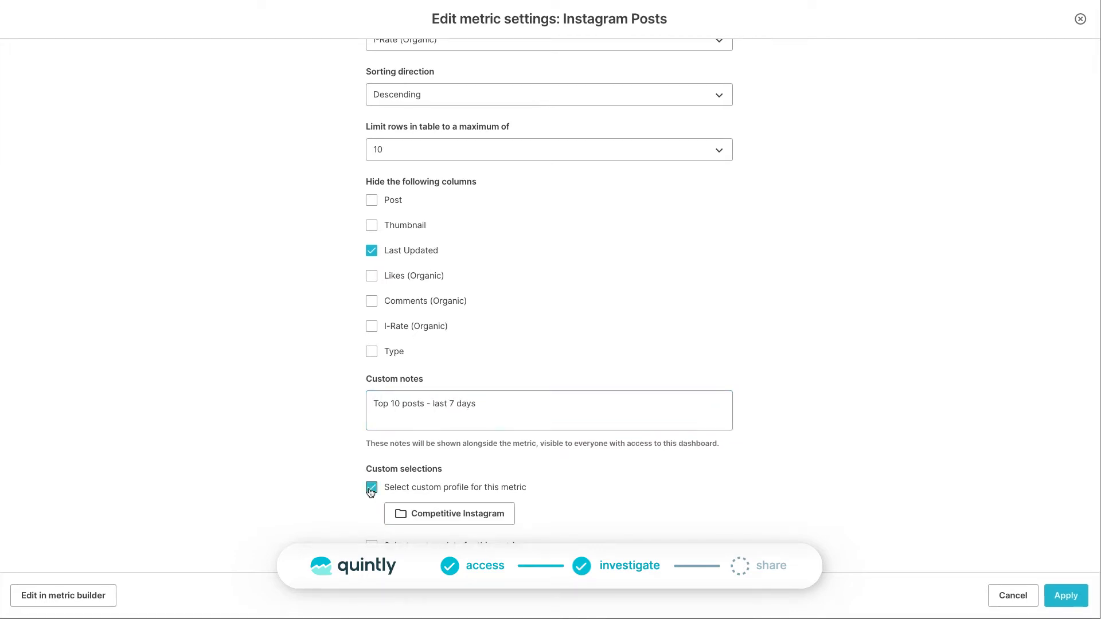
left_click(448, 512)
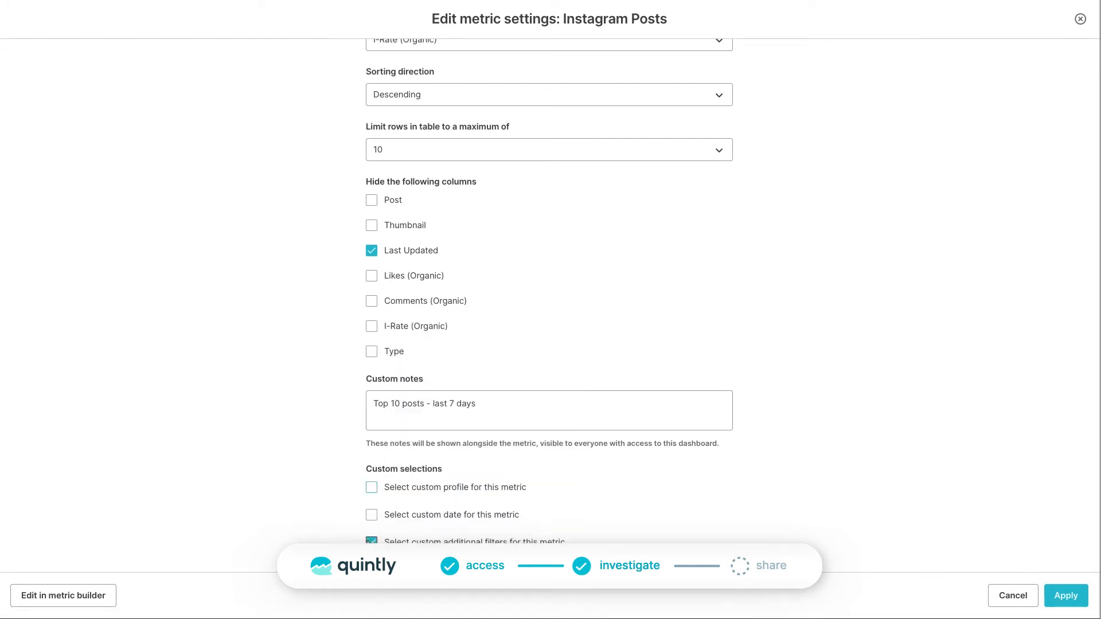
left_click(371, 515)
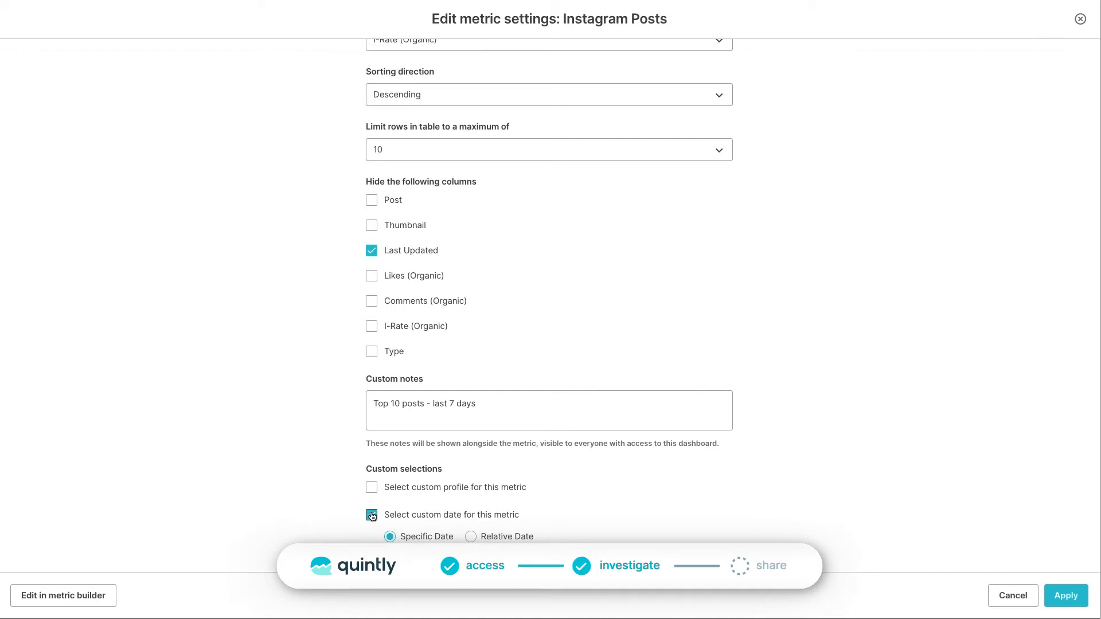
left_click(372, 515)
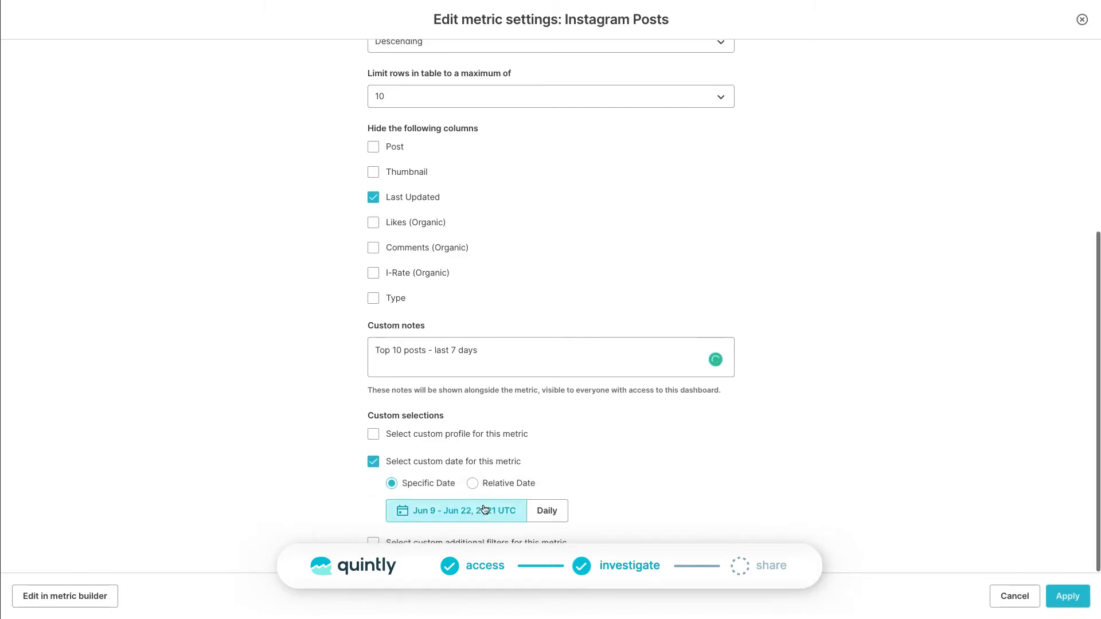
left_click(456, 510)
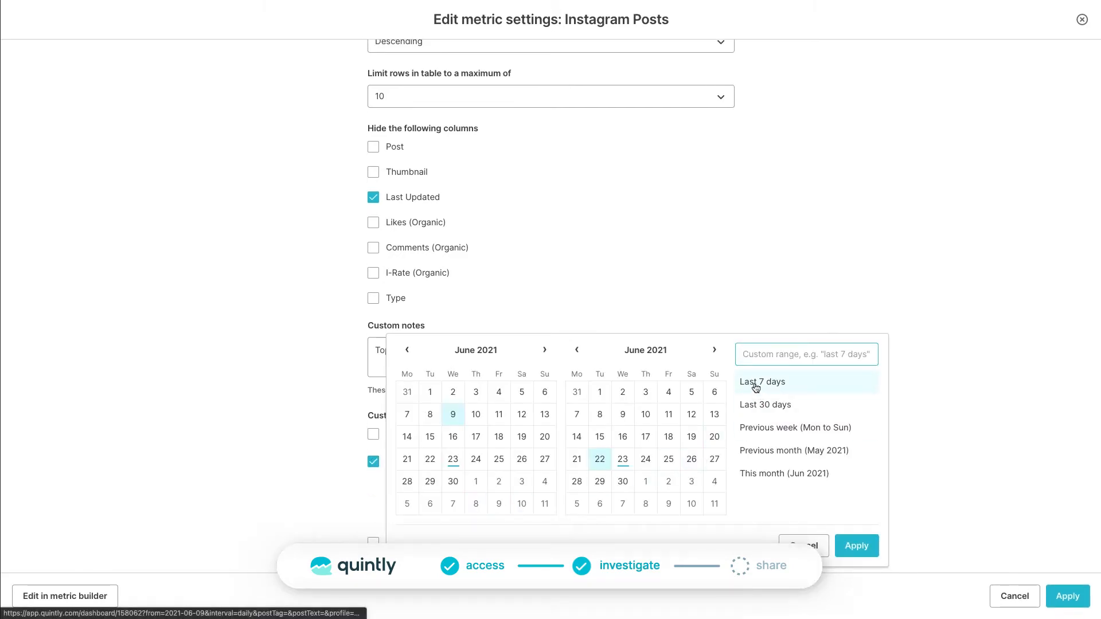
left_click(762, 382)
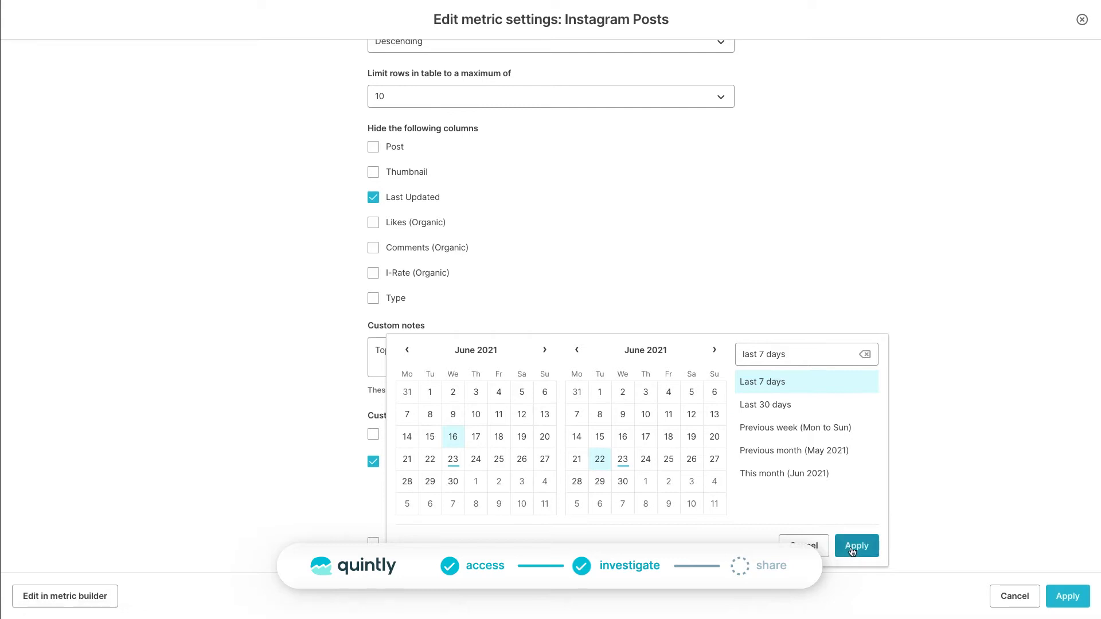
left_click(857, 546)
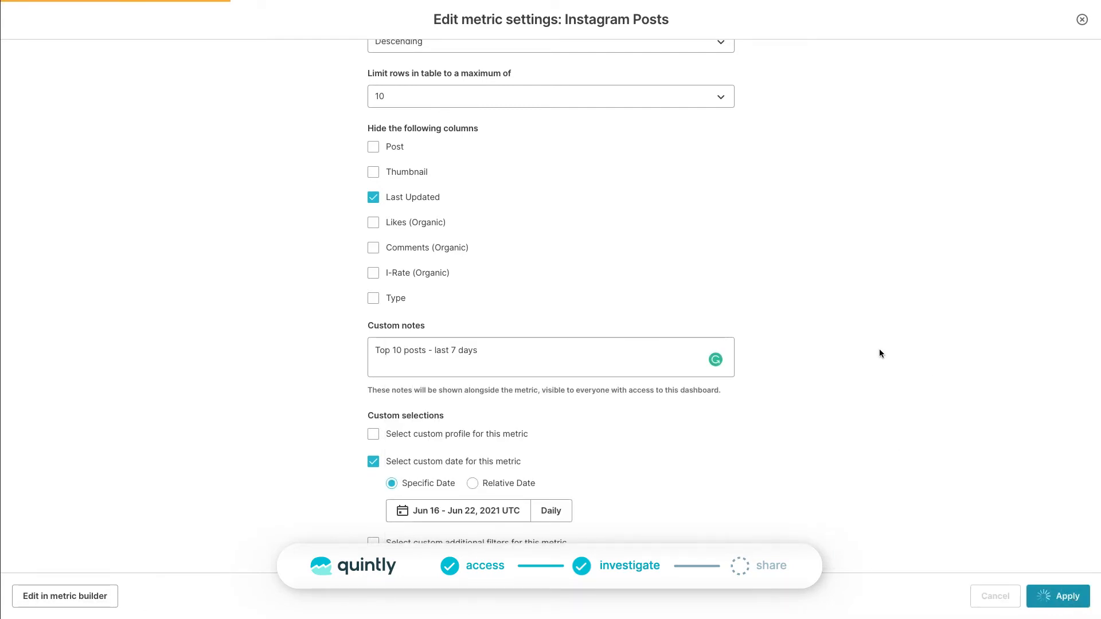
left_click(1057, 596)
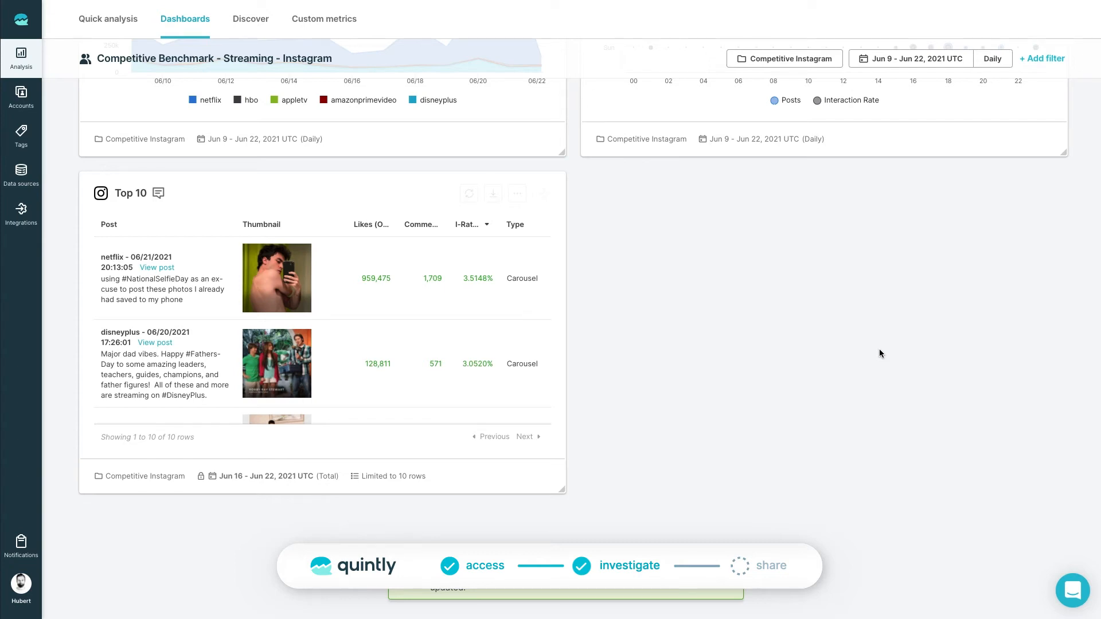
mouse_move(516, 193)
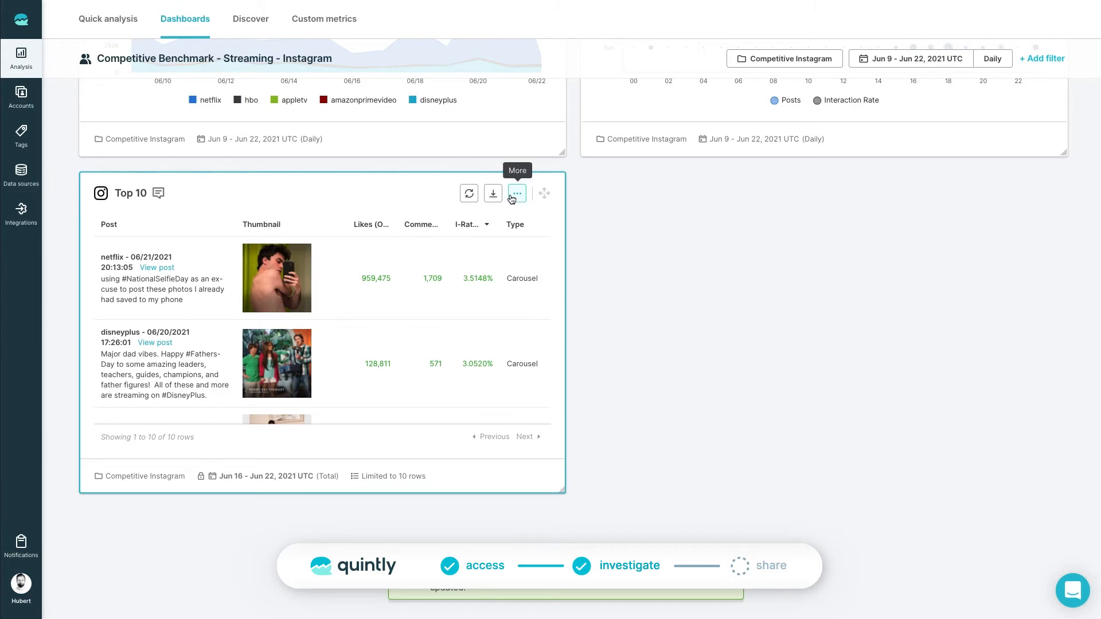
Duplicate the Top 10 table as Worst 10, sorted by I-Rate ascending, and apply the settings.
left_click(516, 193)
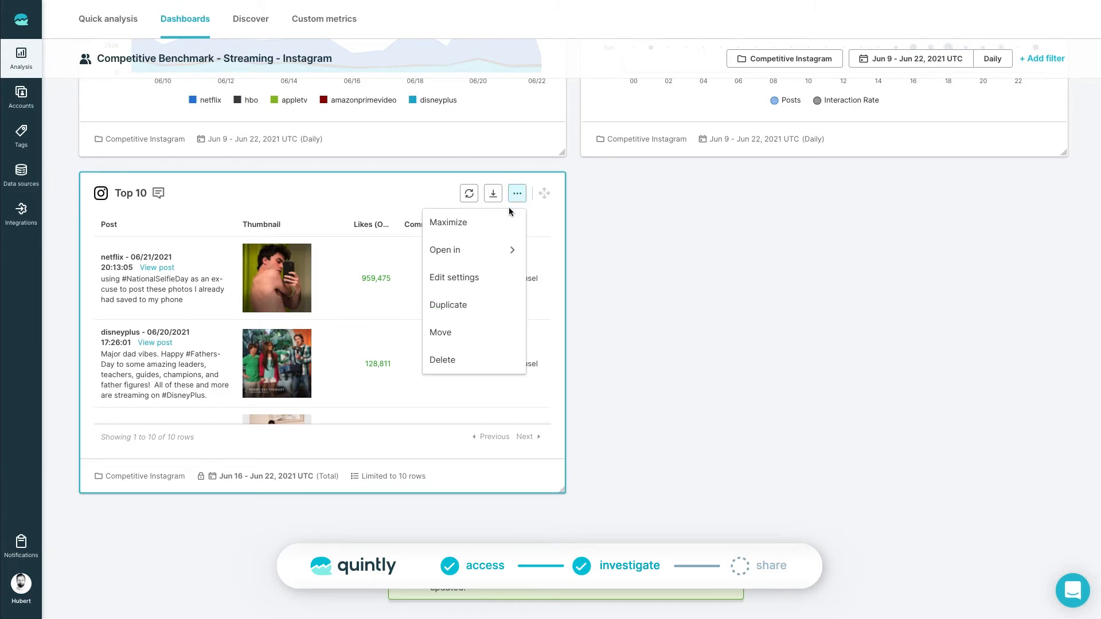
left_click(448, 305)
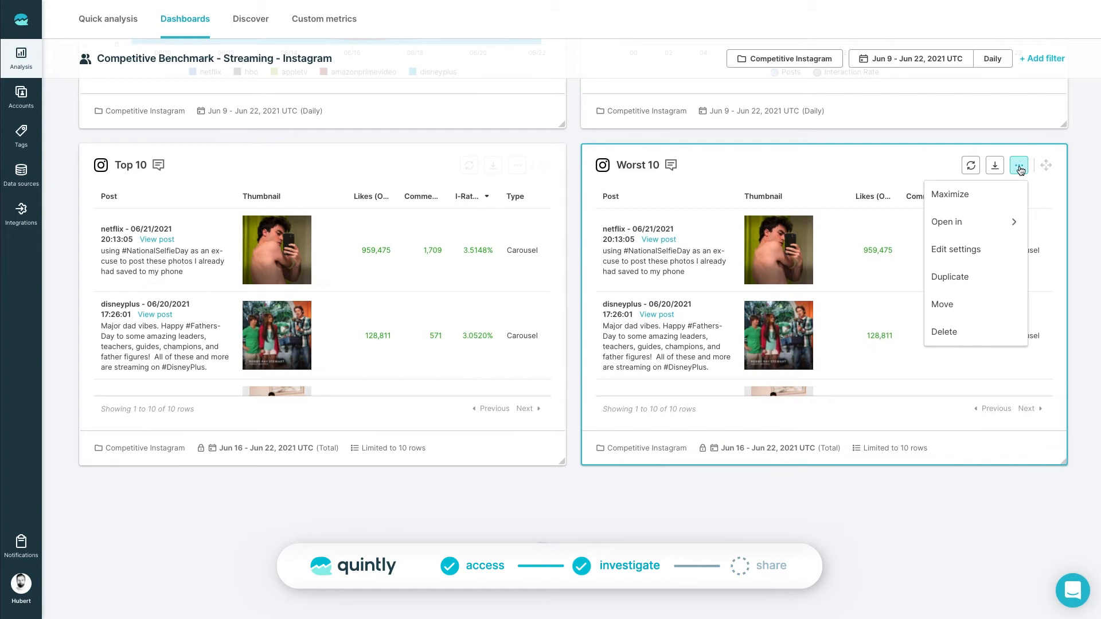
left_click(956, 250)
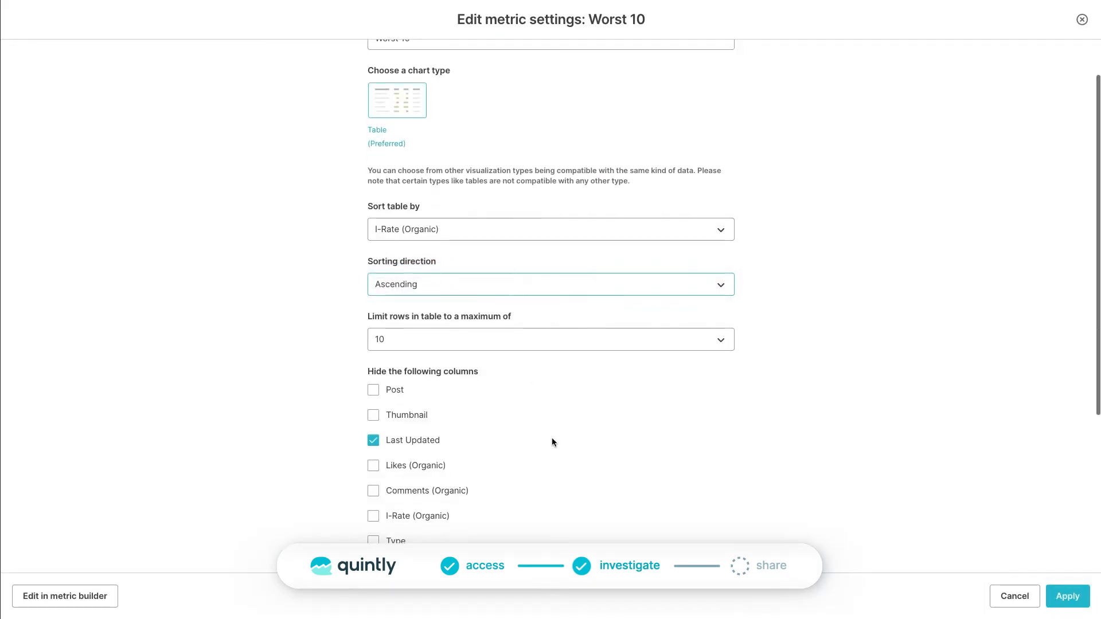
scroll("down", 3)
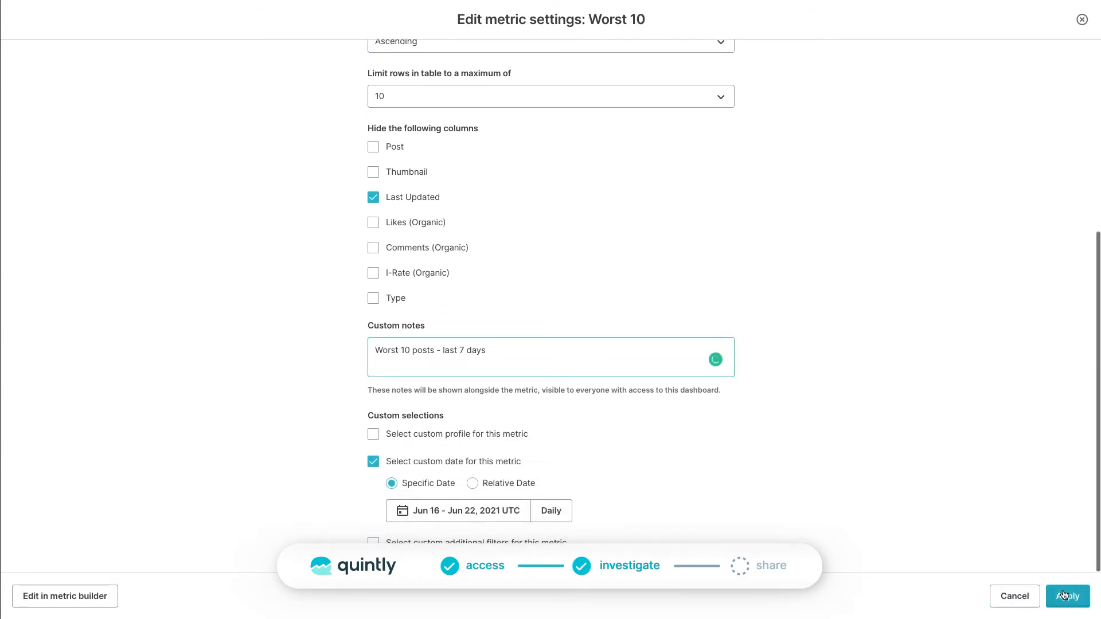
left_click(1066, 596)
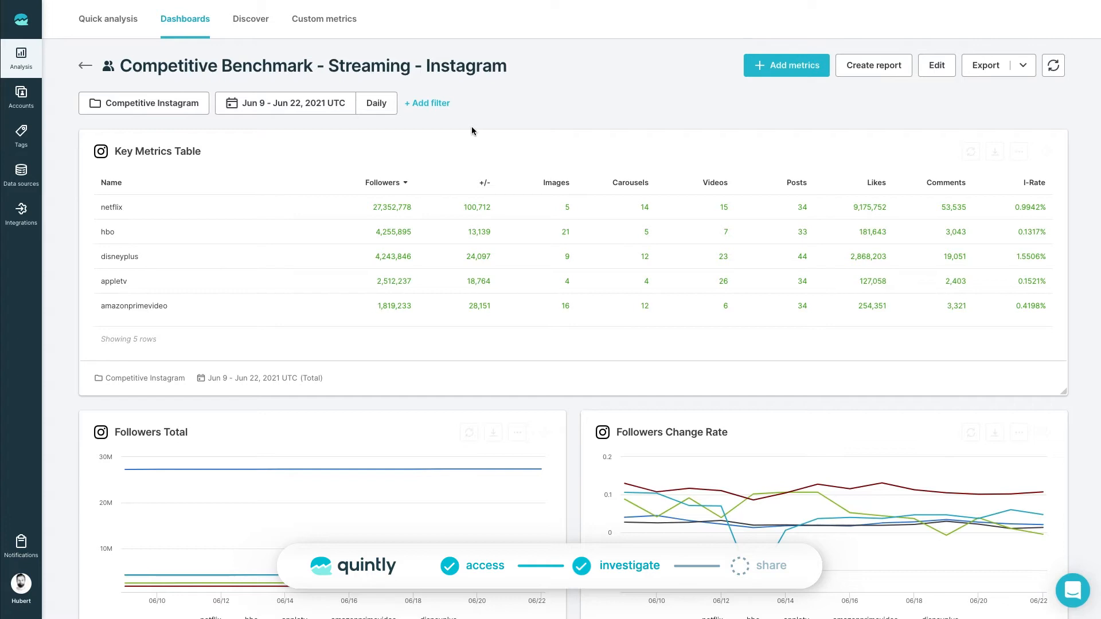
Edit the Interaction Rate metric's QQL in the Metric builder so comments are weighted *5.
scroll("down", 3)
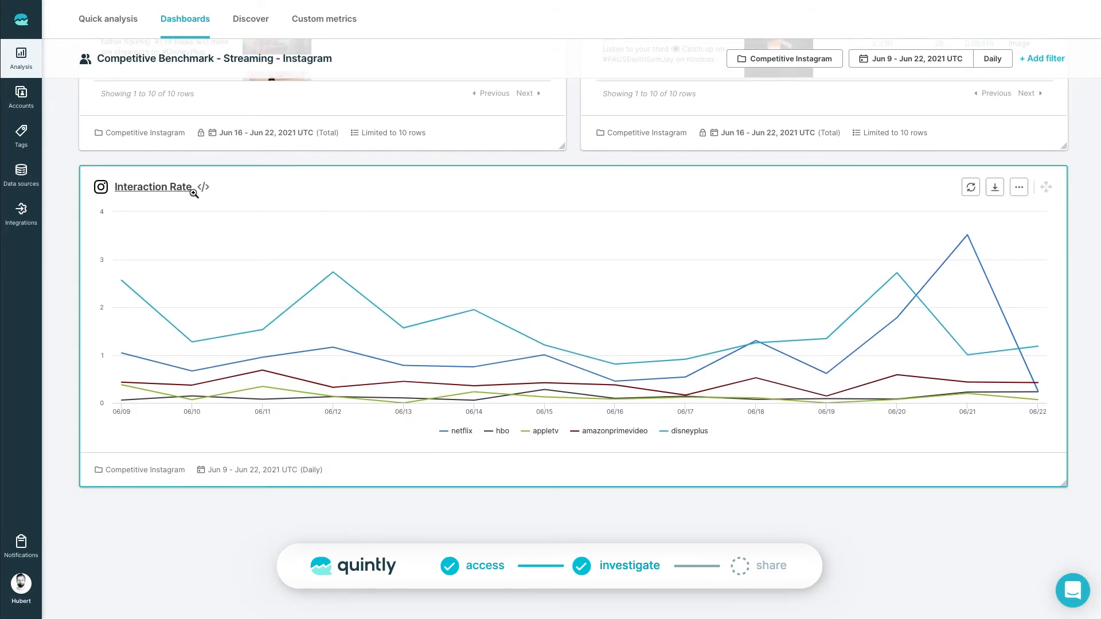
left_click(195, 193)
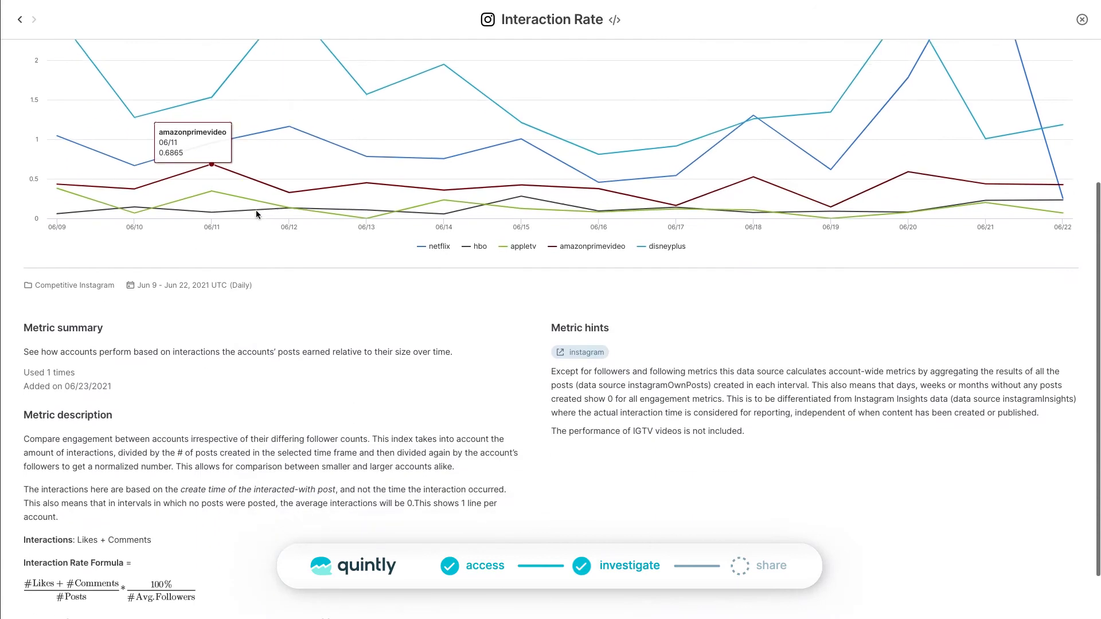
scroll("down", 3)
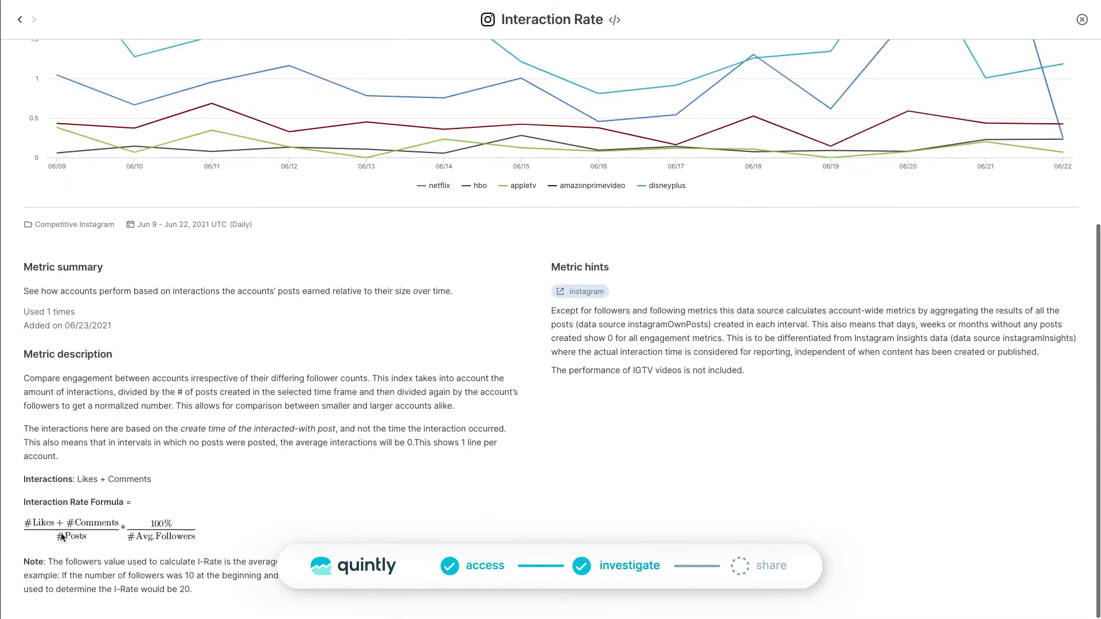
mouse_move(587, 413)
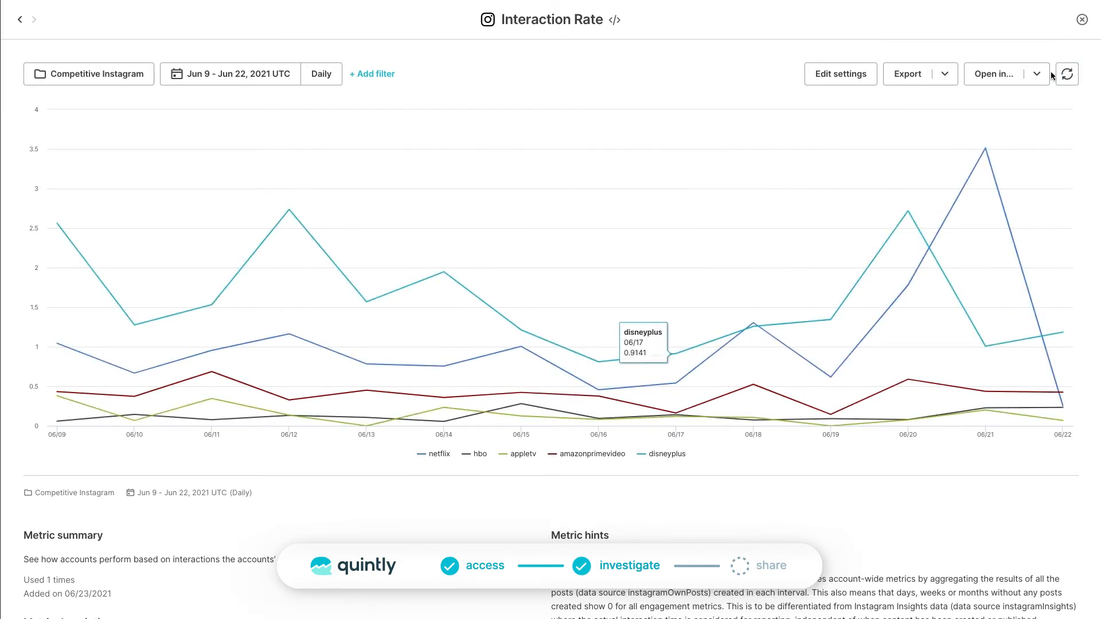
left_click(993, 73)
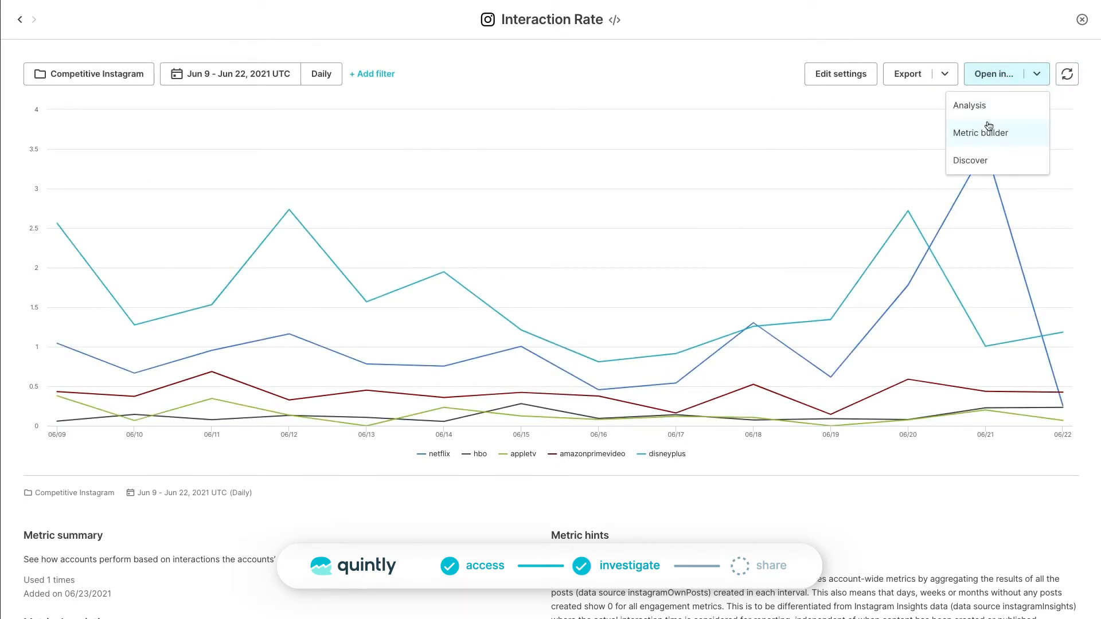
mouse_move(986, 133)
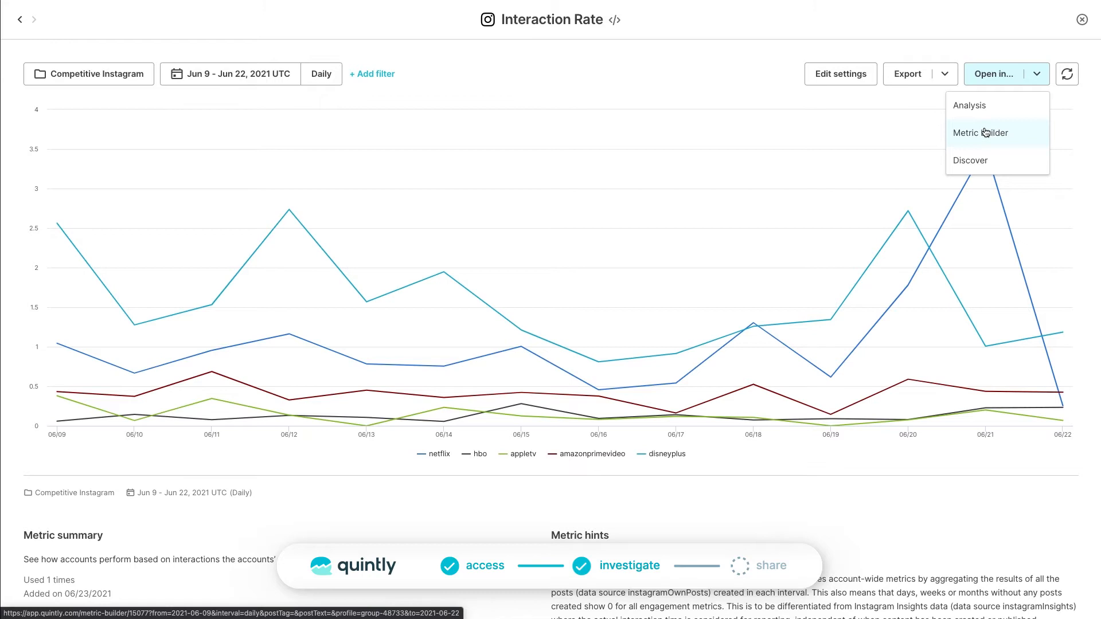
left_click(979, 133)
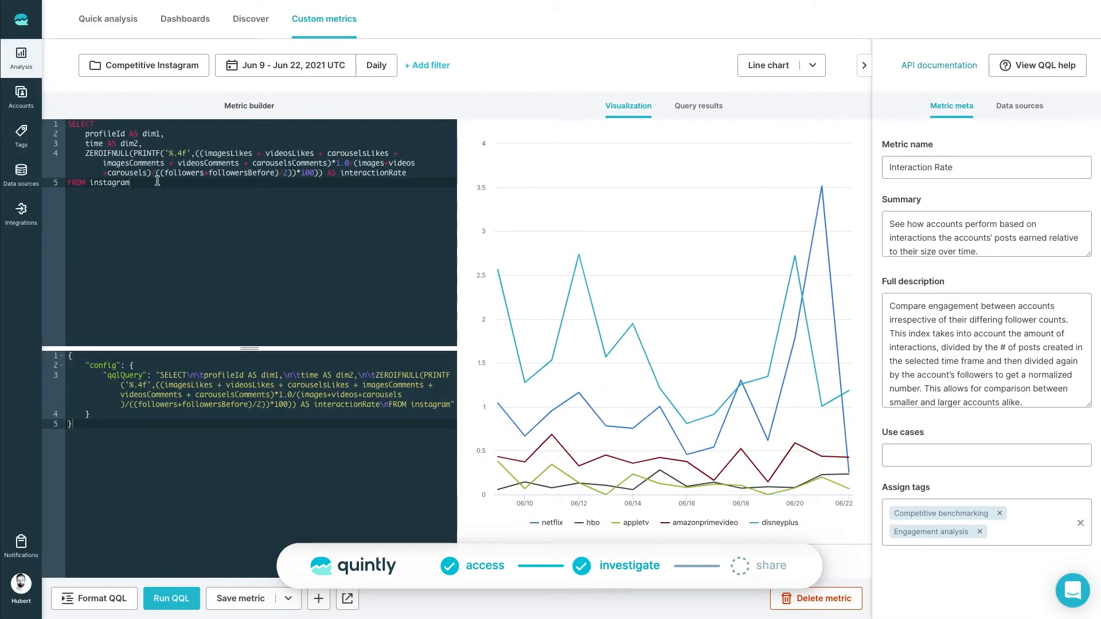
type("*5")
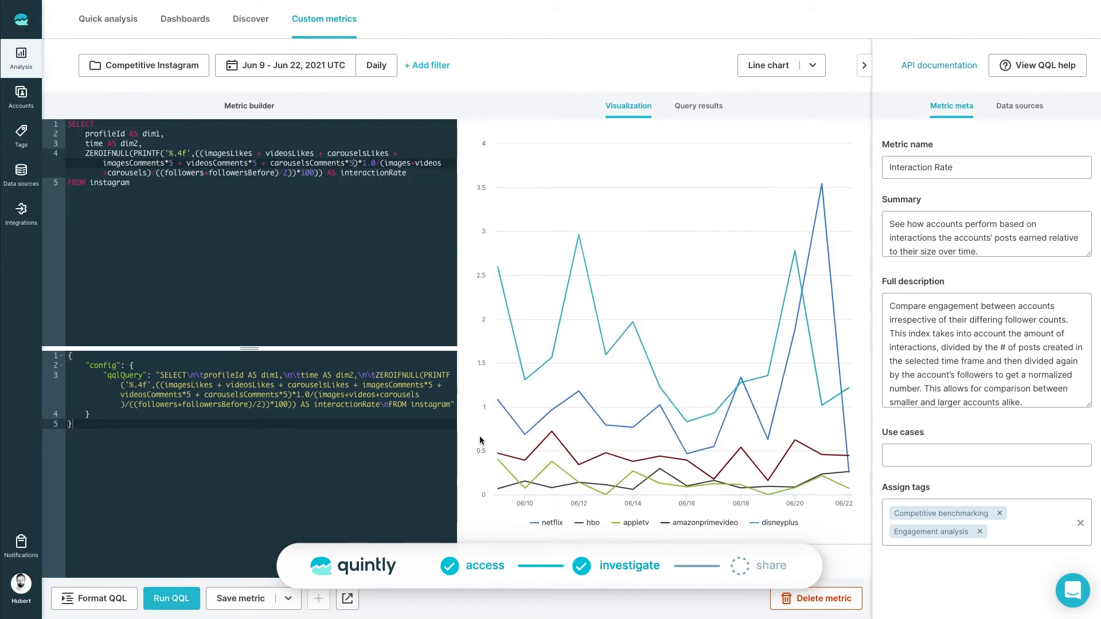
Show the metric as a column chart, run the QQL and save the updated metric.
left_click(812, 64)
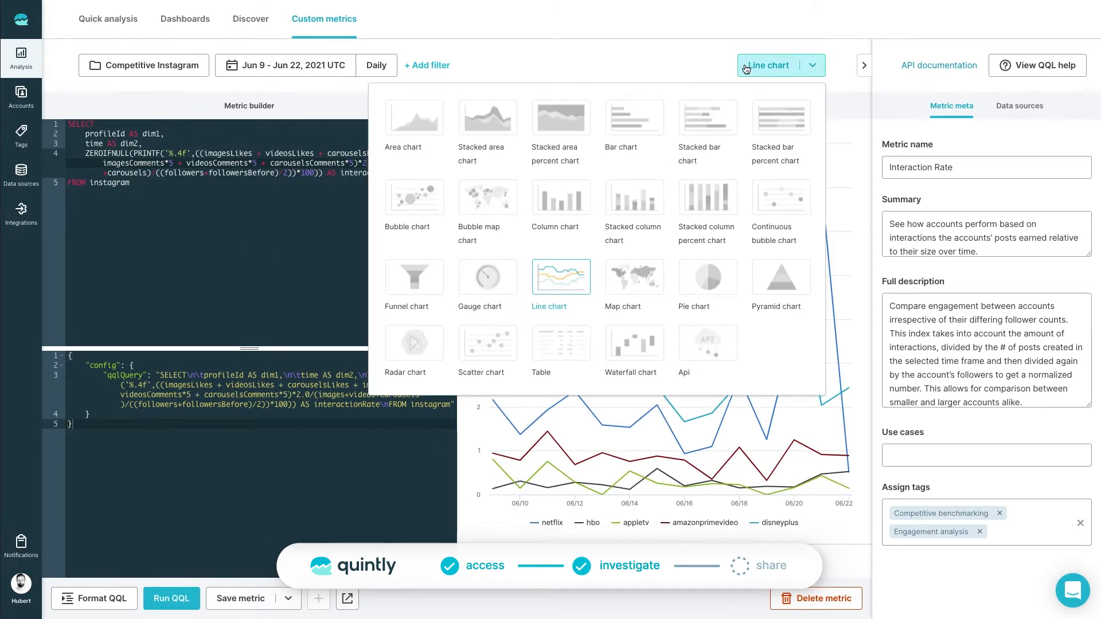
mouse_move(560, 201)
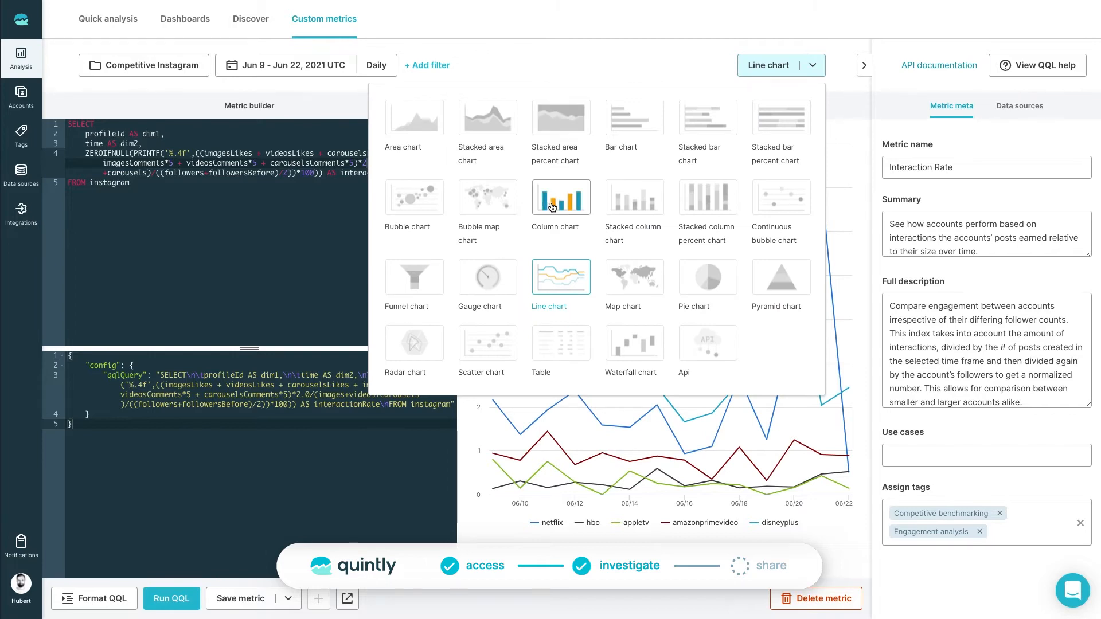
left_click(561, 197)
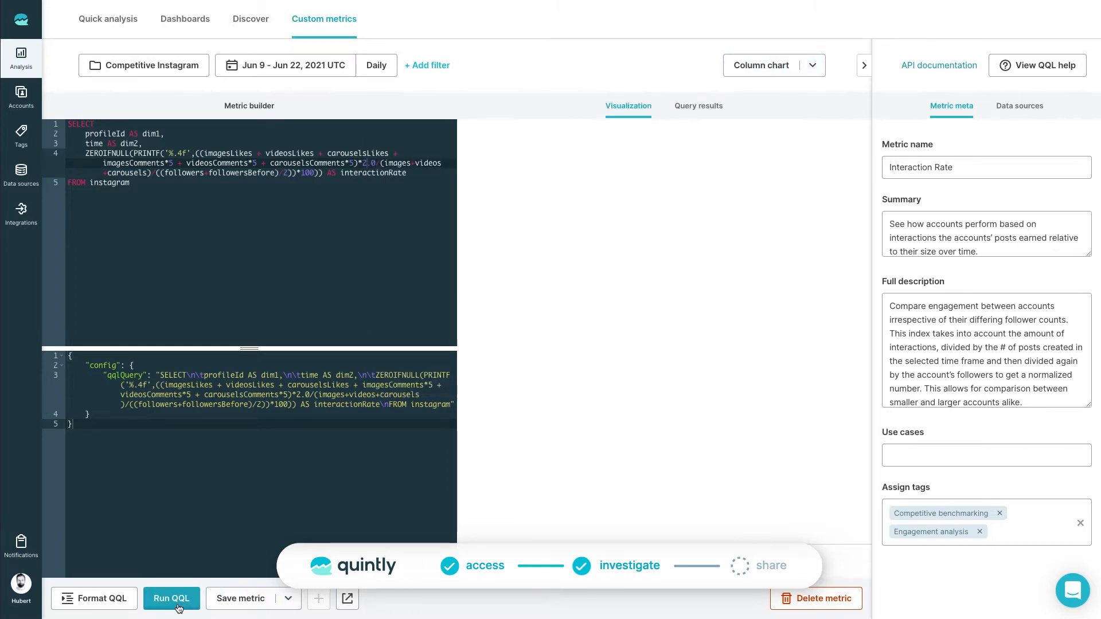
left_click(172, 599)
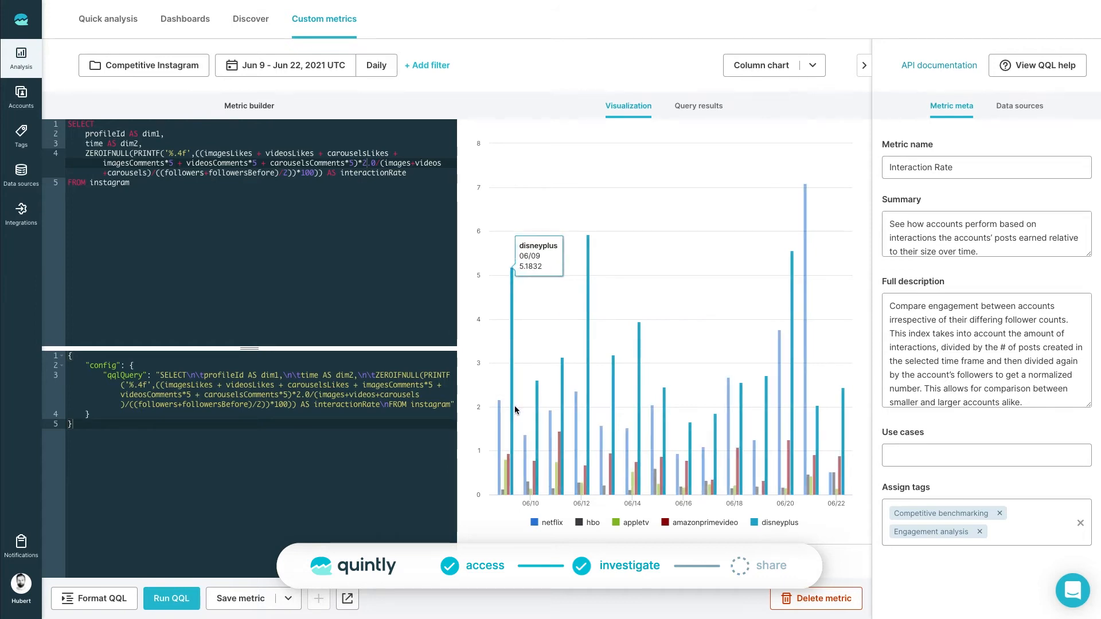
mouse_move(748, 439)
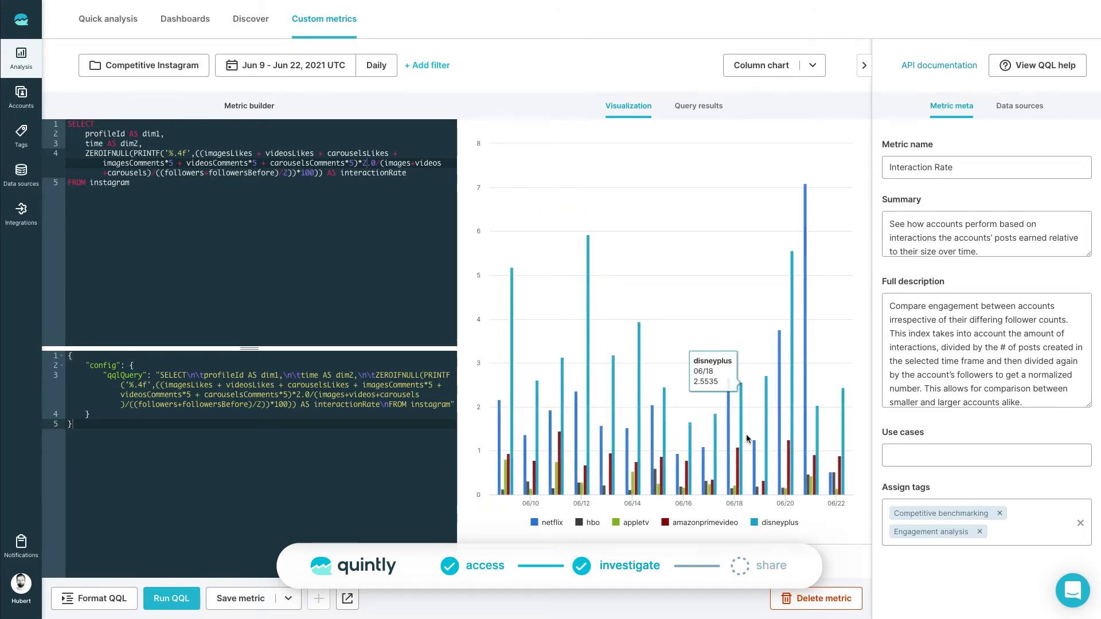
left_click(289, 599)
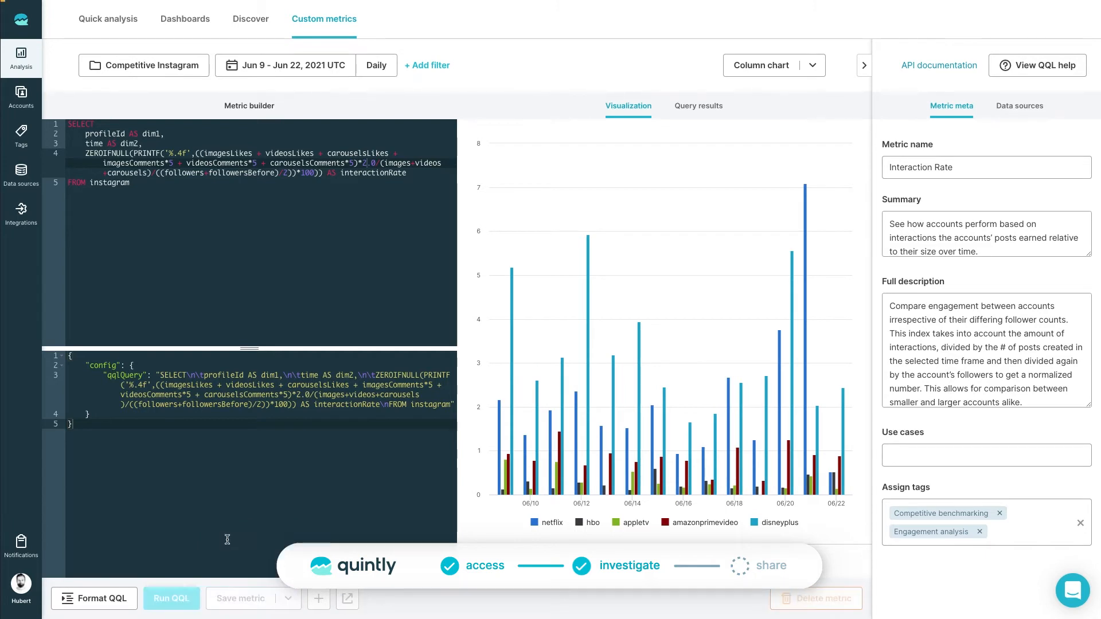
left_click(241, 599)
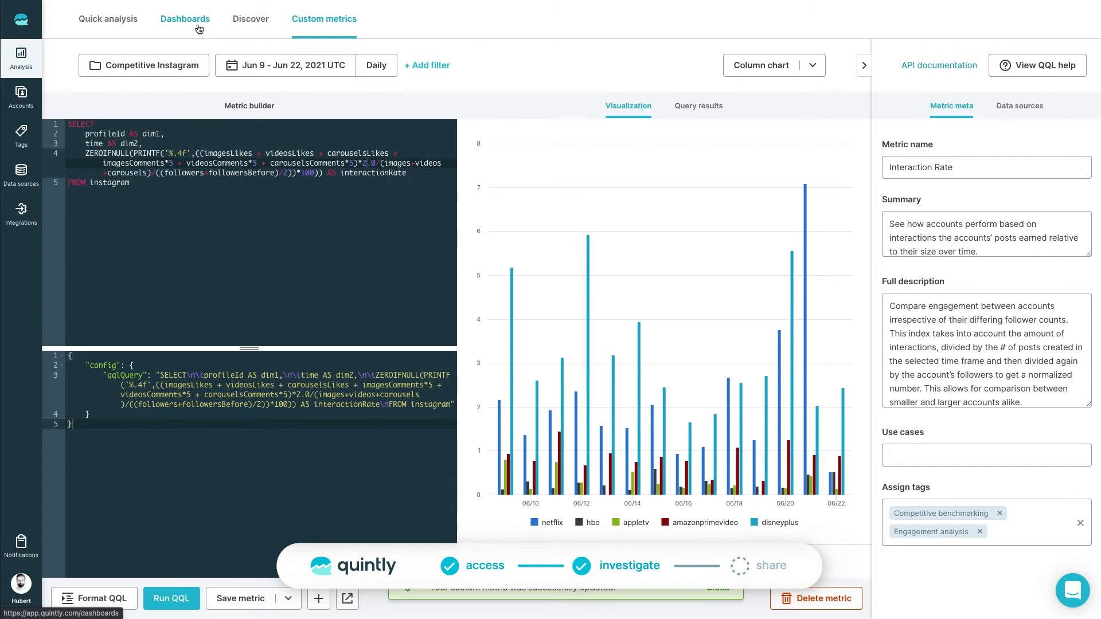
Clone the streaming benchmark dashboard into Shared Dashboards and name the copy Halloween.
left_click(184, 19)
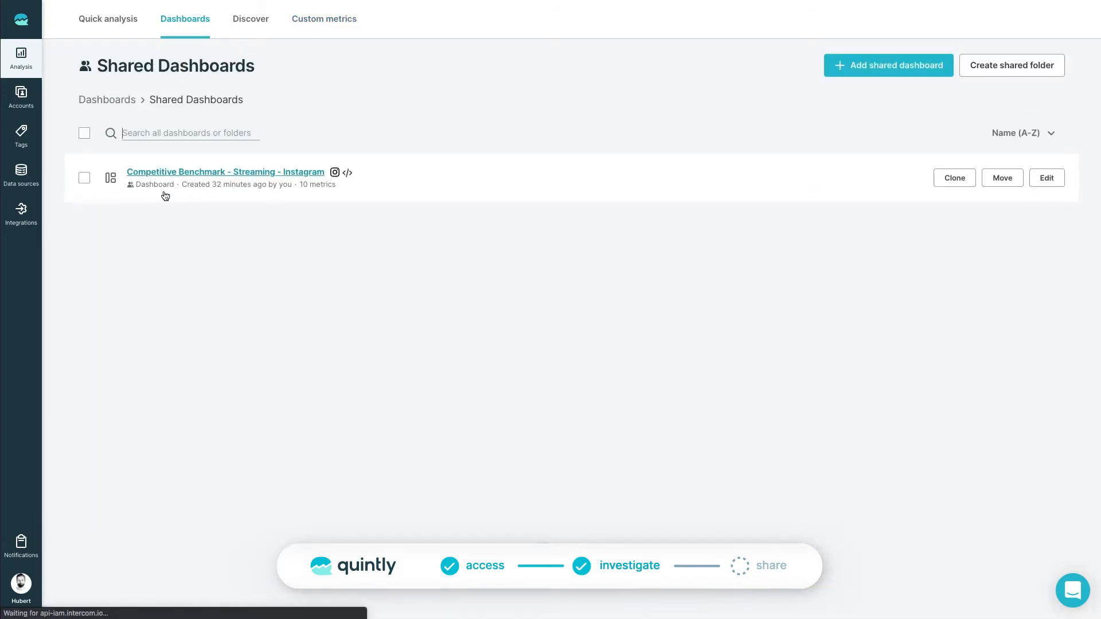
left_click(225, 172)
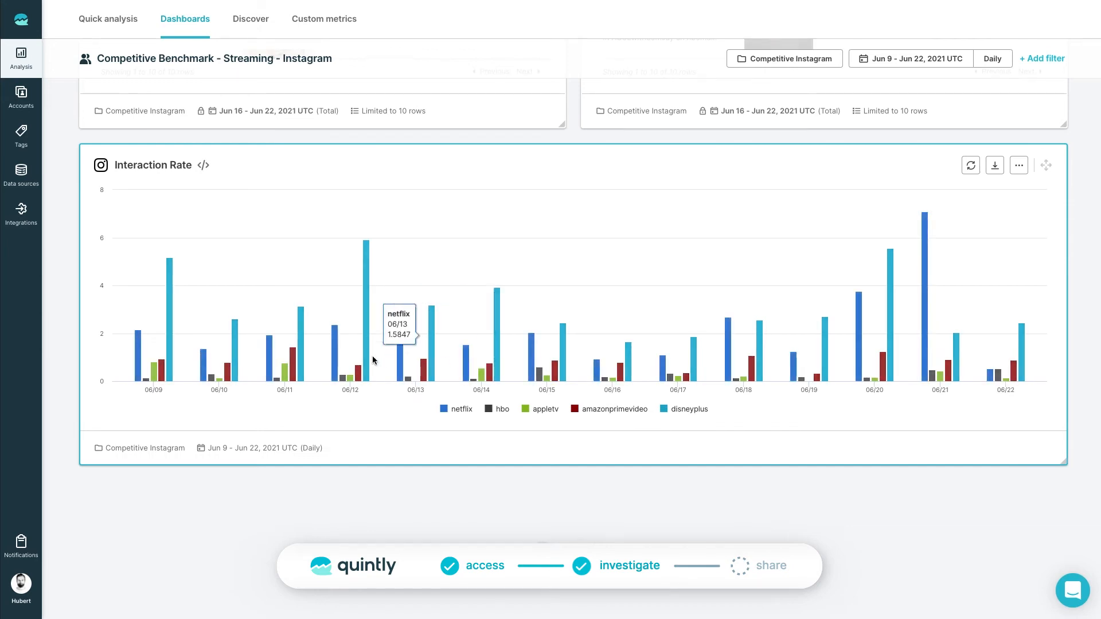
mouse_move(348, 357)
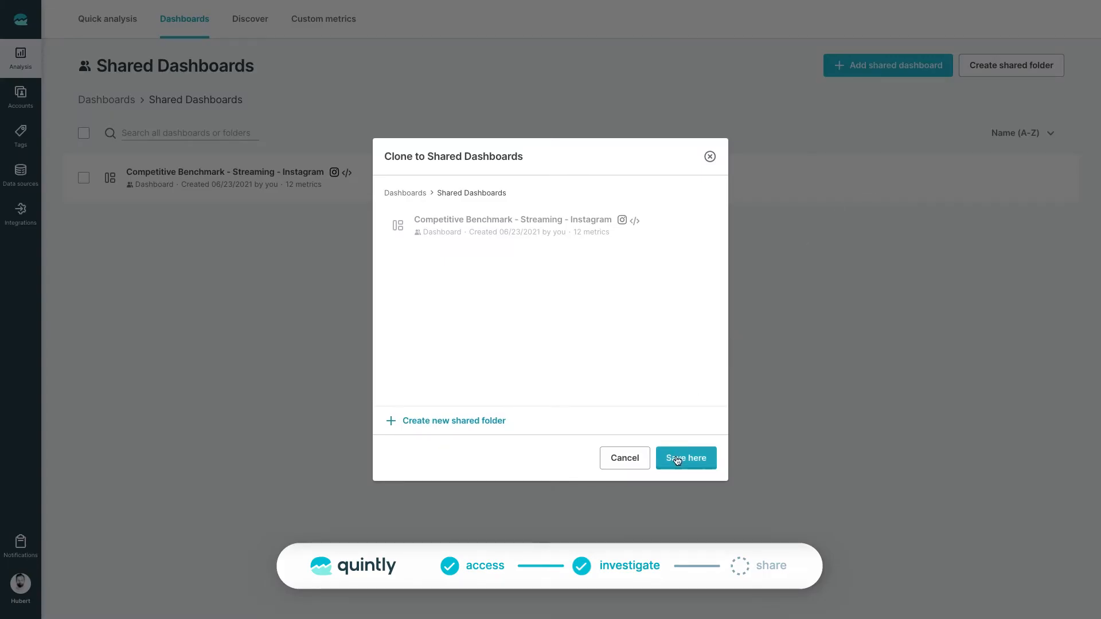
left_click(685, 458)
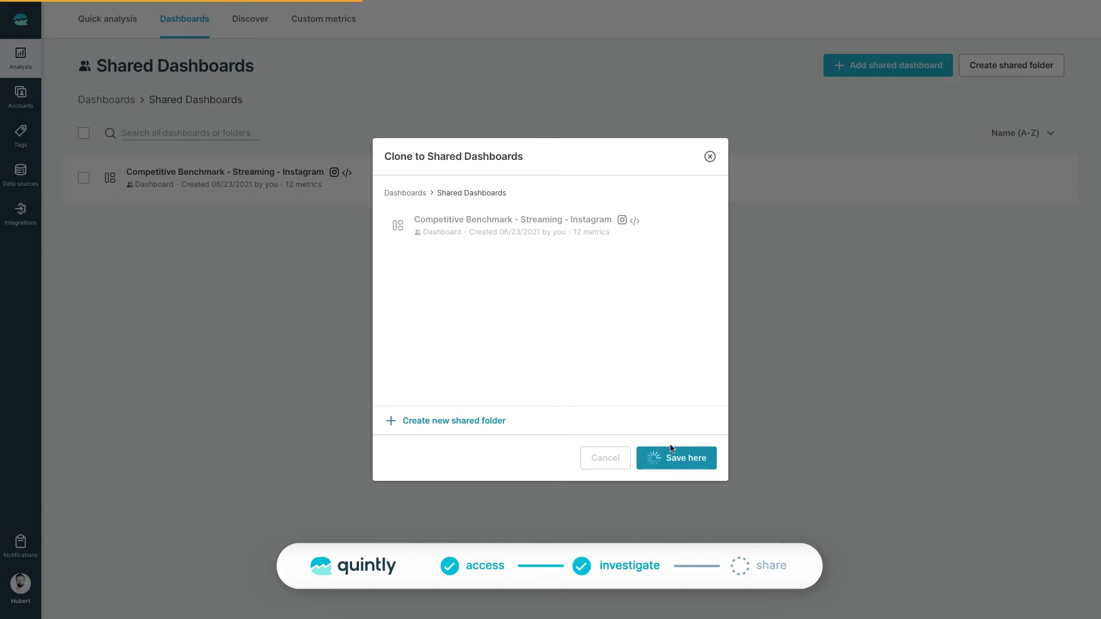
left_click(676, 457)
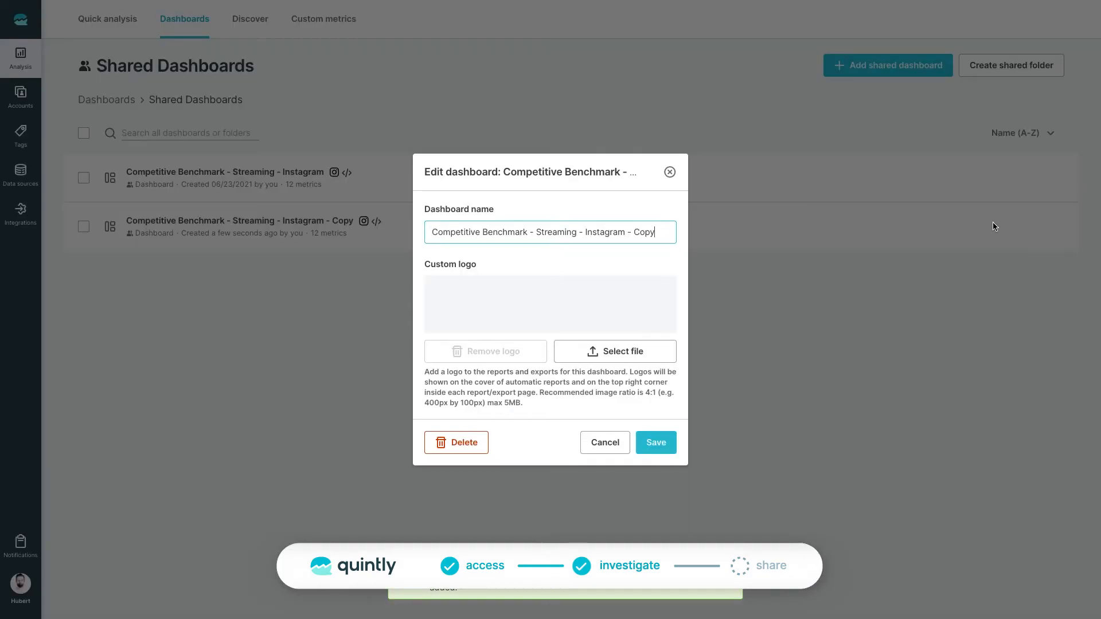
type("Halloween")
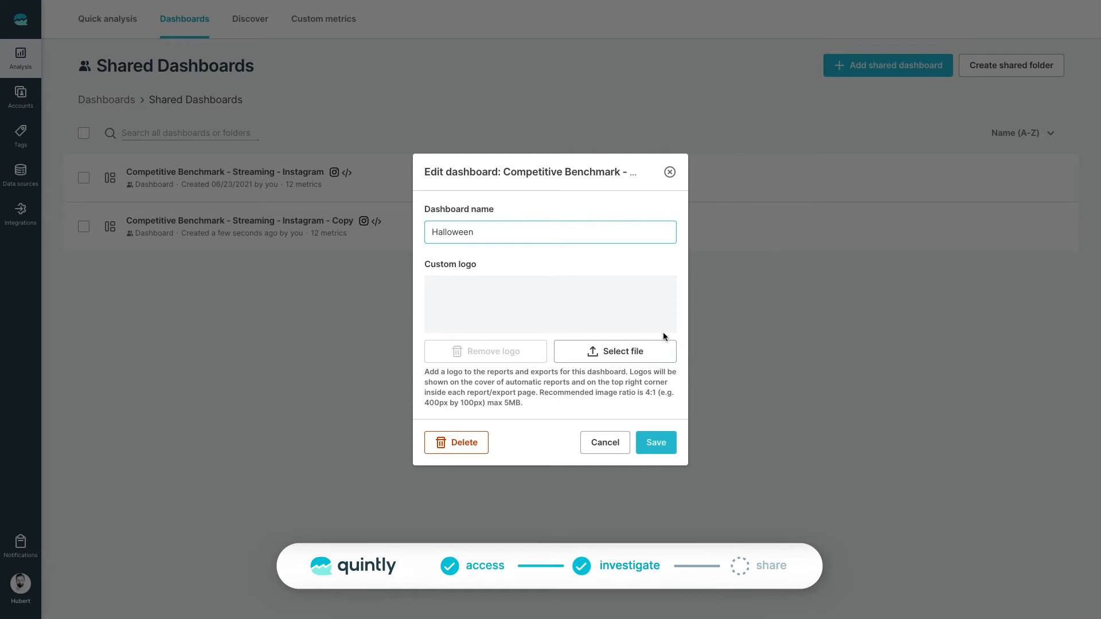
left_click(656, 442)
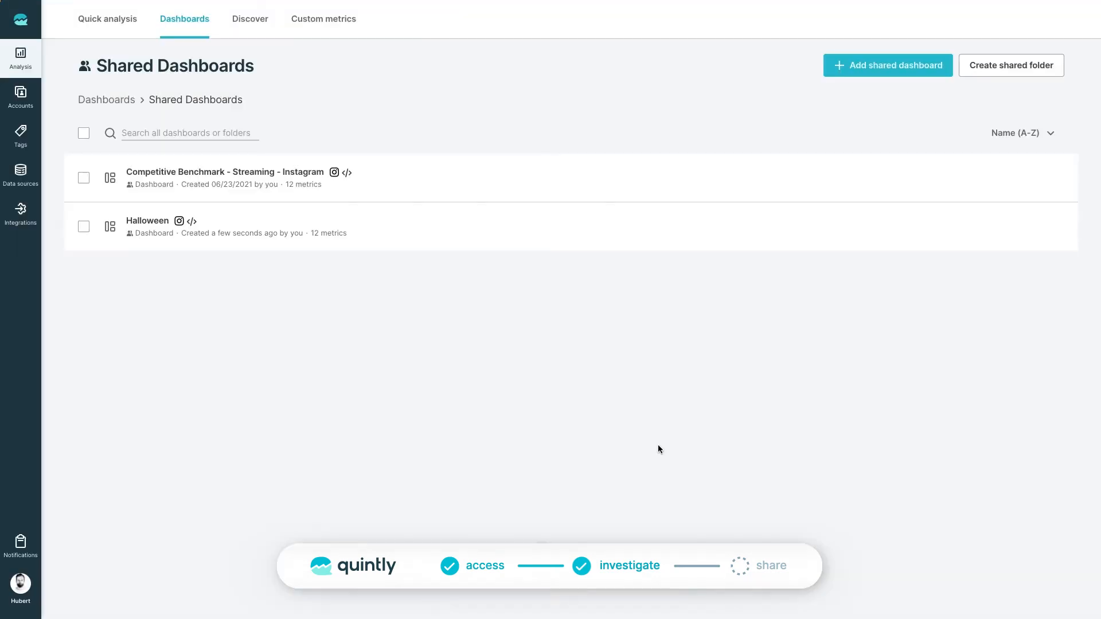
Set the Halloween dashboard's date range to October 1 – November 7, 2020.
left_click(147, 221)
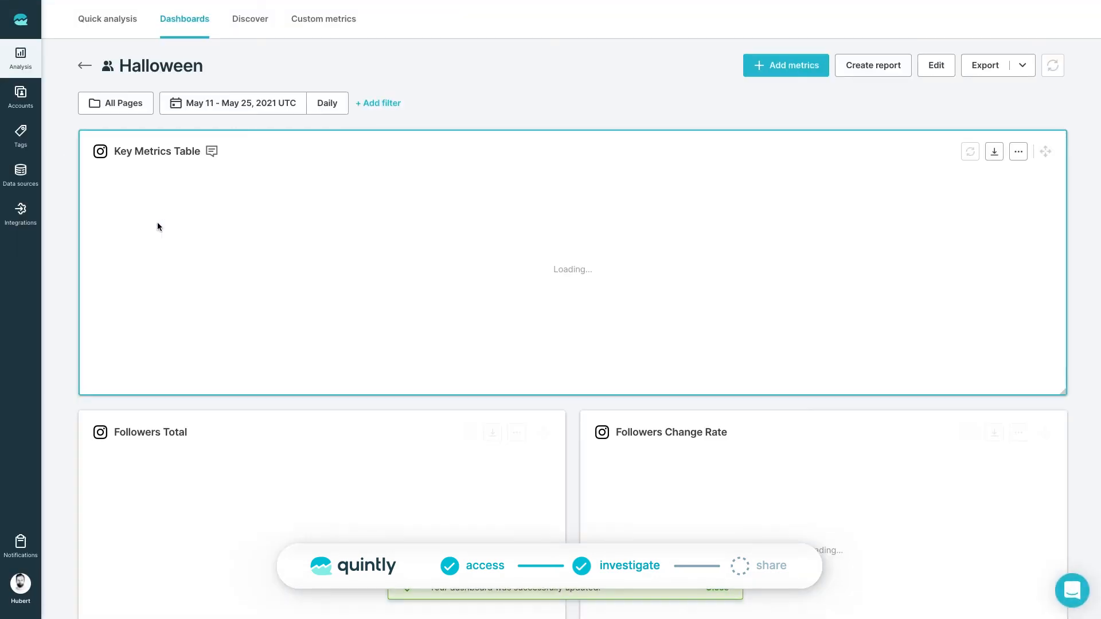
left_click(241, 103)
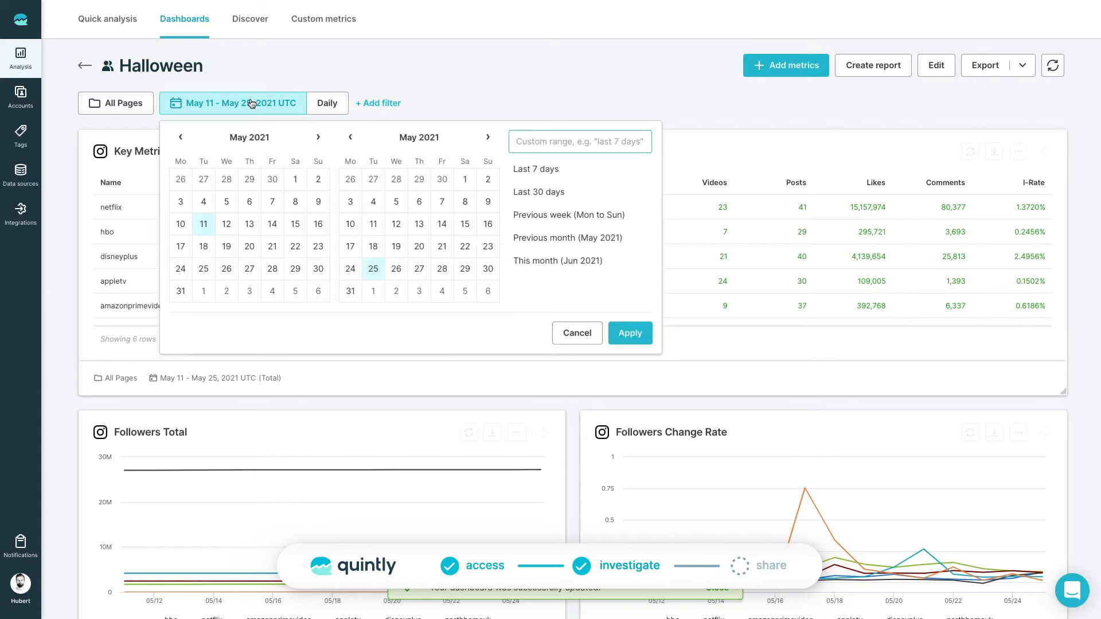
left_click(249, 137)
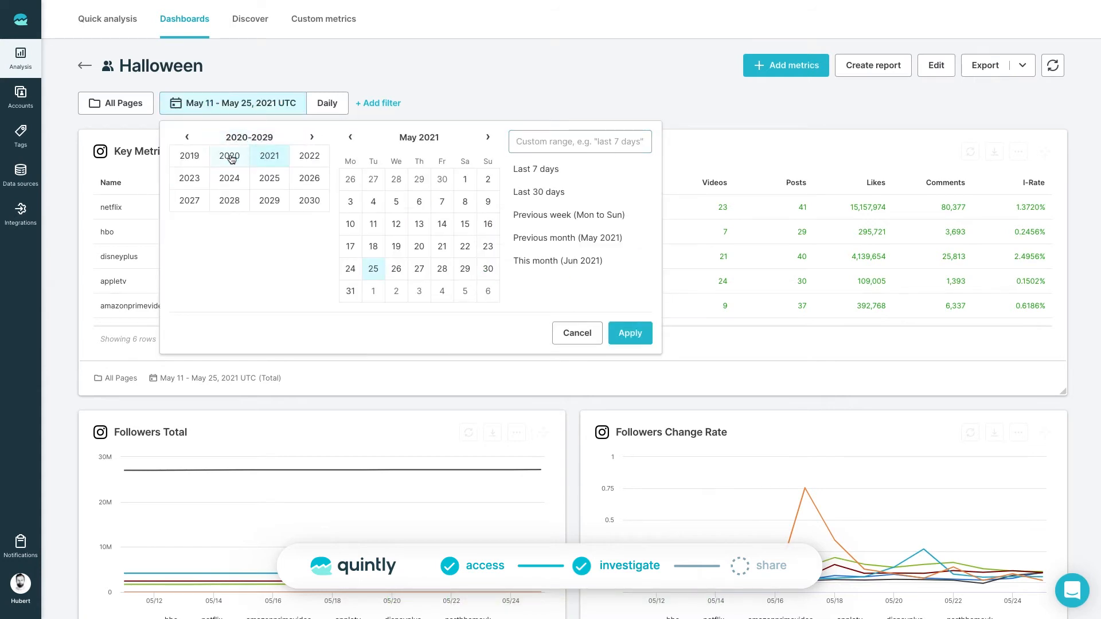
left_click(230, 156)
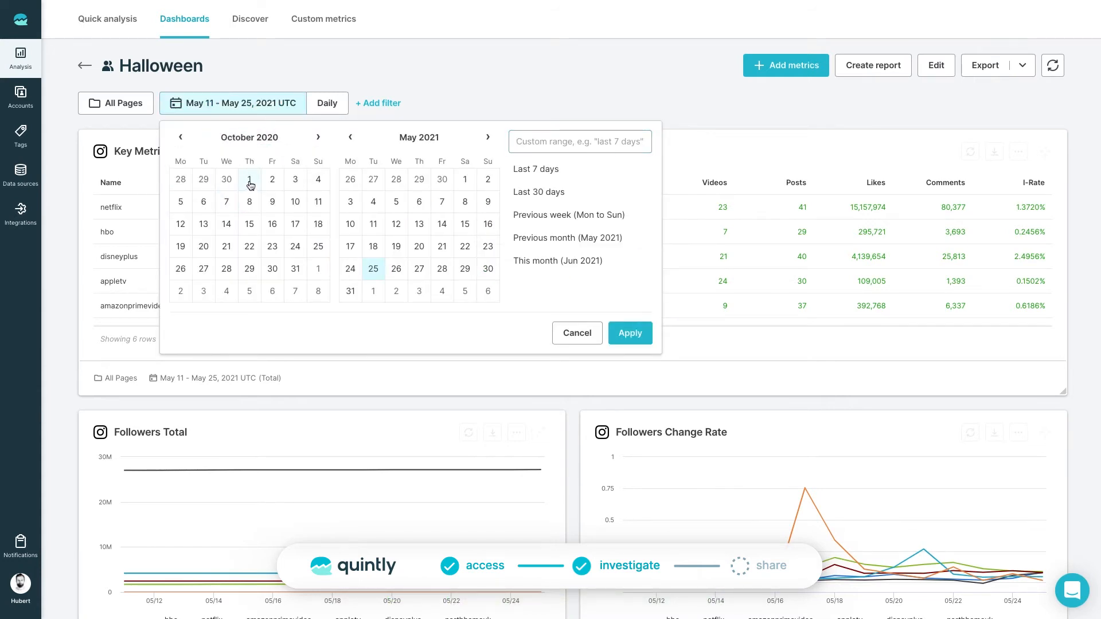
left_click(419, 138)
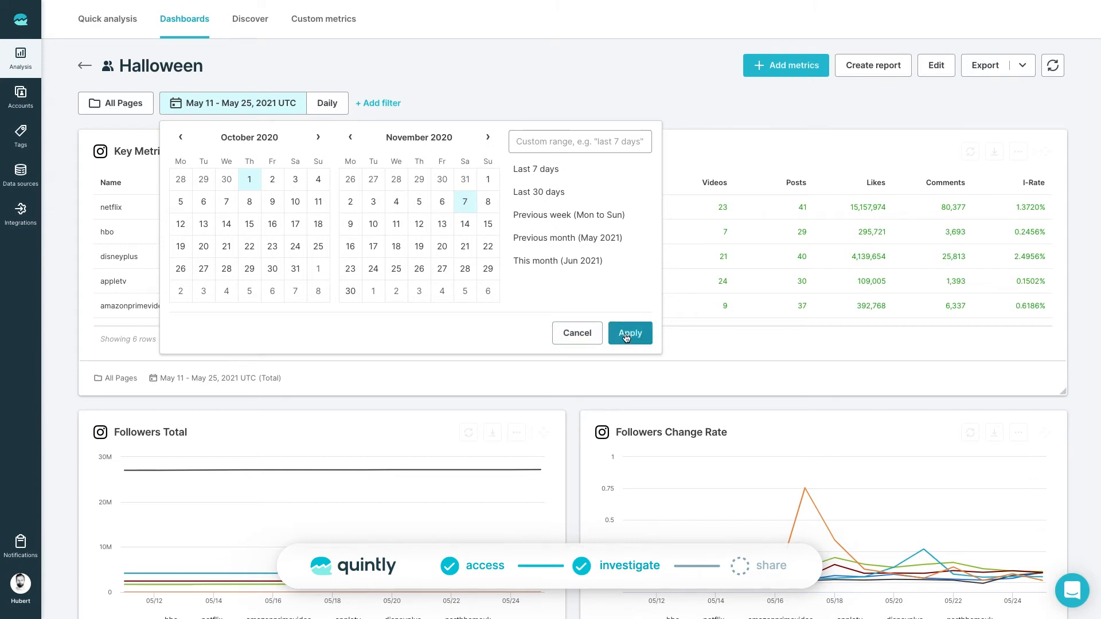
left_click(21, 135)
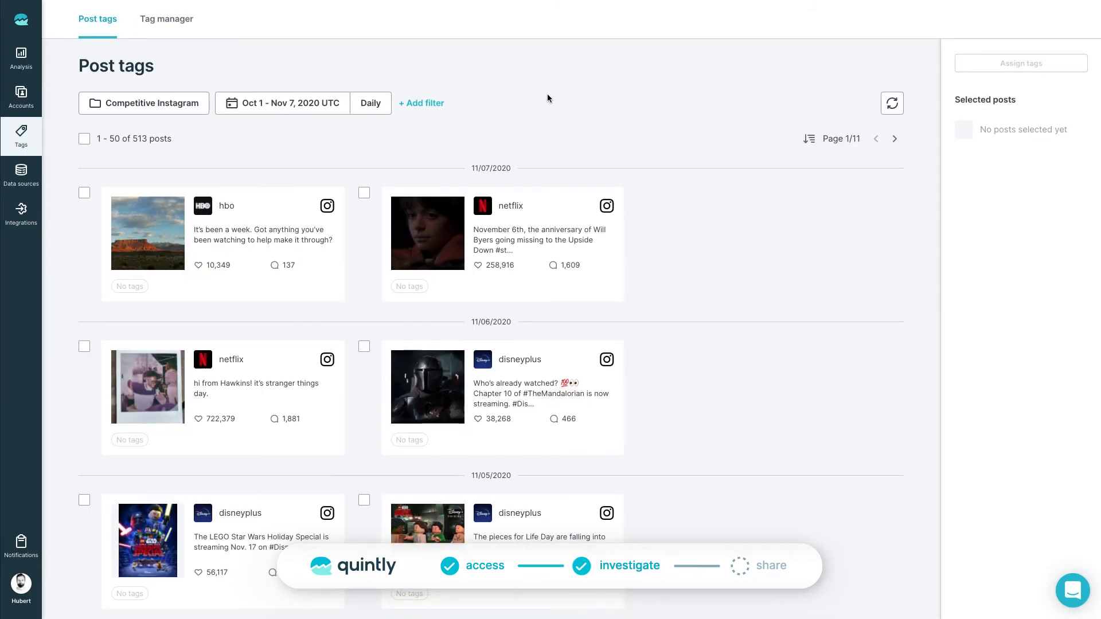
Filter the post tags list by post text containing Halloween, leaving 25 posts.
left_click(422, 103)
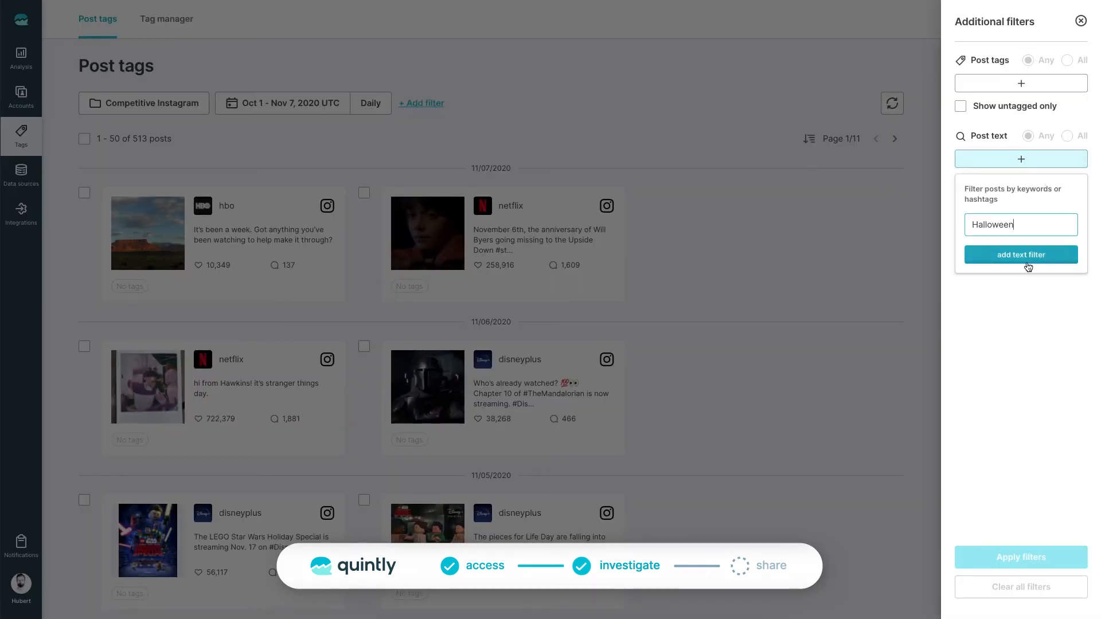
left_click(1020, 254)
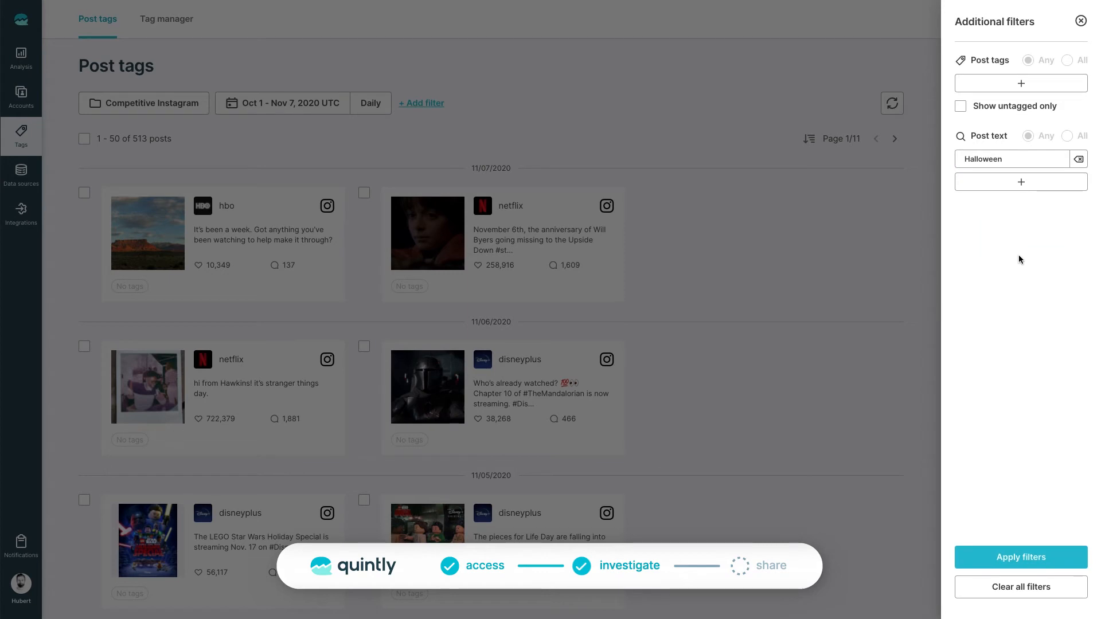
left_click(1020, 557)
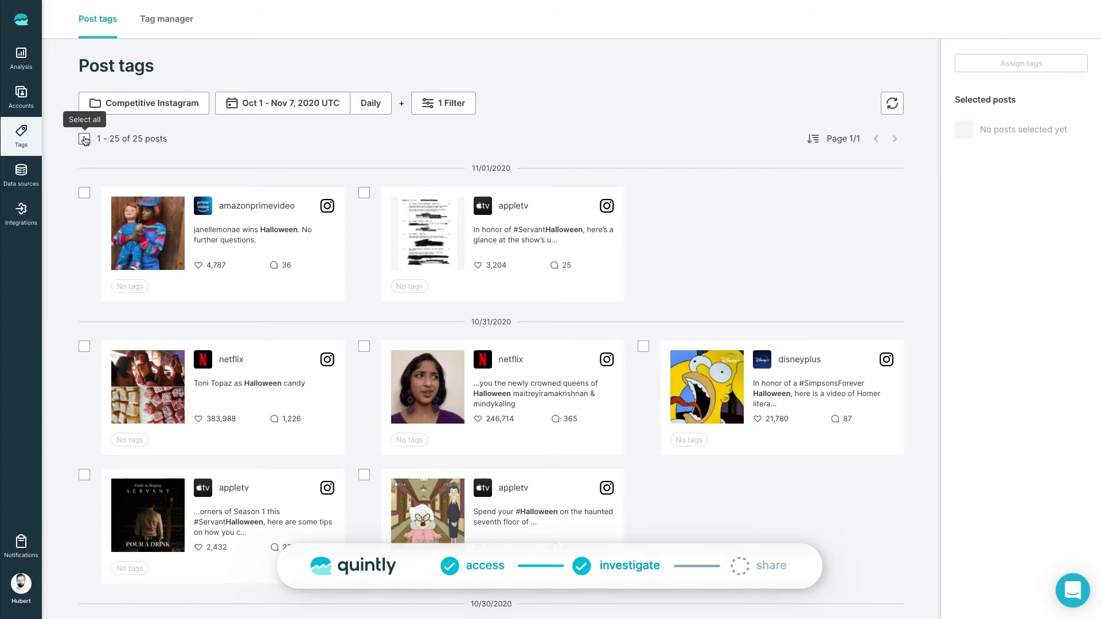
Select all 25 filtered posts and assign them the Halloween tag.
left_click(84, 139)
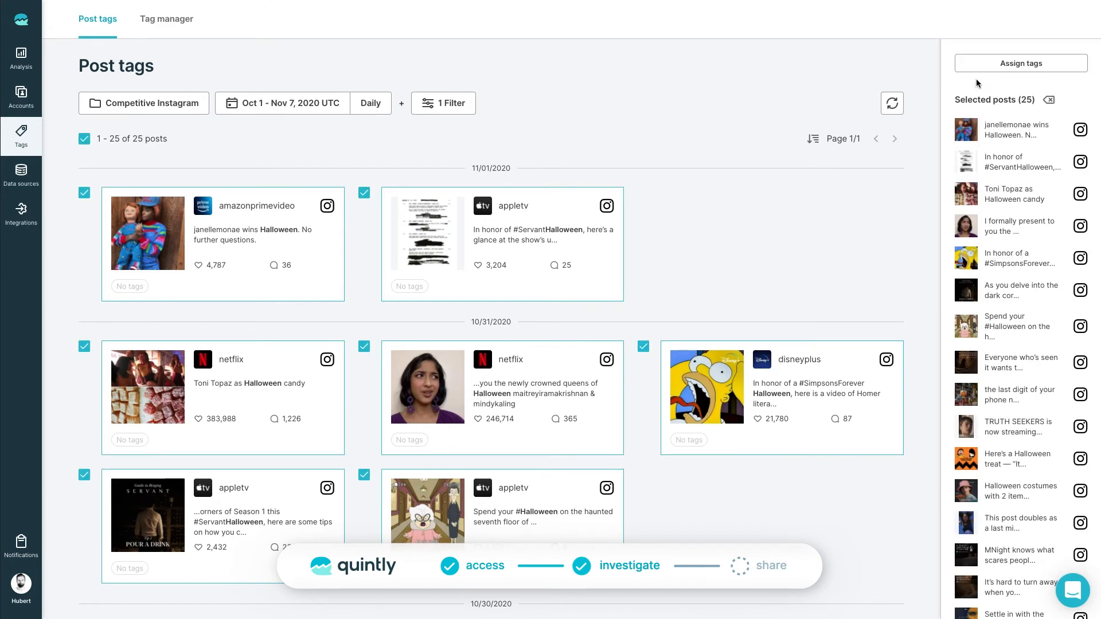
left_click(1020, 63)
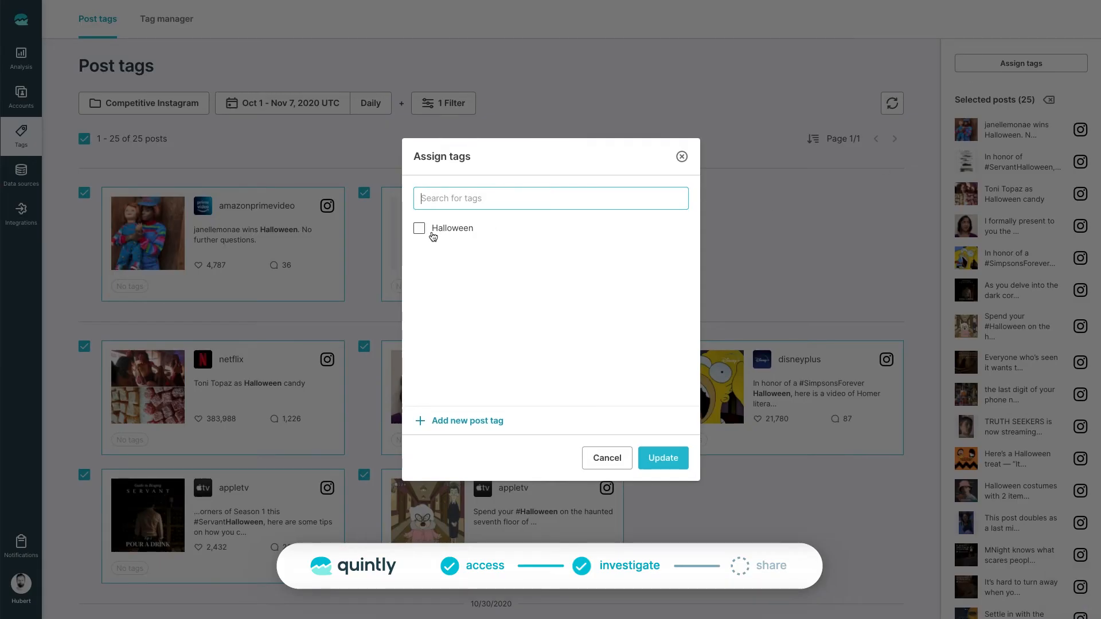
left_click(663, 459)
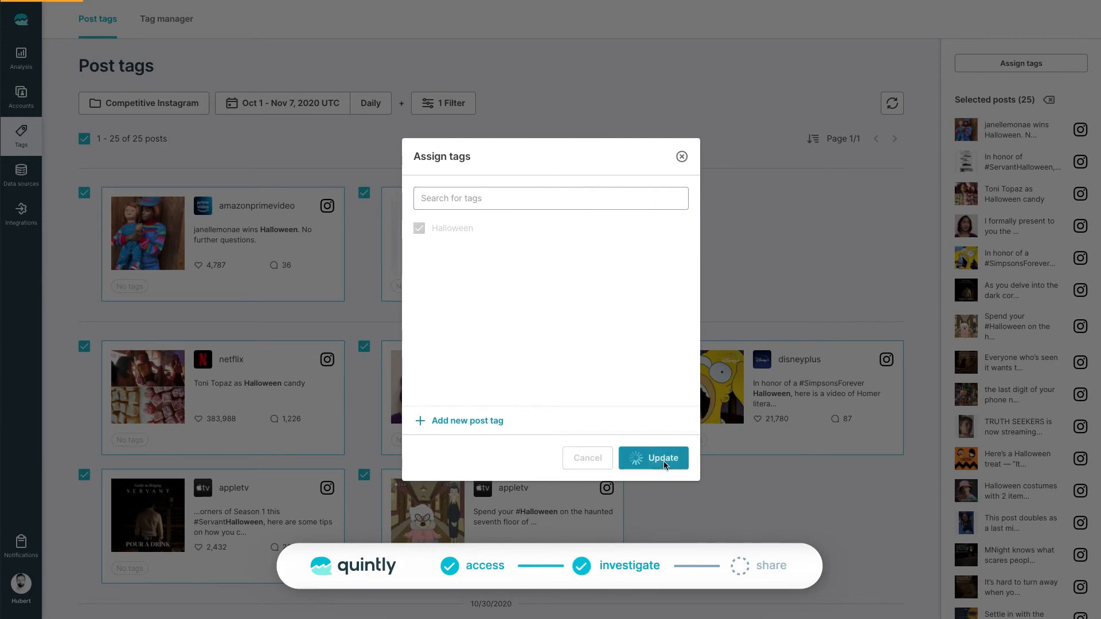
left_click(653, 458)
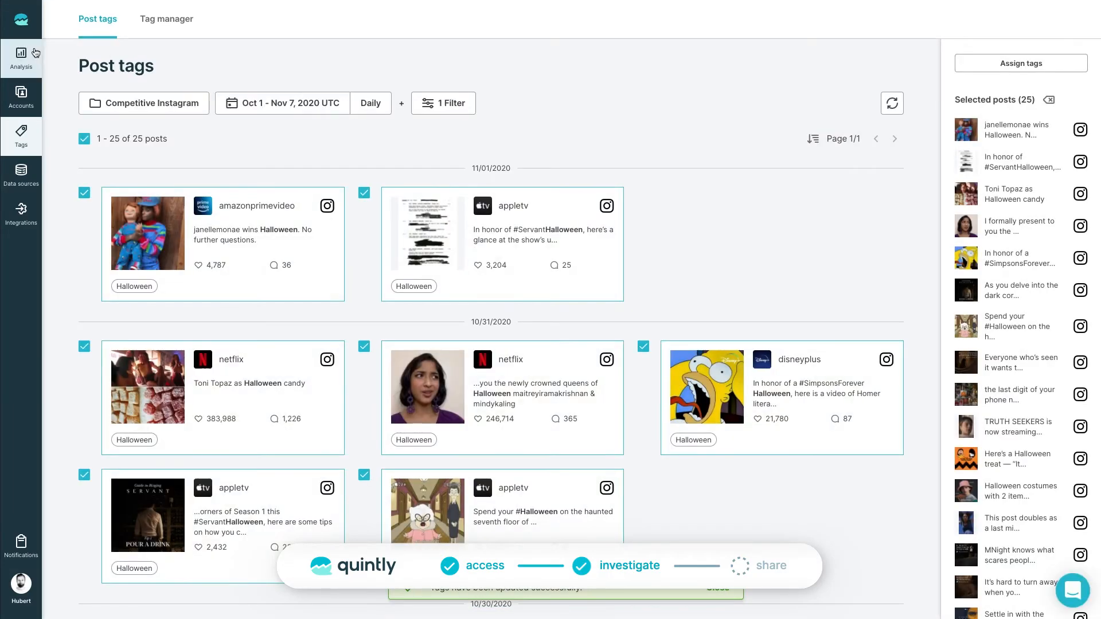
Switch the Halloween dashboard's profile group from All Pages to Competitive Instagram.
left_click(21, 54)
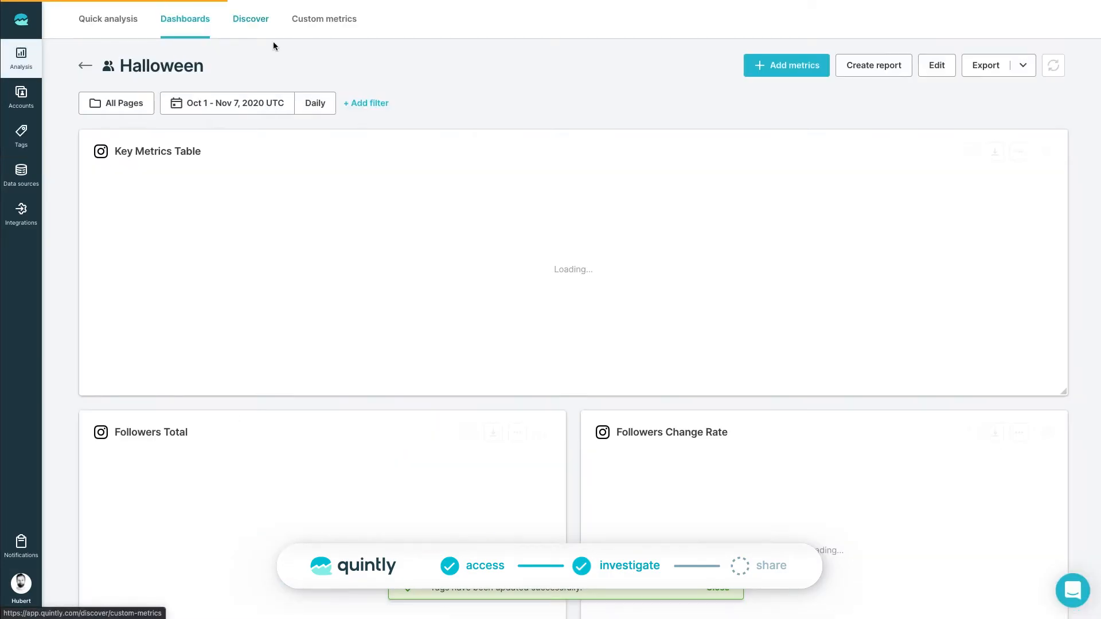
left_click(116, 103)
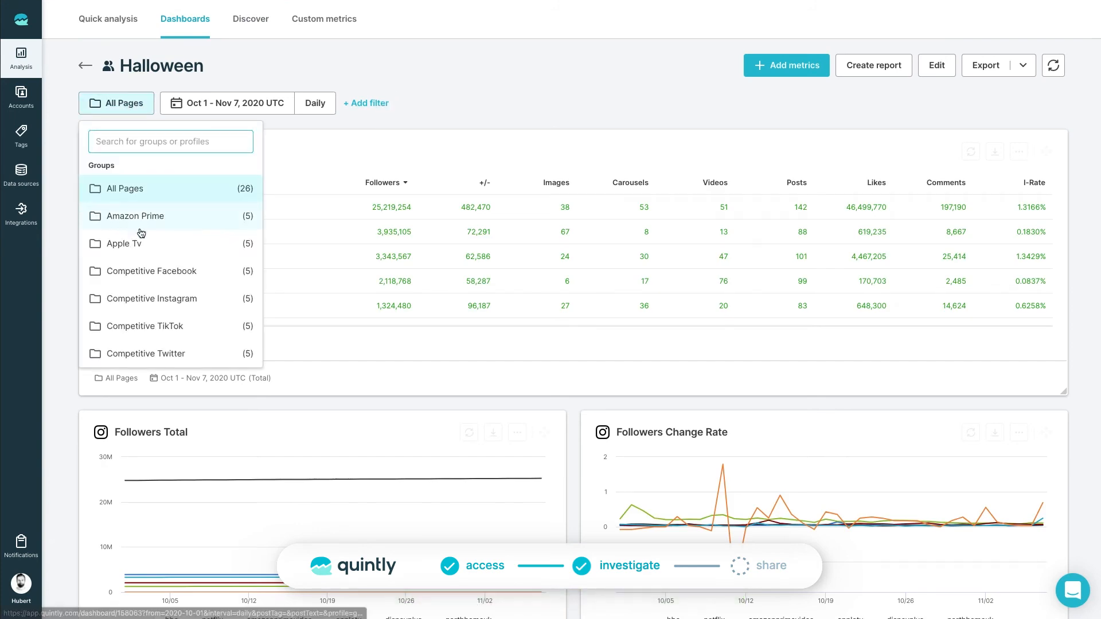
left_click(151, 298)
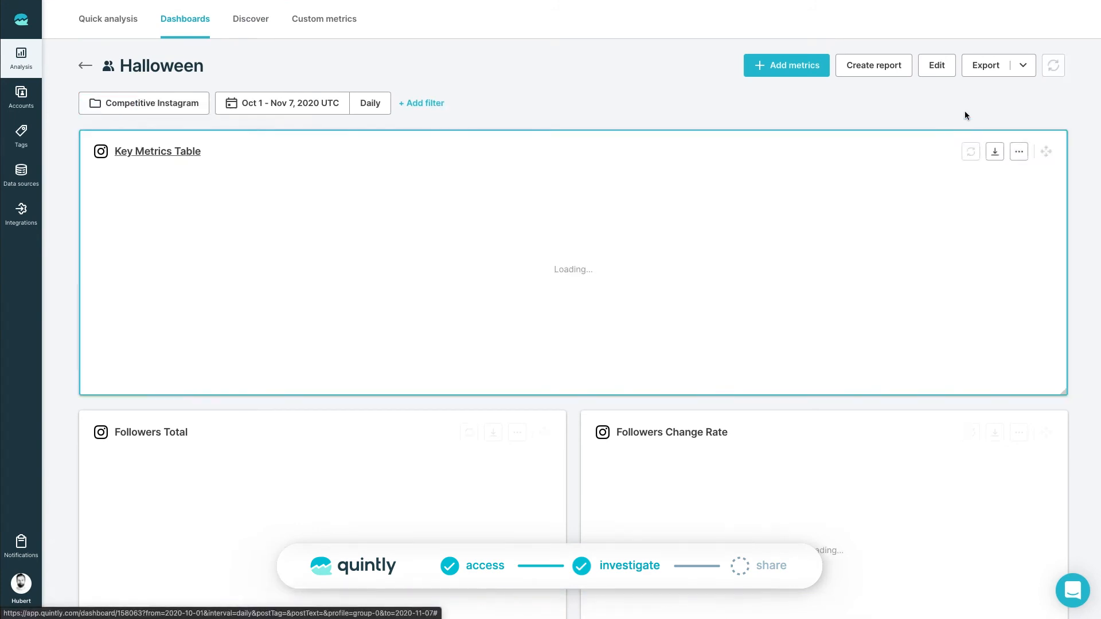
scroll("down", 3)
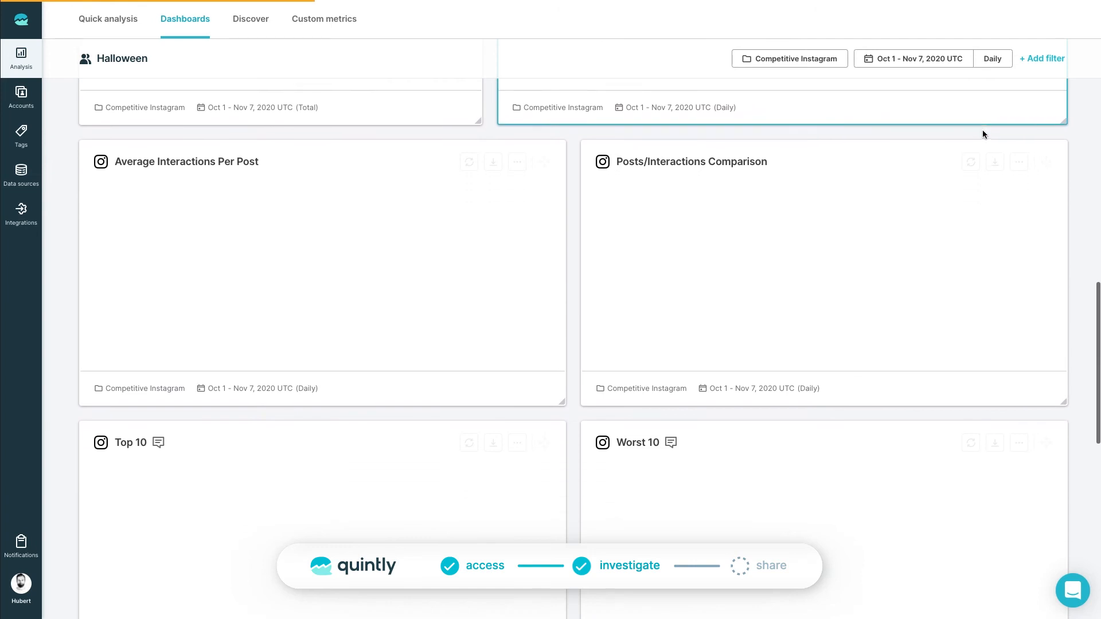
scroll("down", 3)
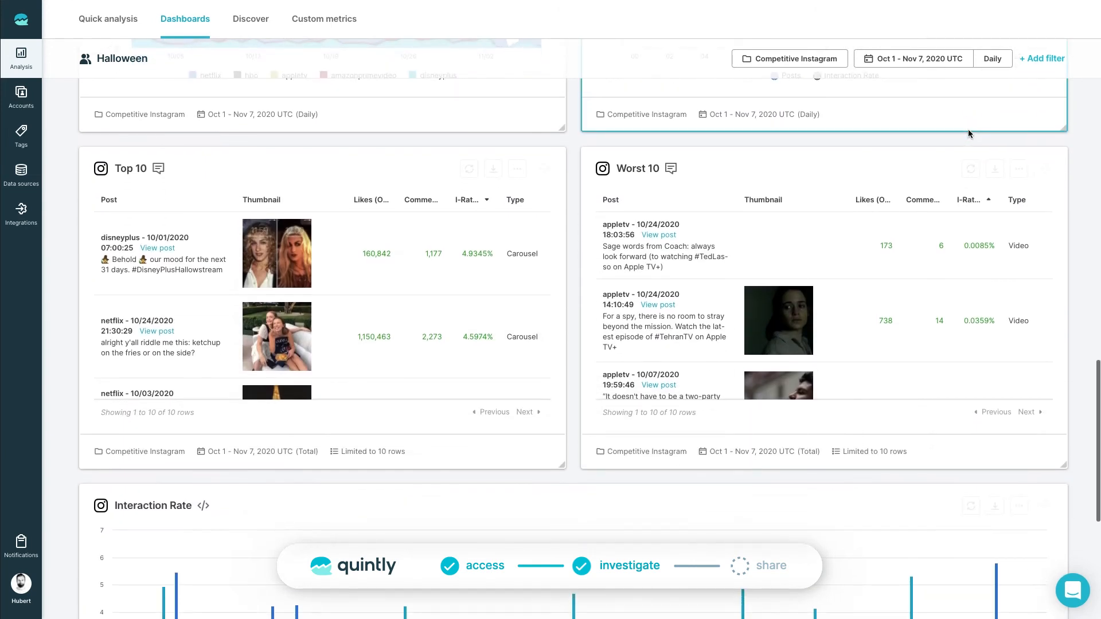
Add a post-tag filter for Halloween to the dashboard and apply it.
left_click(1042, 57)
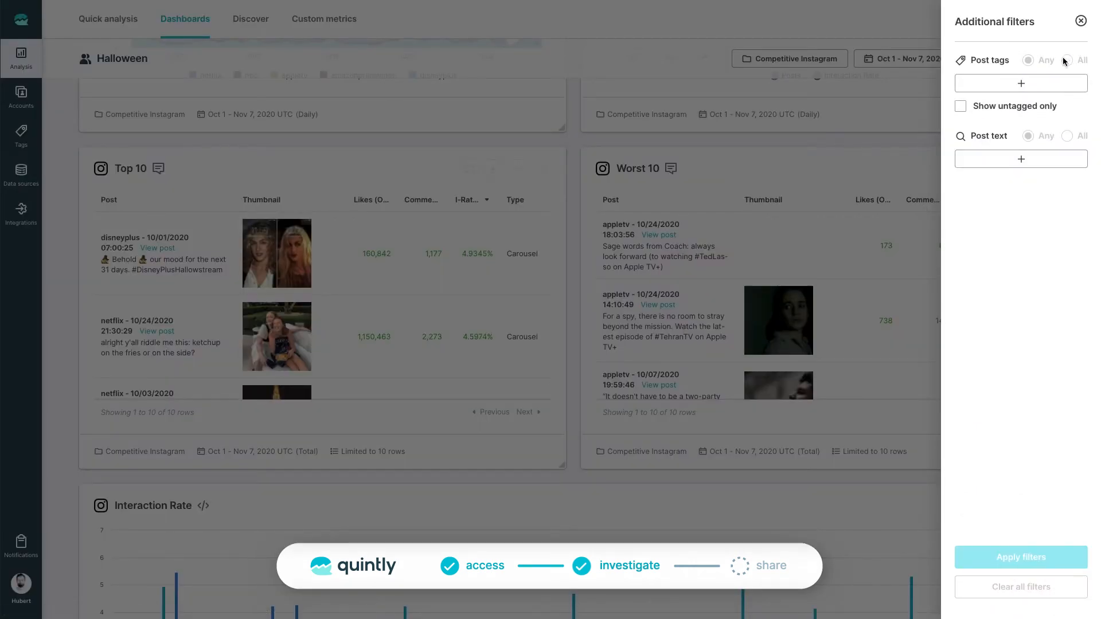
left_click(1021, 82)
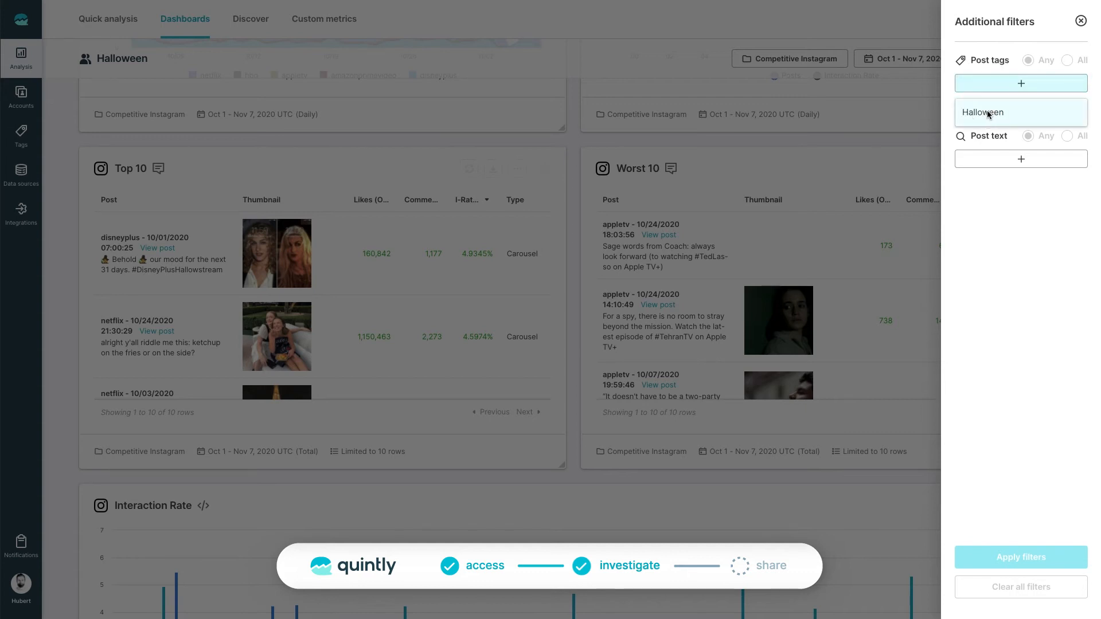
left_click(988, 112)
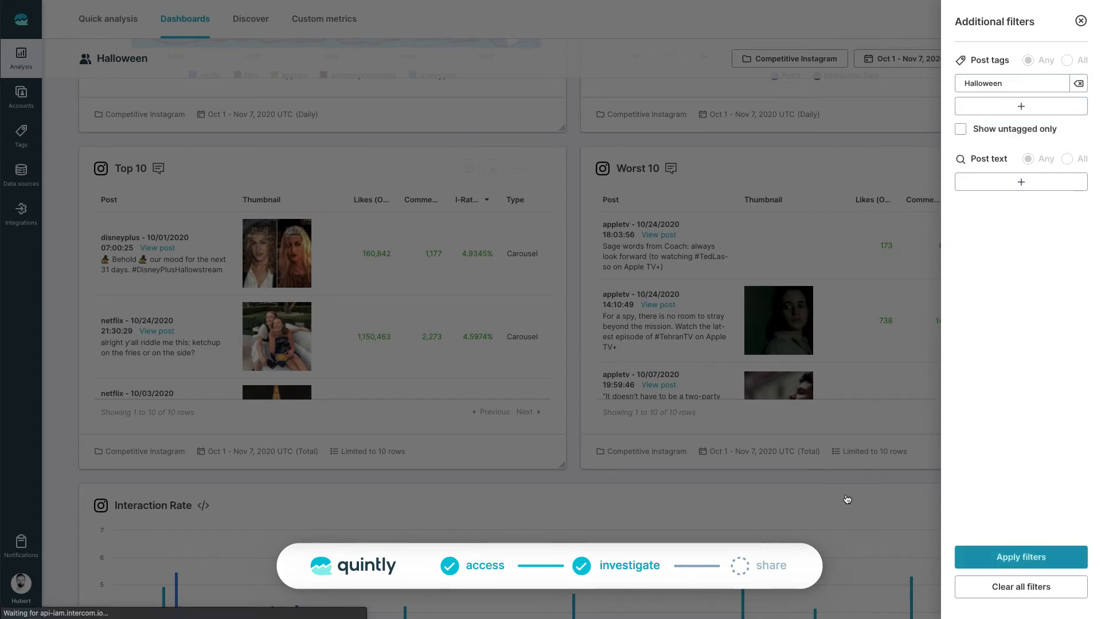
left_click(1020, 557)
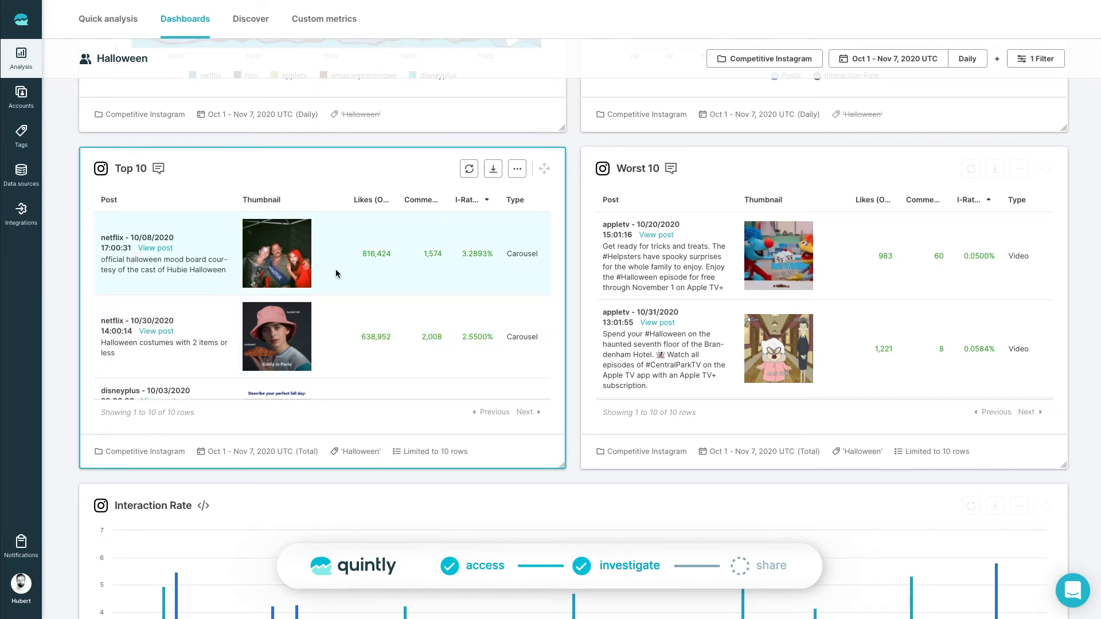
scroll("down", 3)
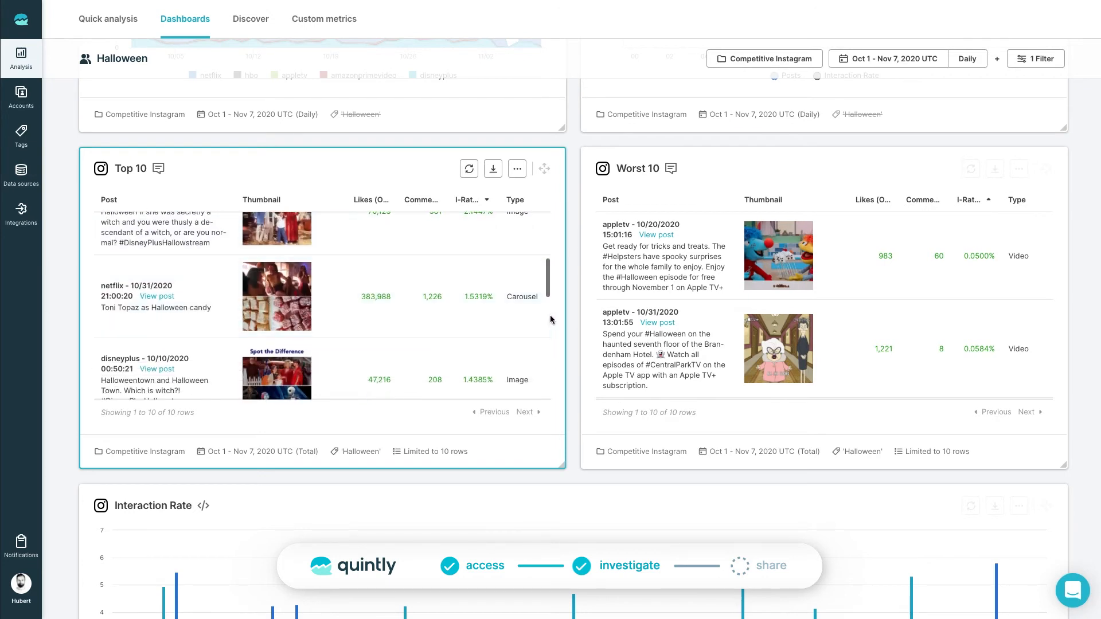
scroll("down", 3)
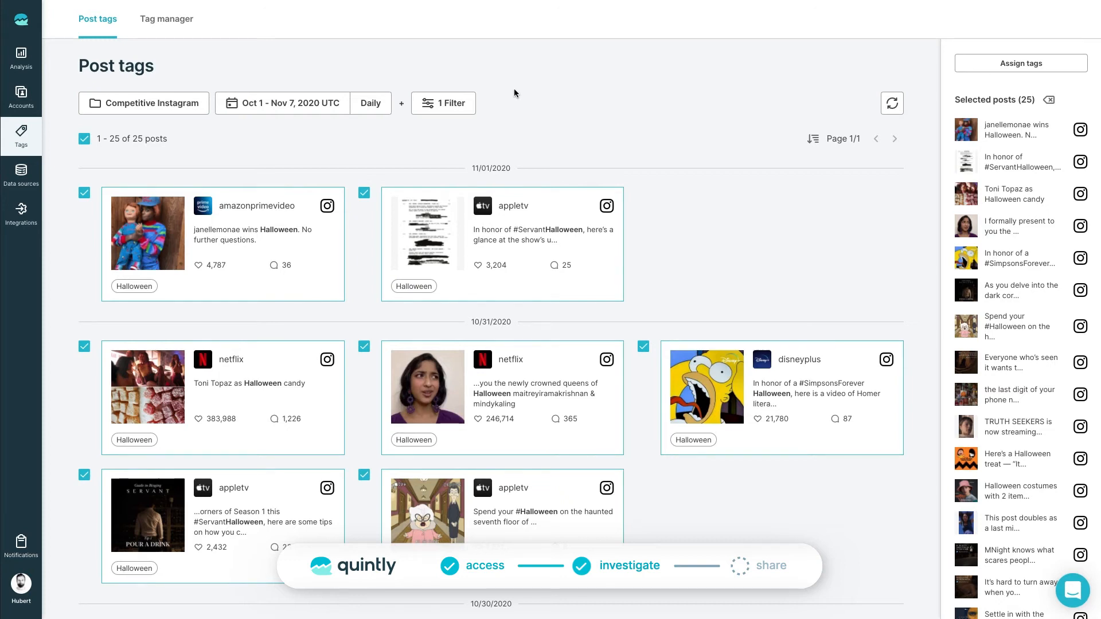
Edit the Halloween tag in Tag manager and start a new rule restricted to Competitive Instagram.
left_click(167, 19)
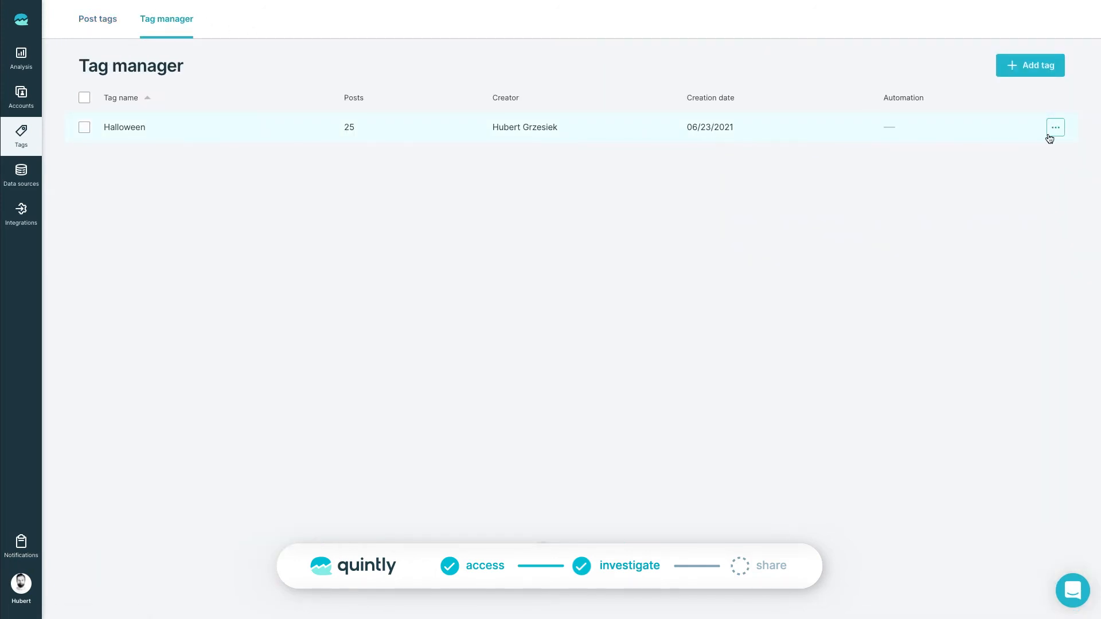
left_click(1054, 126)
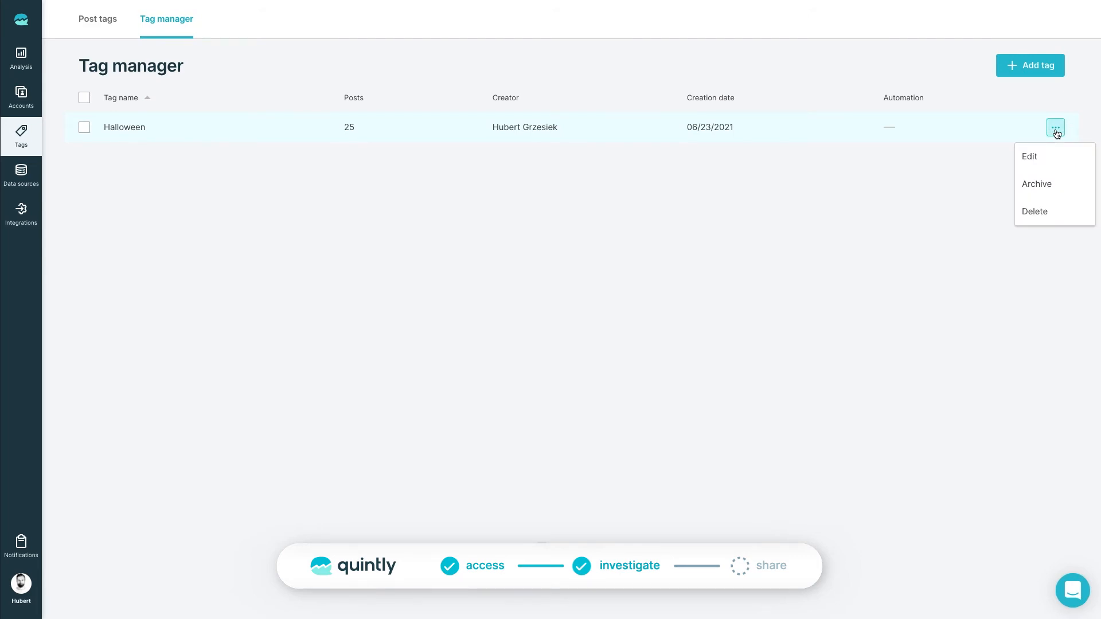
left_click(1030, 156)
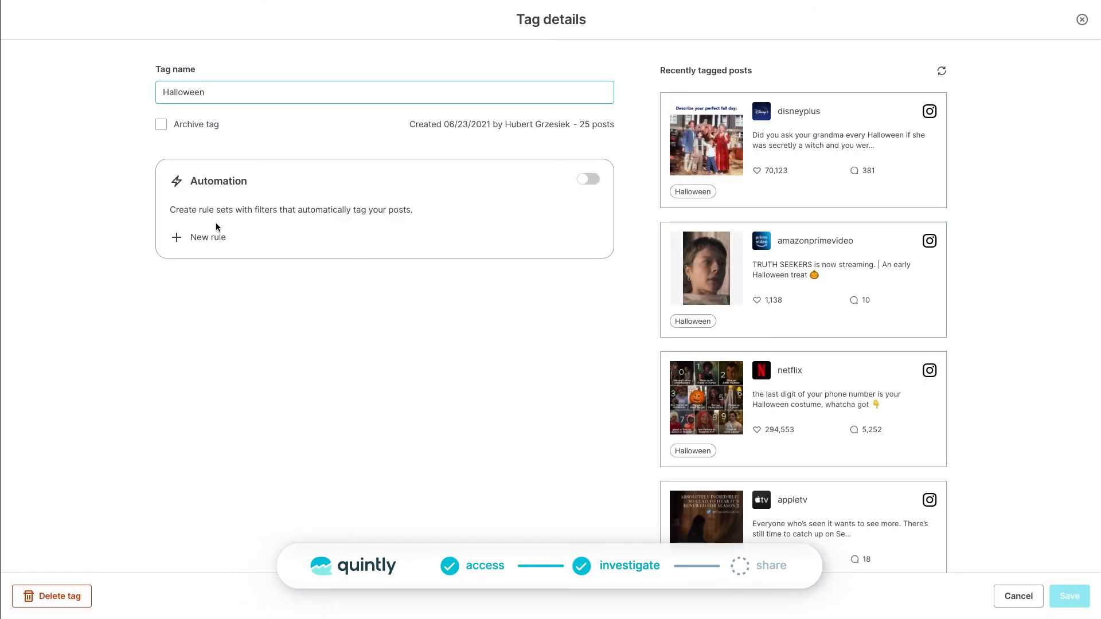
left_click(207, 237)
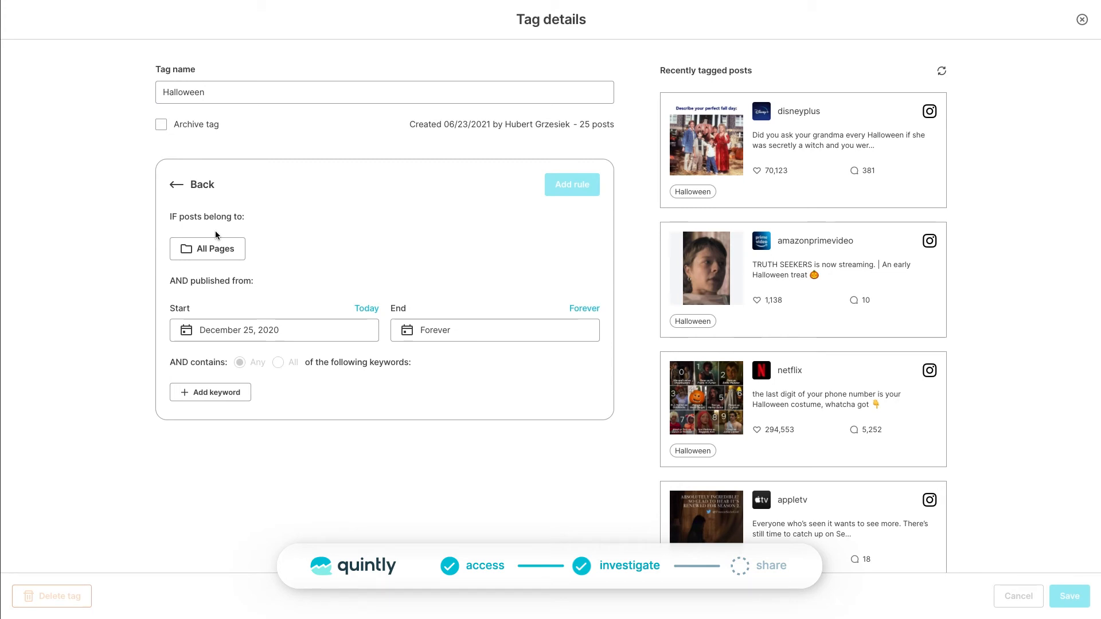
left_click(207, 249)
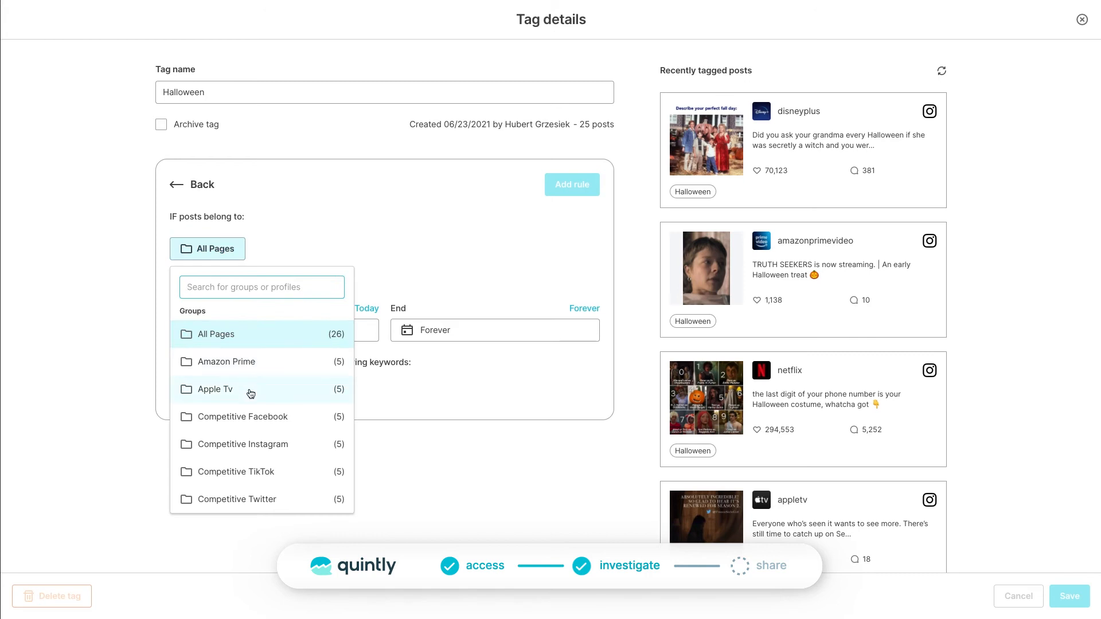
left_click(243, 445)
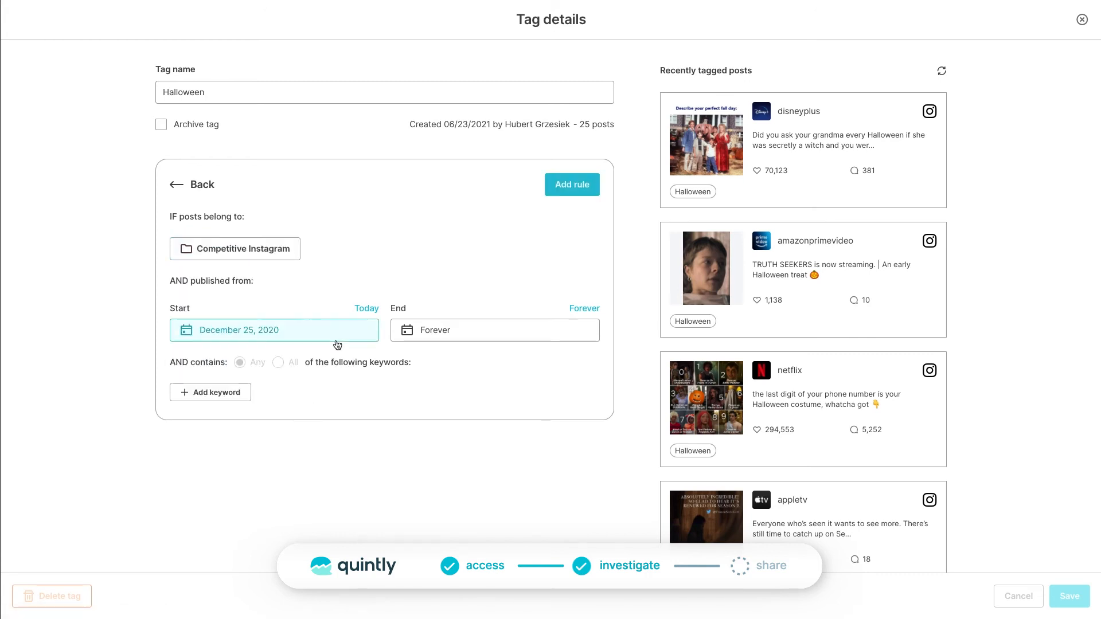
Set the rule's start date to Nov 8, 2020 with keyword Halloween, add it and tag historical posts.
left_click(274, 330)
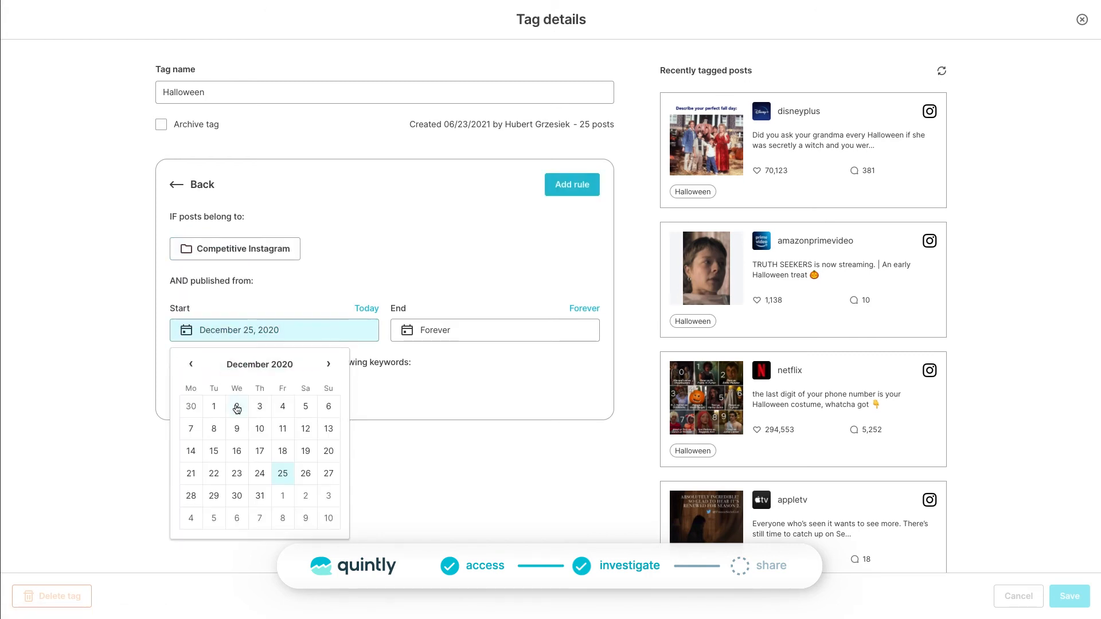
left_click(191, 365)
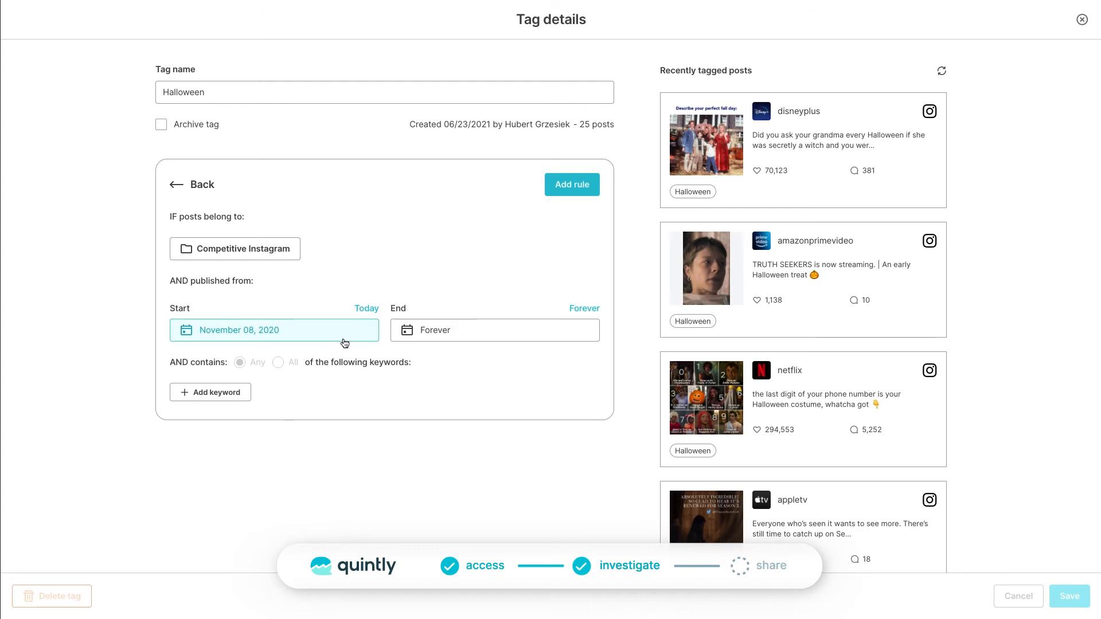
left_click(210, 392)
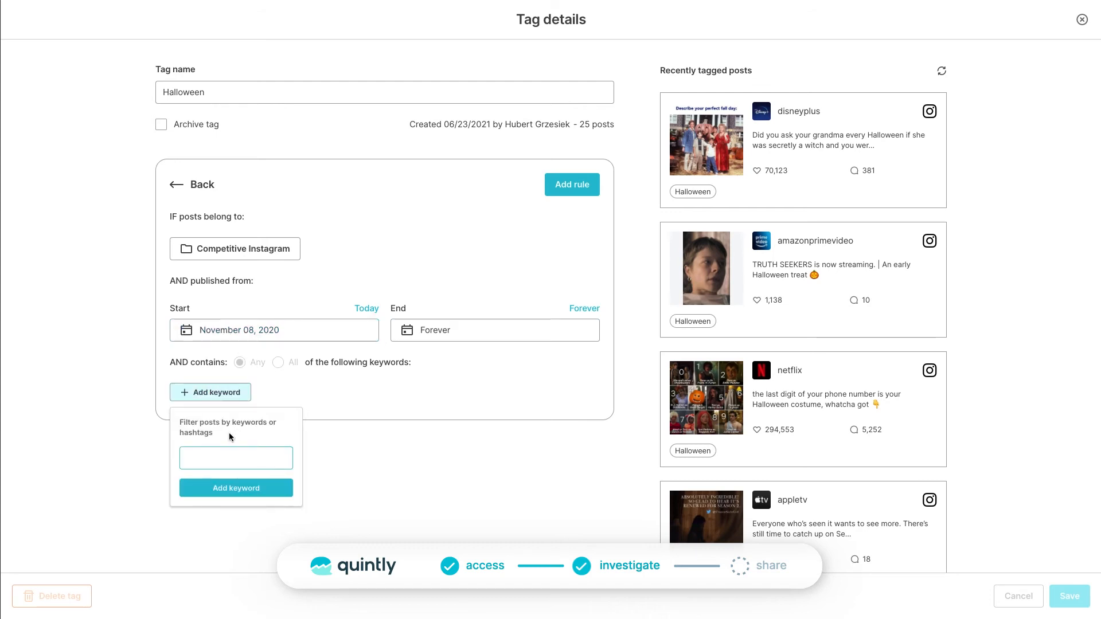
type("Halloween")
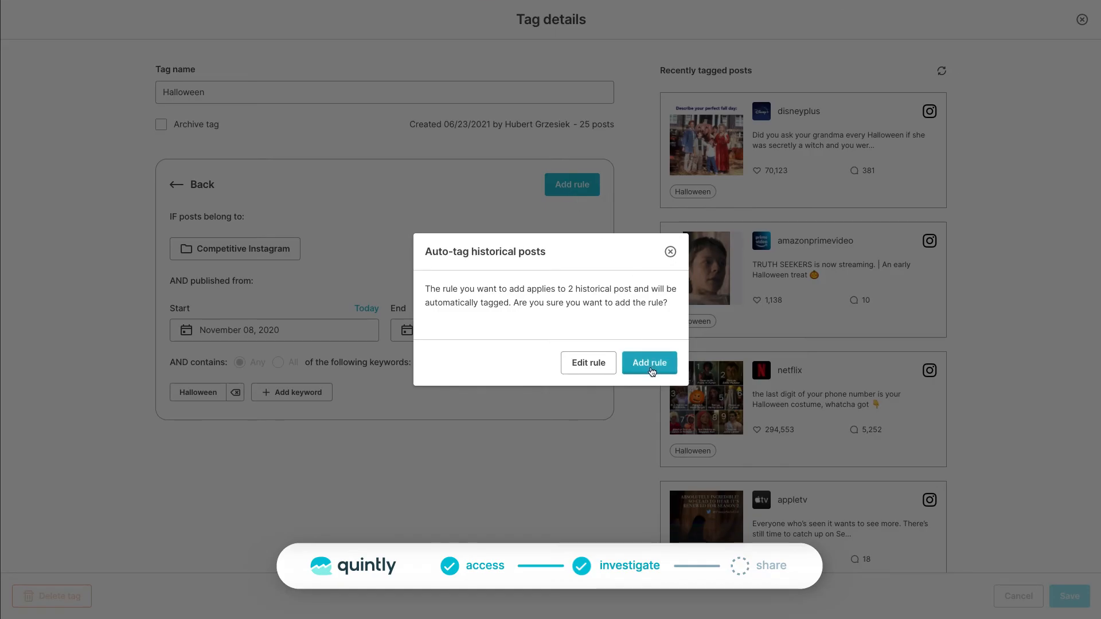
left_click(649, 362)
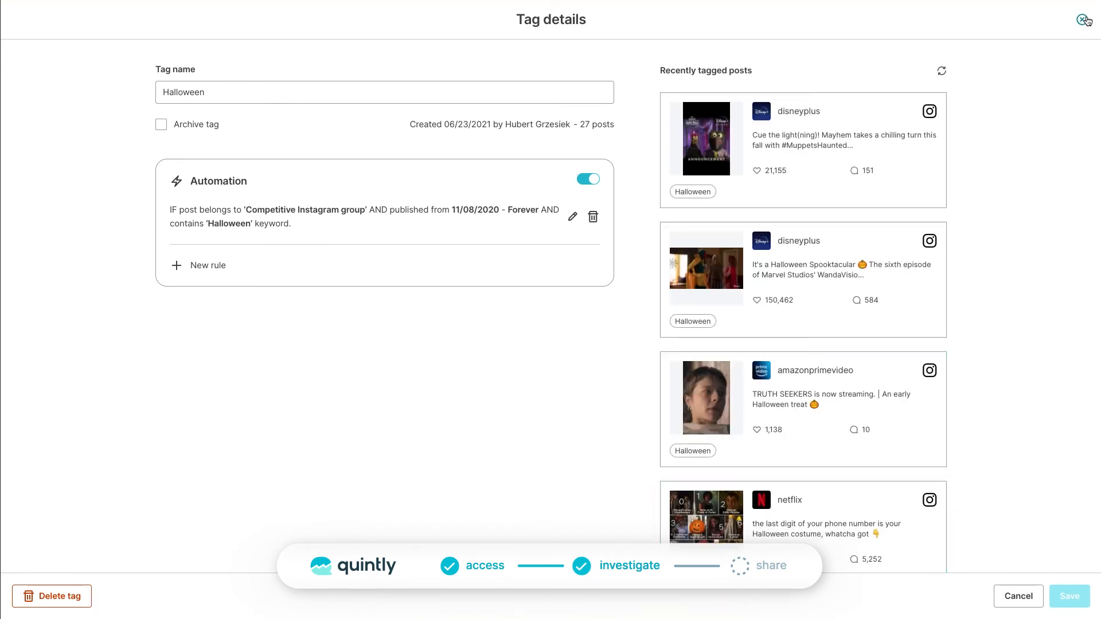
left_click(1080, 19)
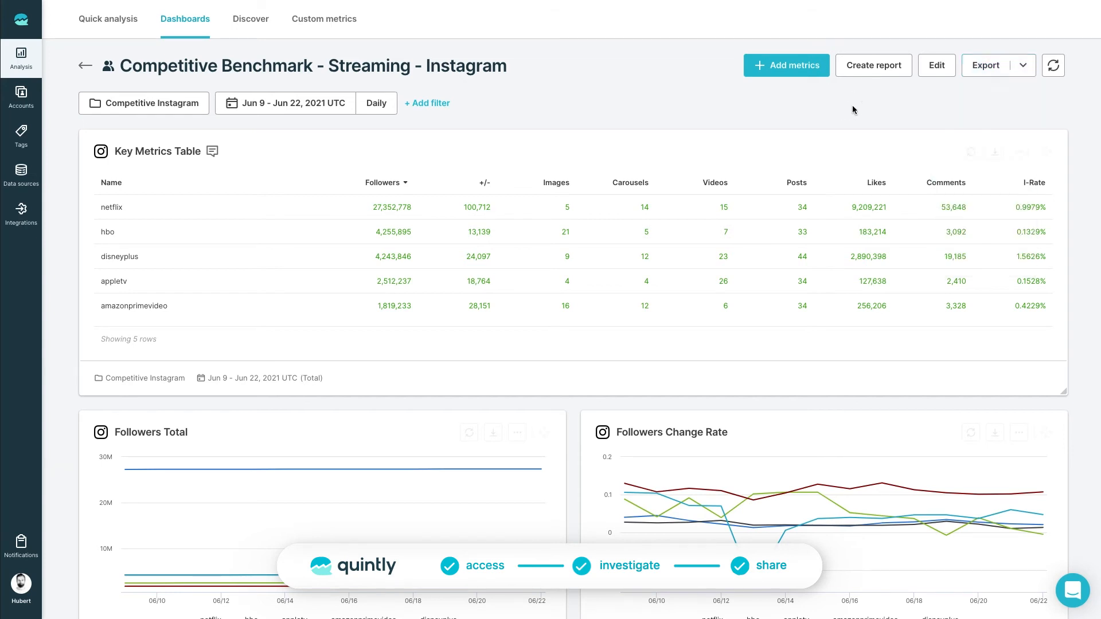
mouse_move(995, 151)
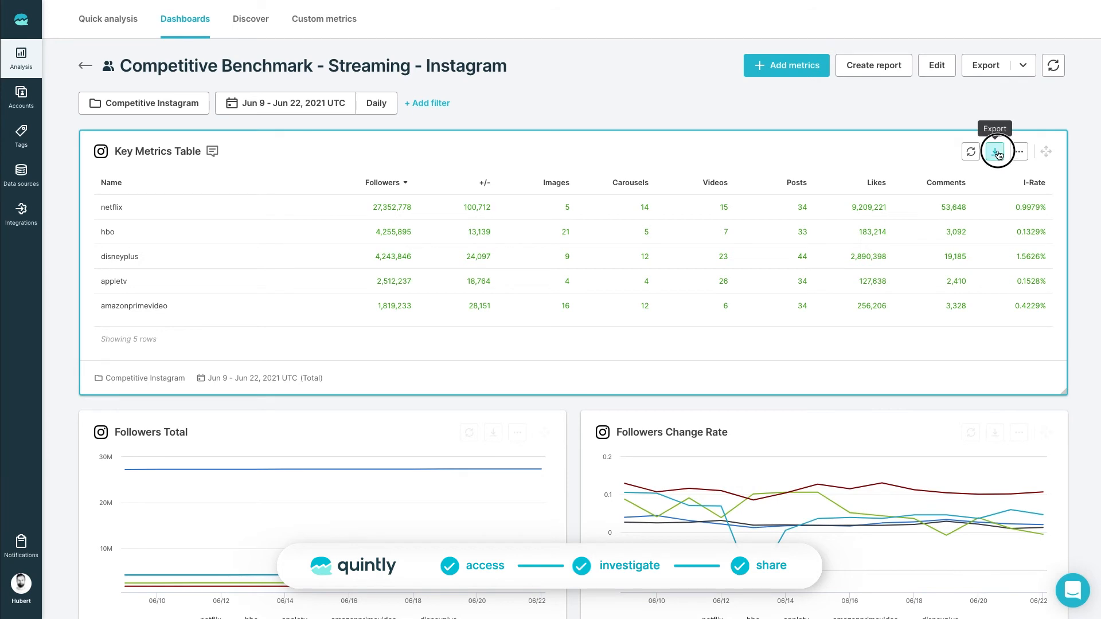
Choose Link from the Export dropdown to create a shareable dashboard link.
left_click(995, 152)
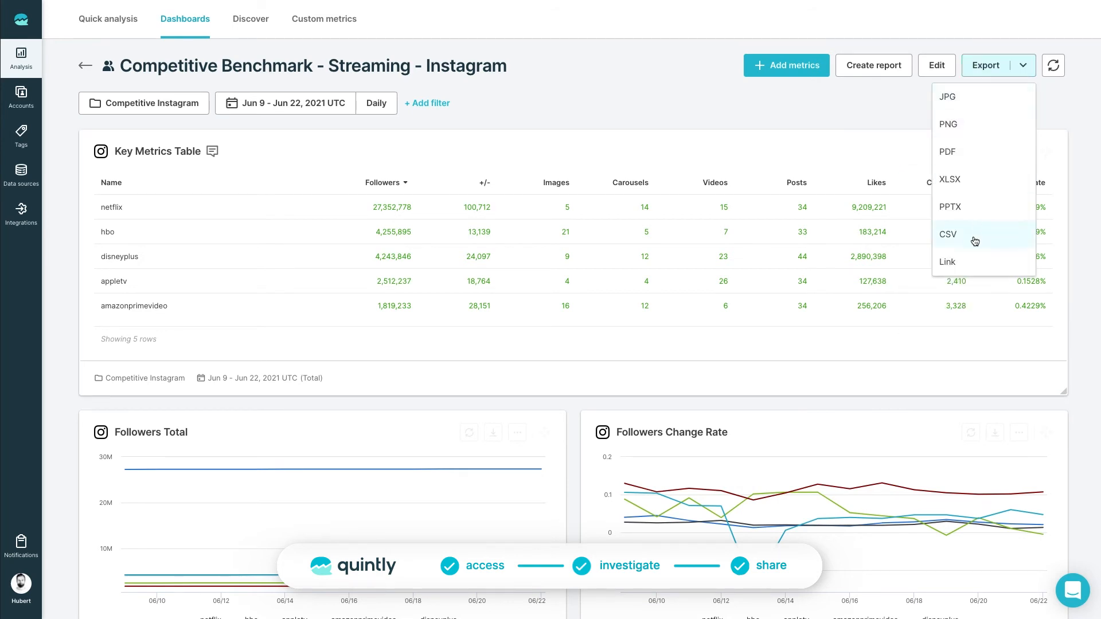
mouse_move(968, 264)
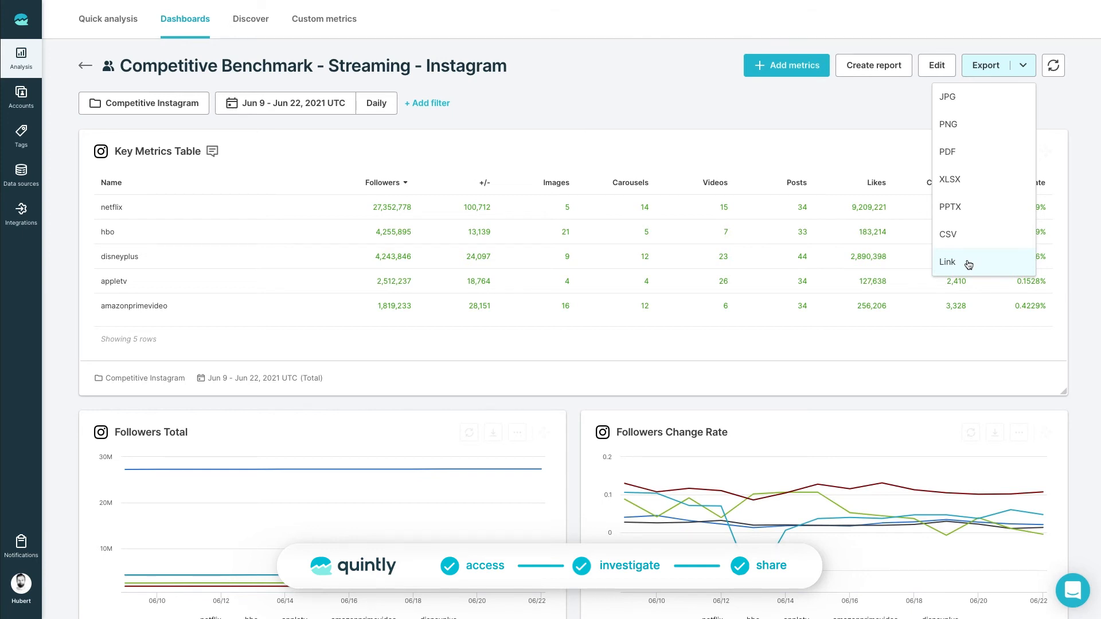
left_click(948, 261)
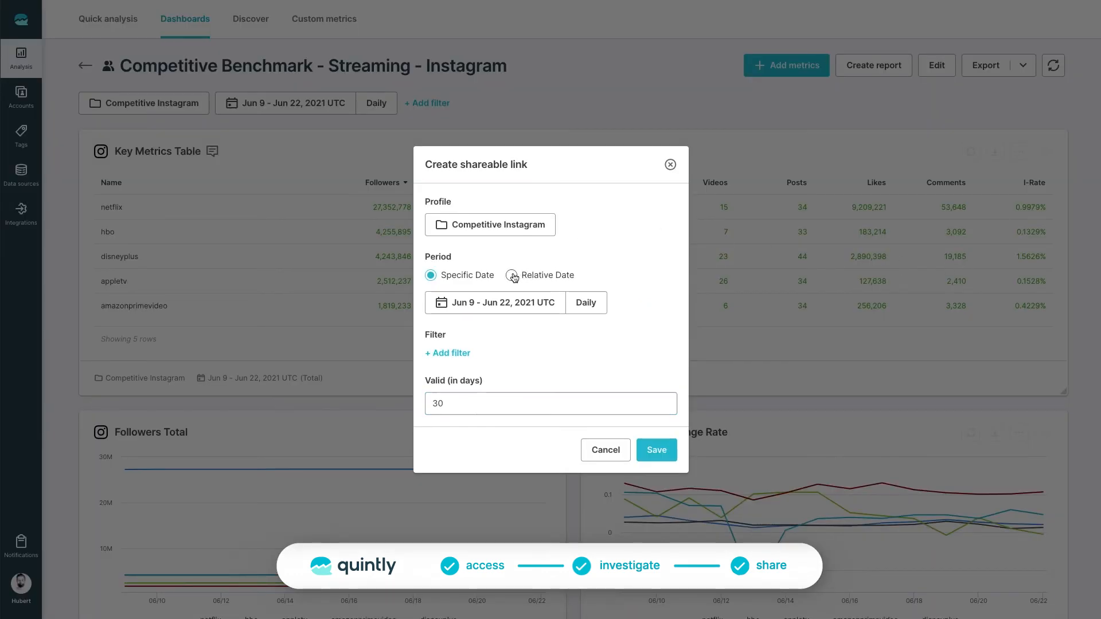
Use a relative period for the link, copy it to clipboard and visit the shared dashboard.
left_click(511, 275)
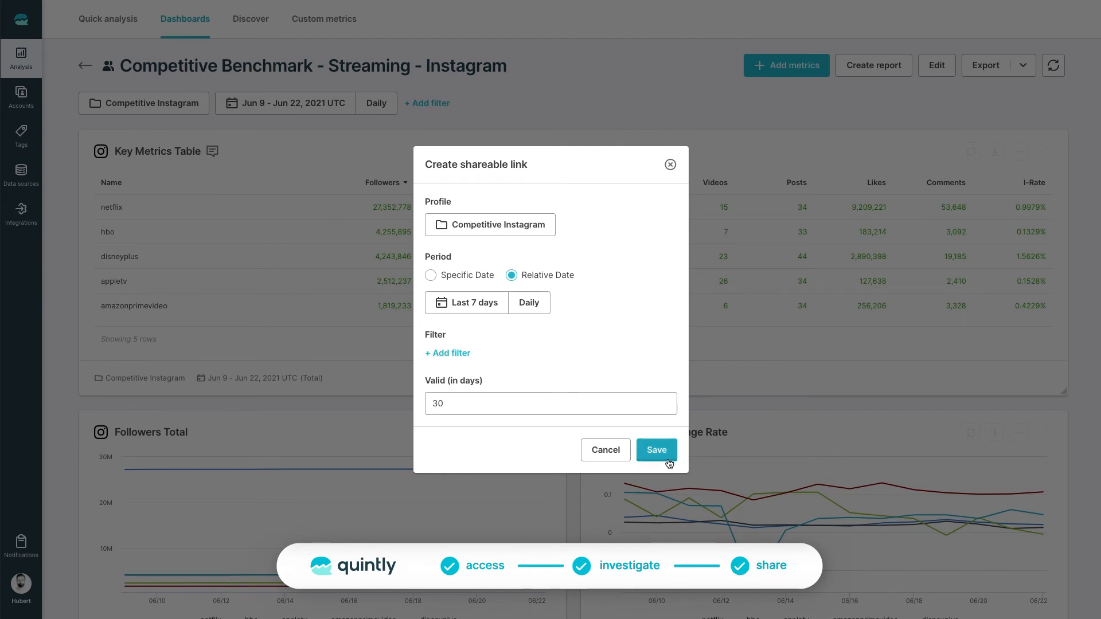
left_click(656, 449)
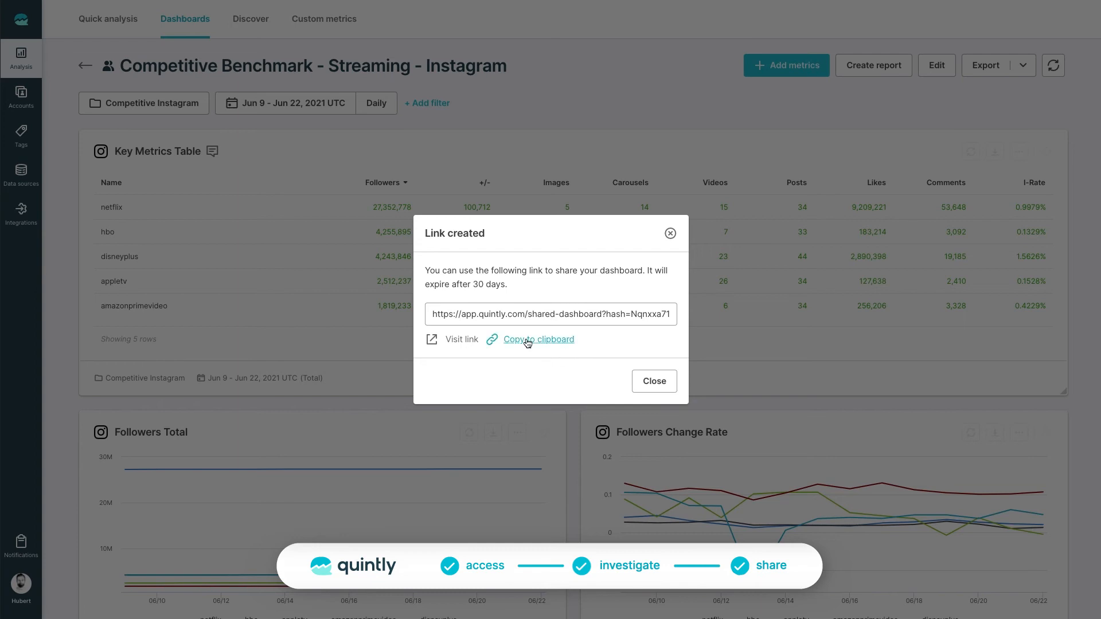
left_click(539, 339)
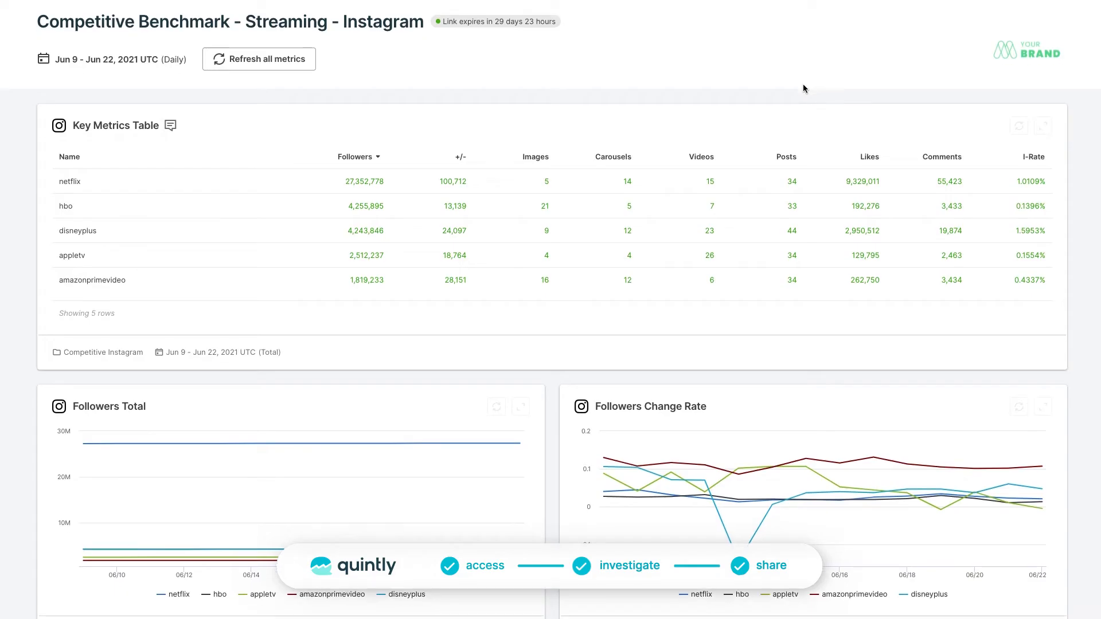
Scroll through the public shared dashboard's charts, including Interaction Rate.
scroll("down", 3)
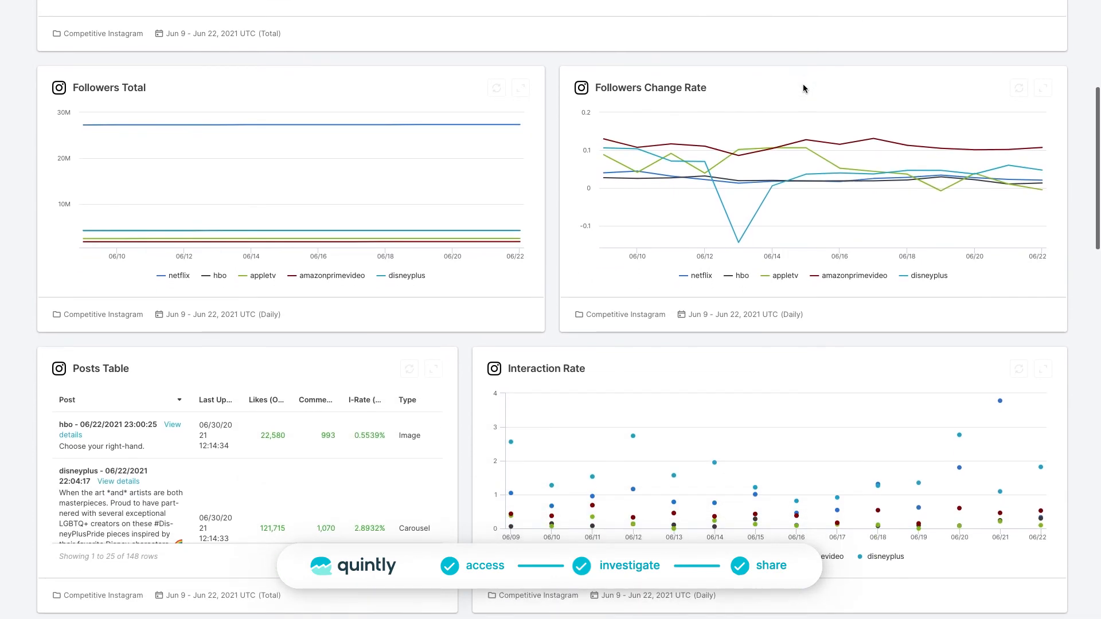
mouse_move(713, 466)
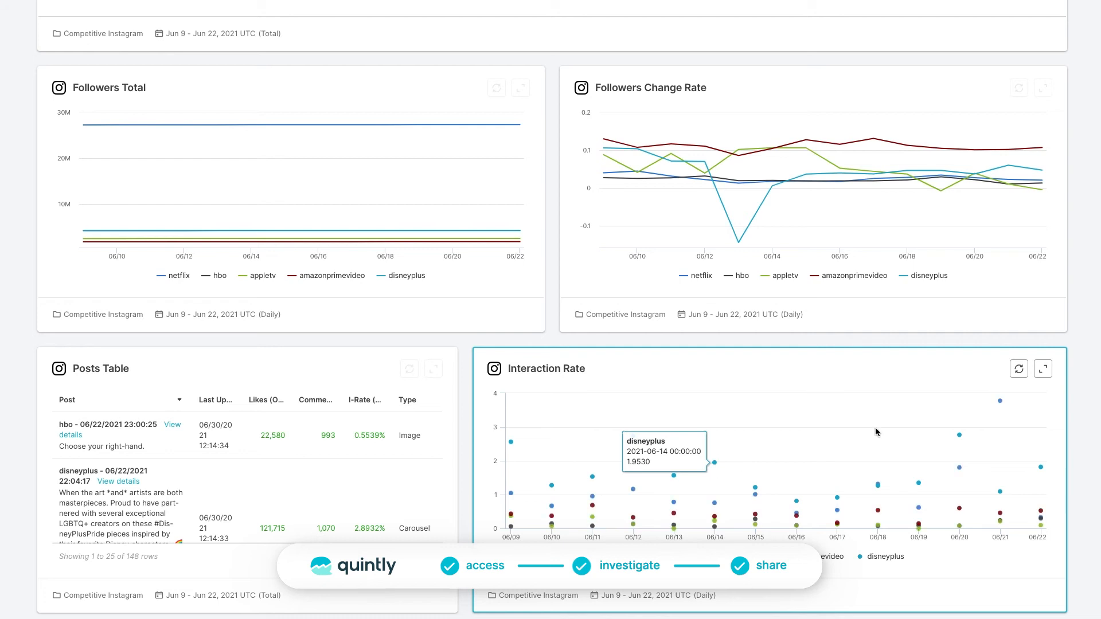
scroll("up", 3)
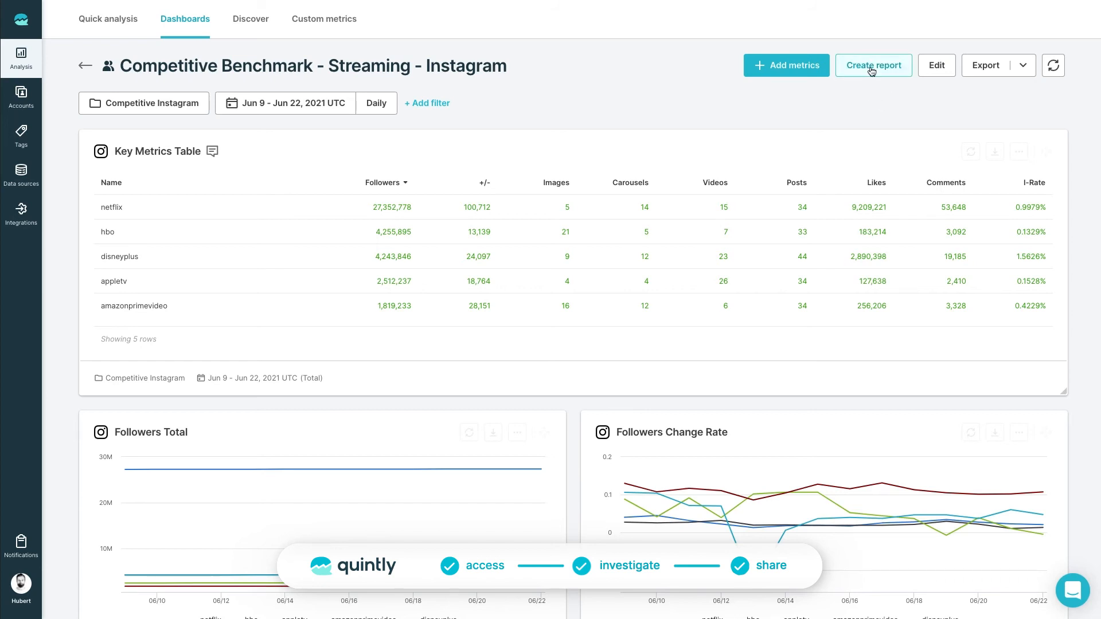
left_click(873, 64)
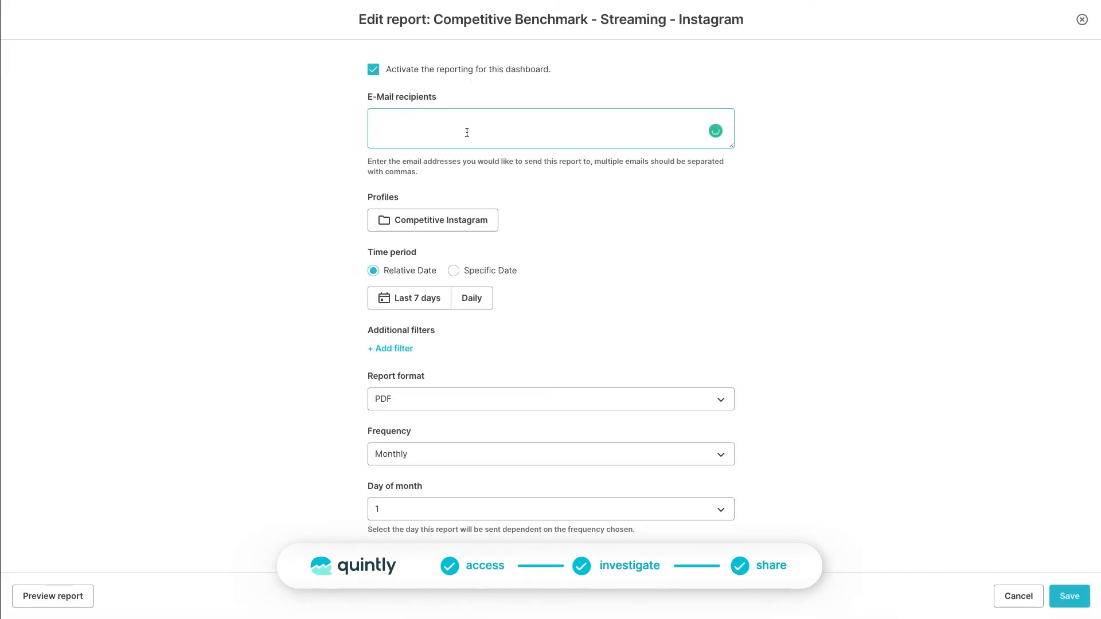
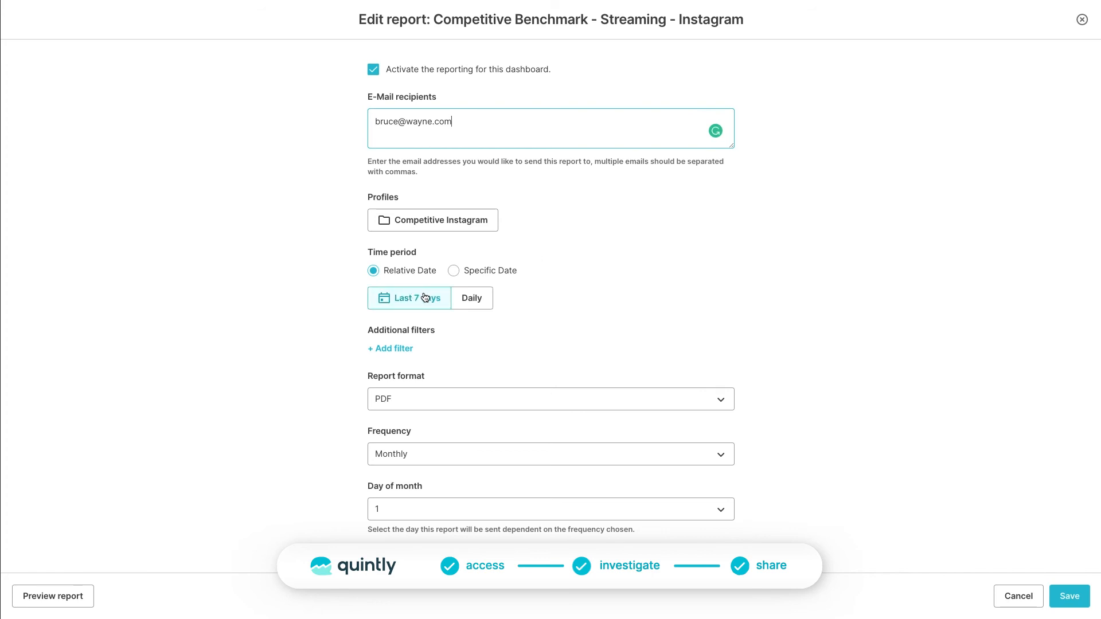
left_click(417, 298)
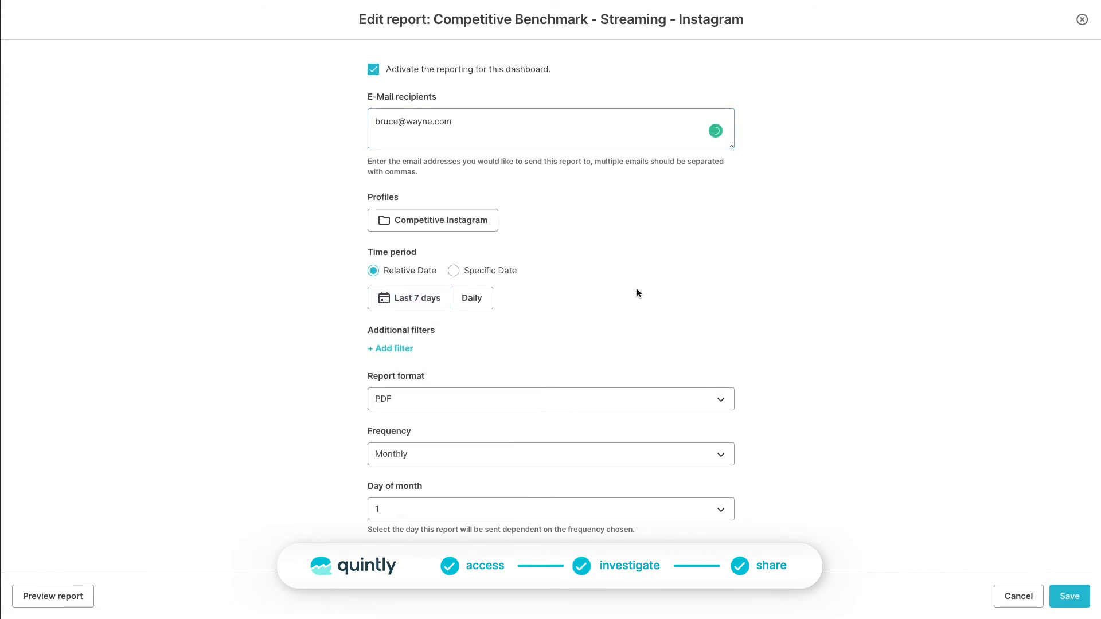
scroll("down", 3)
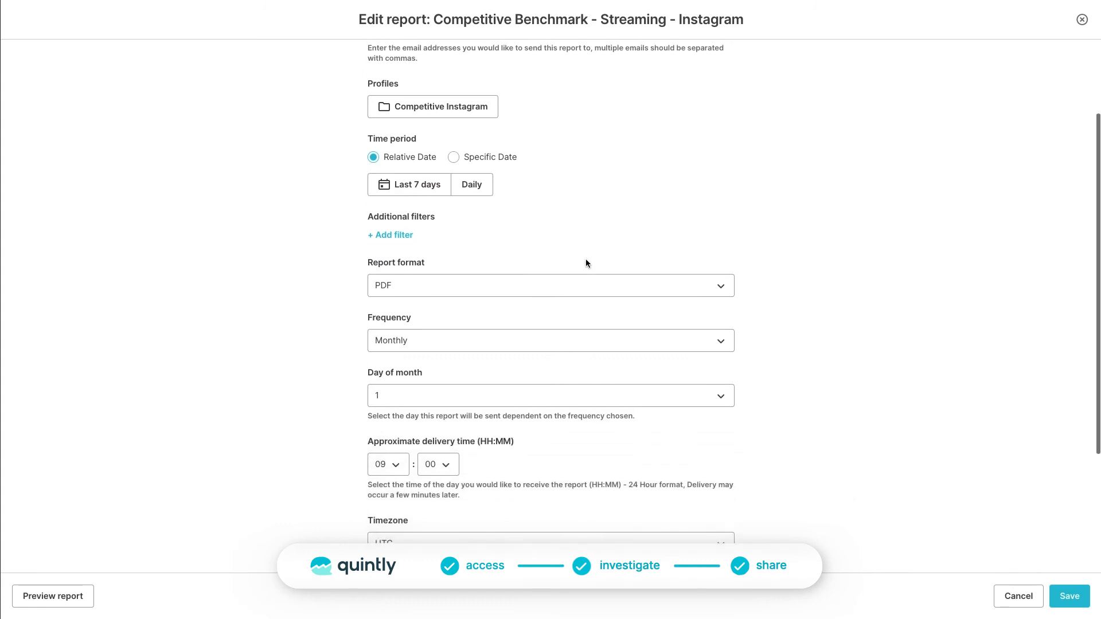
left_click(551, 284)
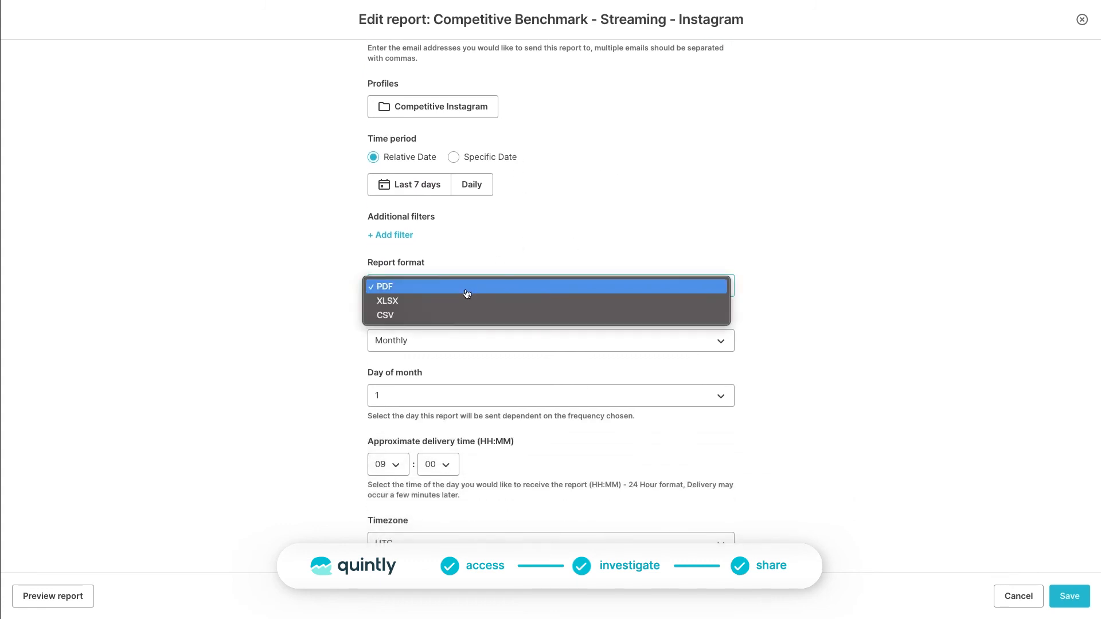
left_click(384, 287)
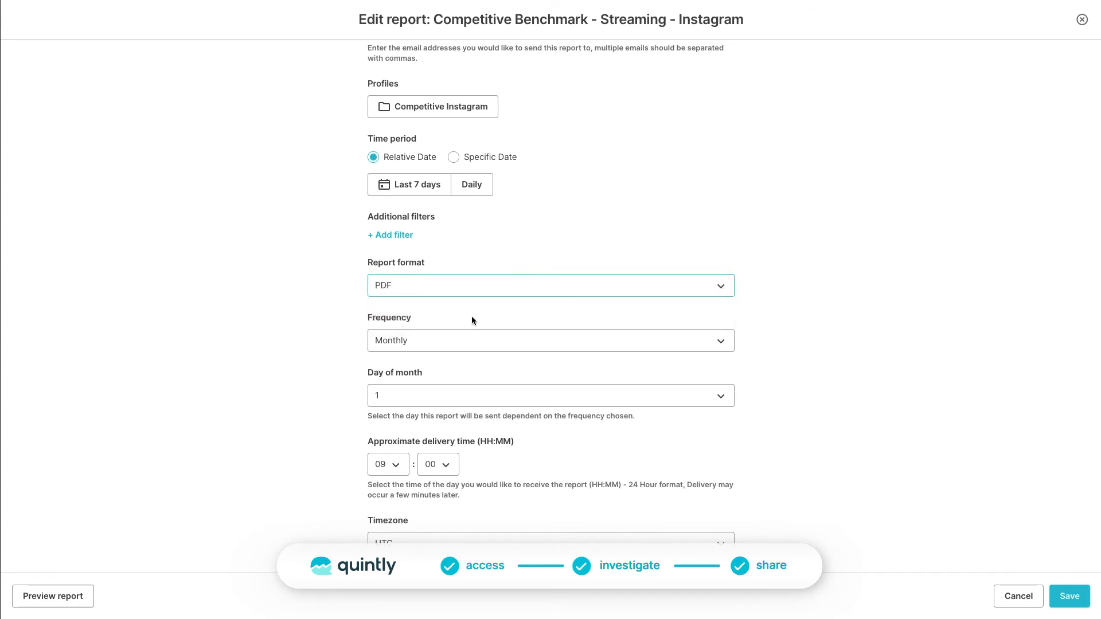
Set delivery hour 10 and note 'Monthly report based on competitive benchmarking of largest video streaming providers'.
scroll("down", 3)
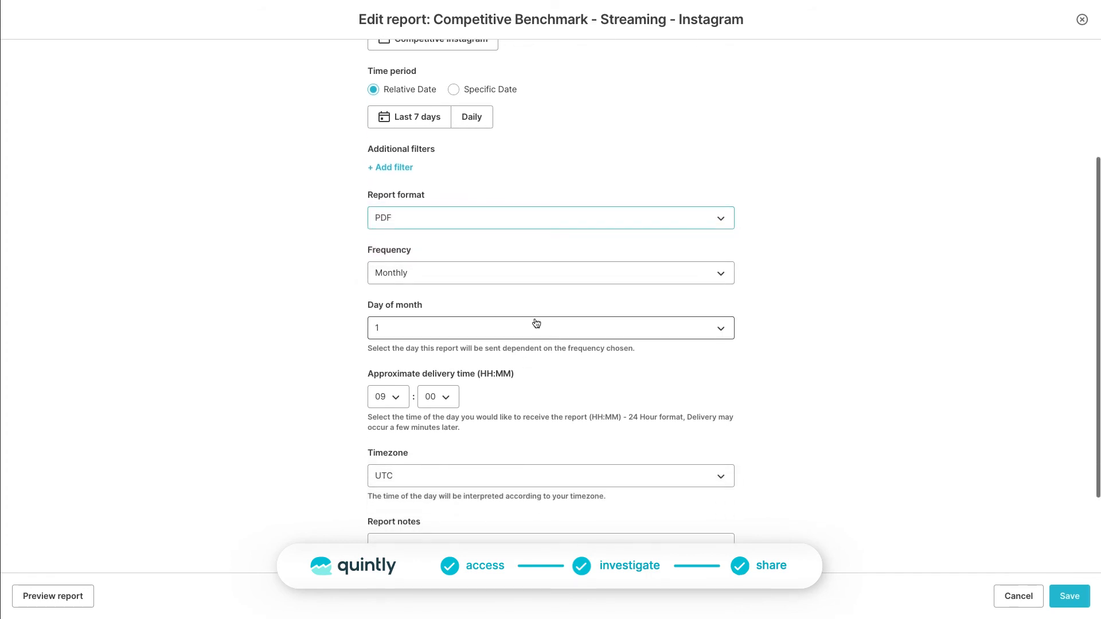
left_click(383, 397)
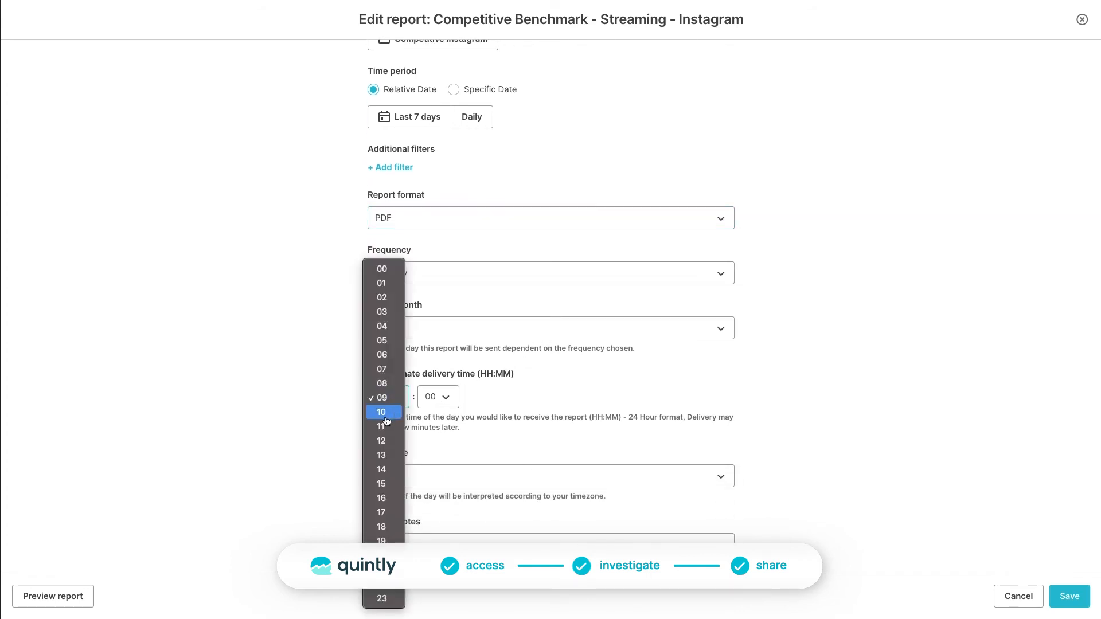
left_click(381, 412)
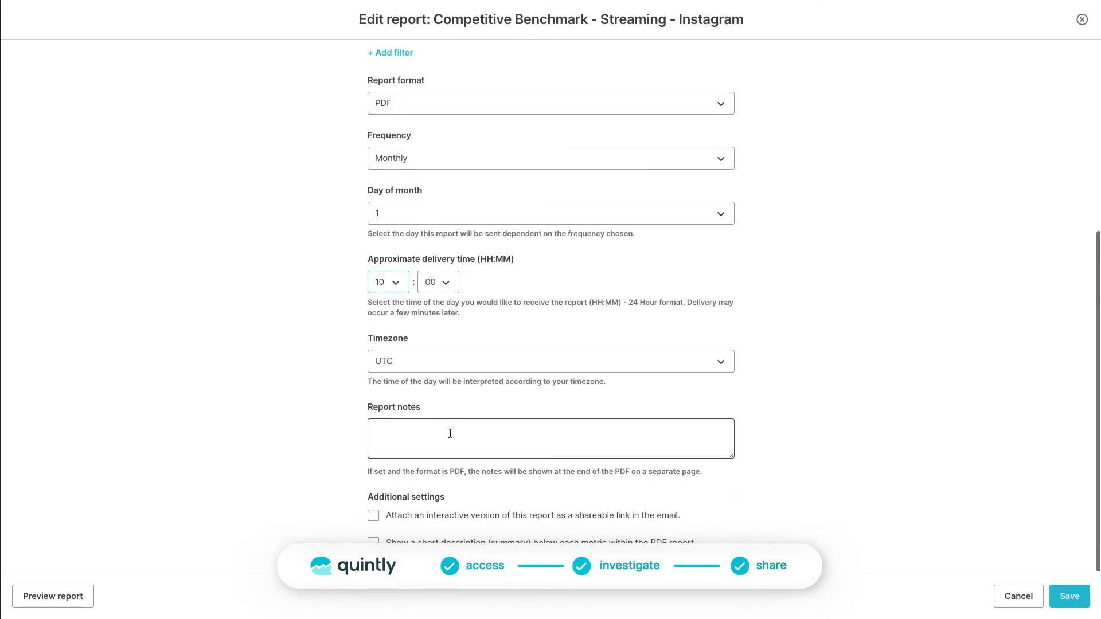
type("Monthly report based on competitive benchmarking of largest video streaming providers")
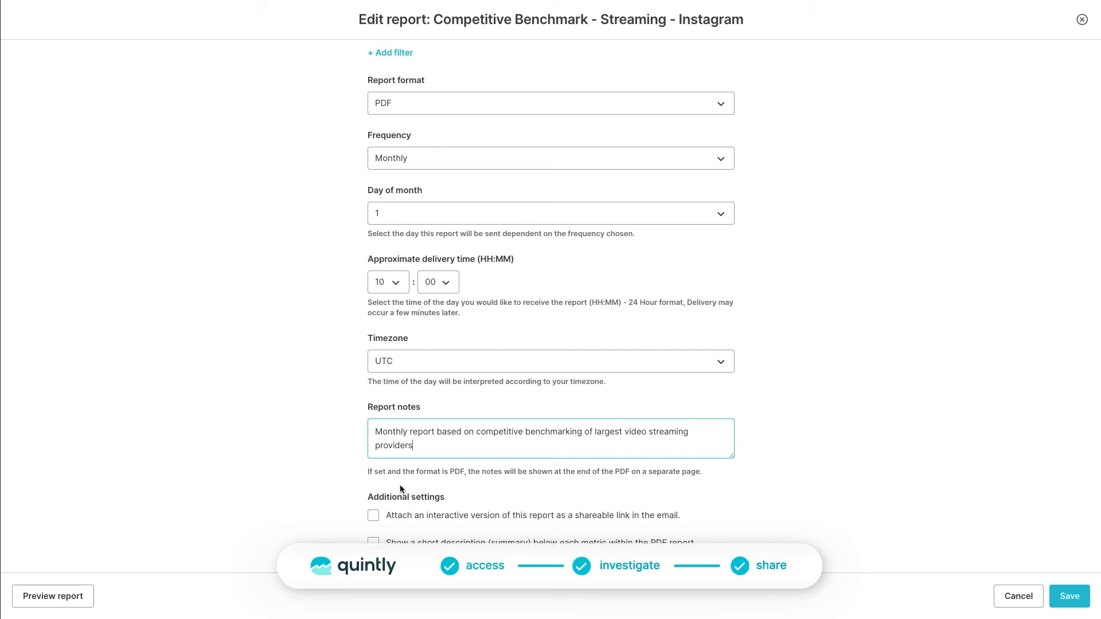
Include an interactive shareable link and metric summaries, preview the PDF and save the report.
left_click(374, 516)
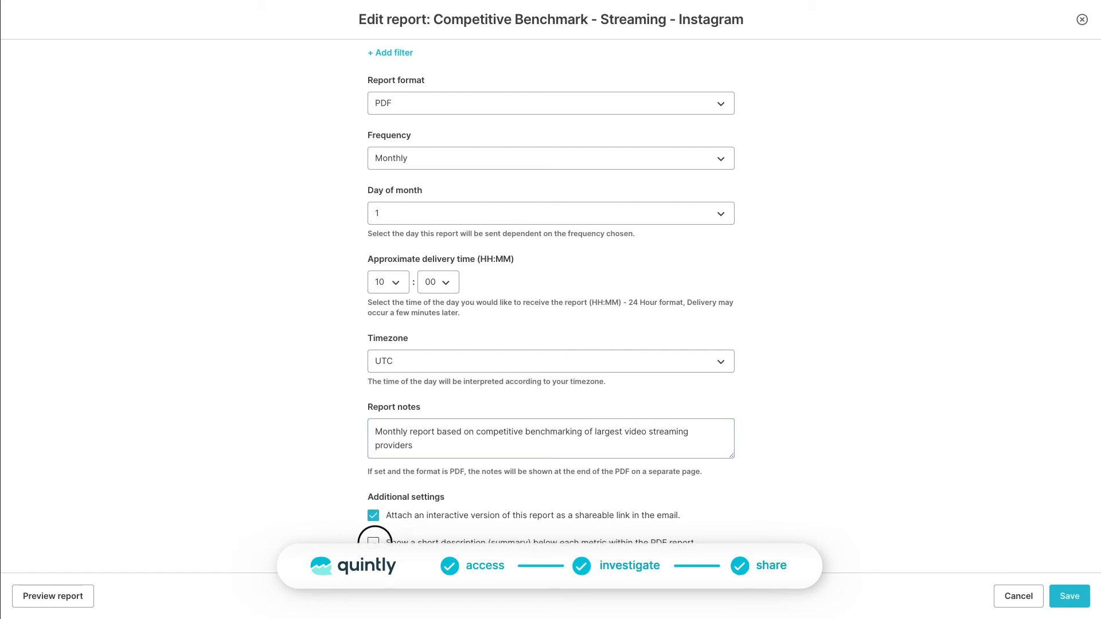
left_click(372, 543)
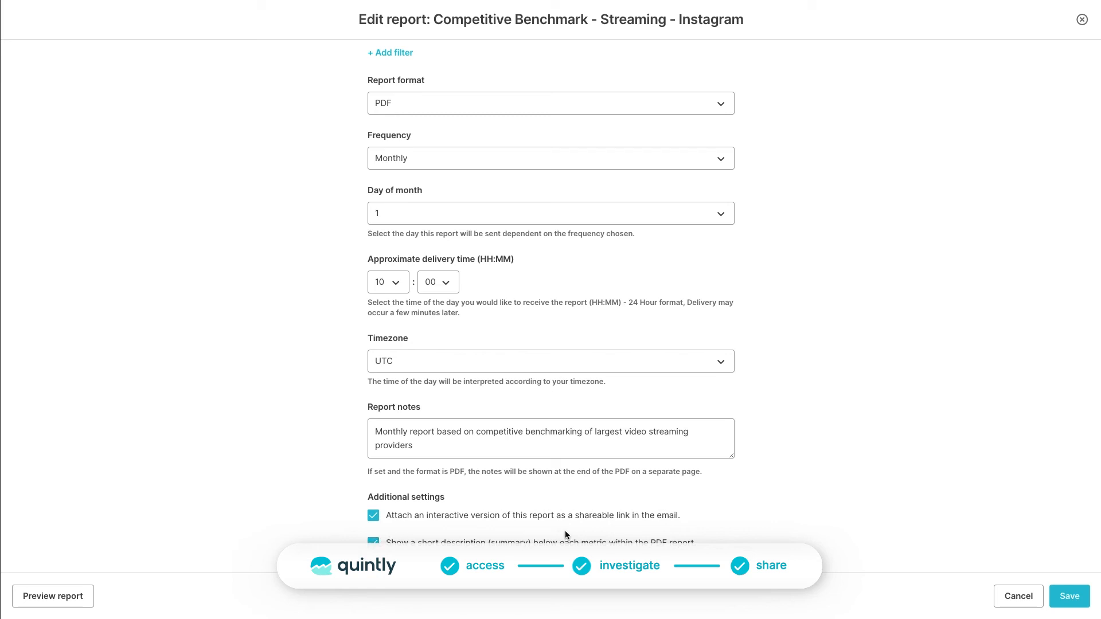
left_click(52, 596)
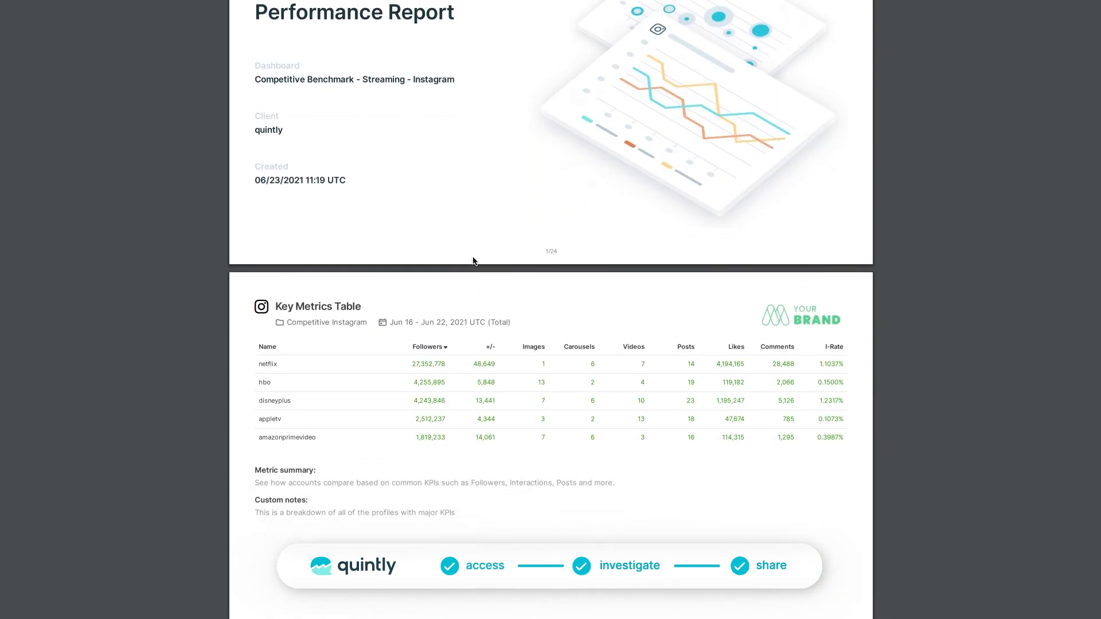
scroll("down", 3)
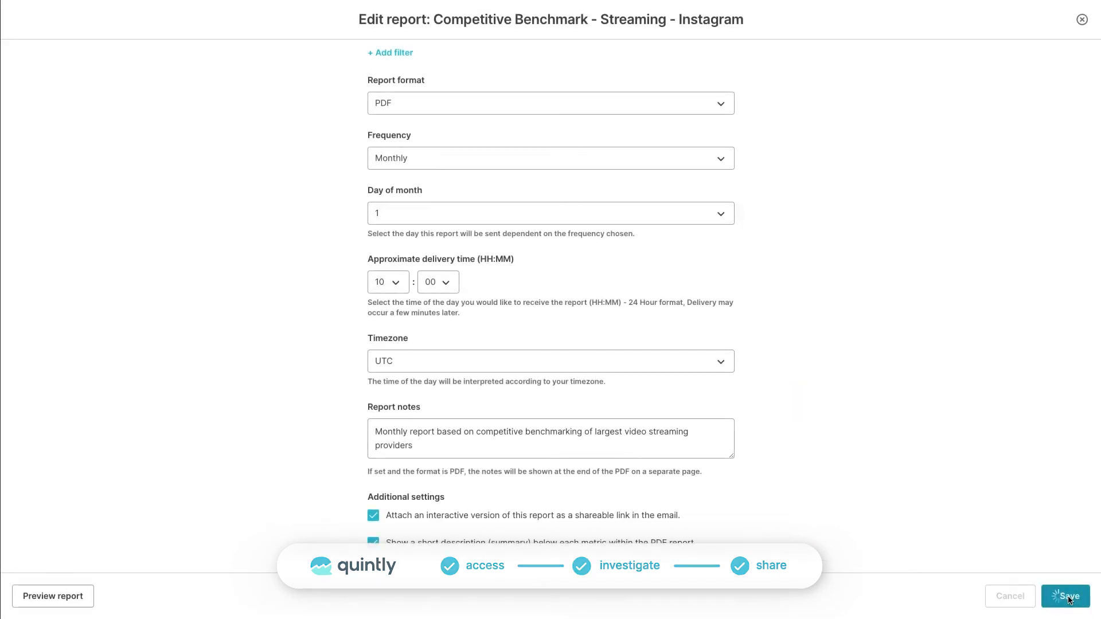
left_click(1065, 596)
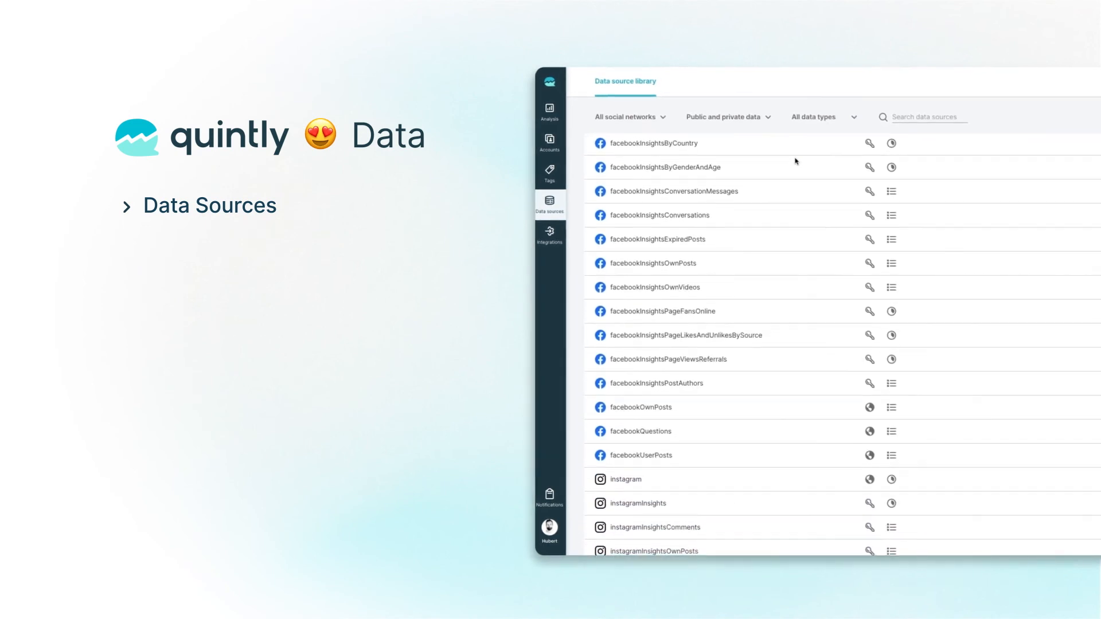
Inspect the instagramInsights data source, then view the custom metric's raw query results.
scroll("down", 3)
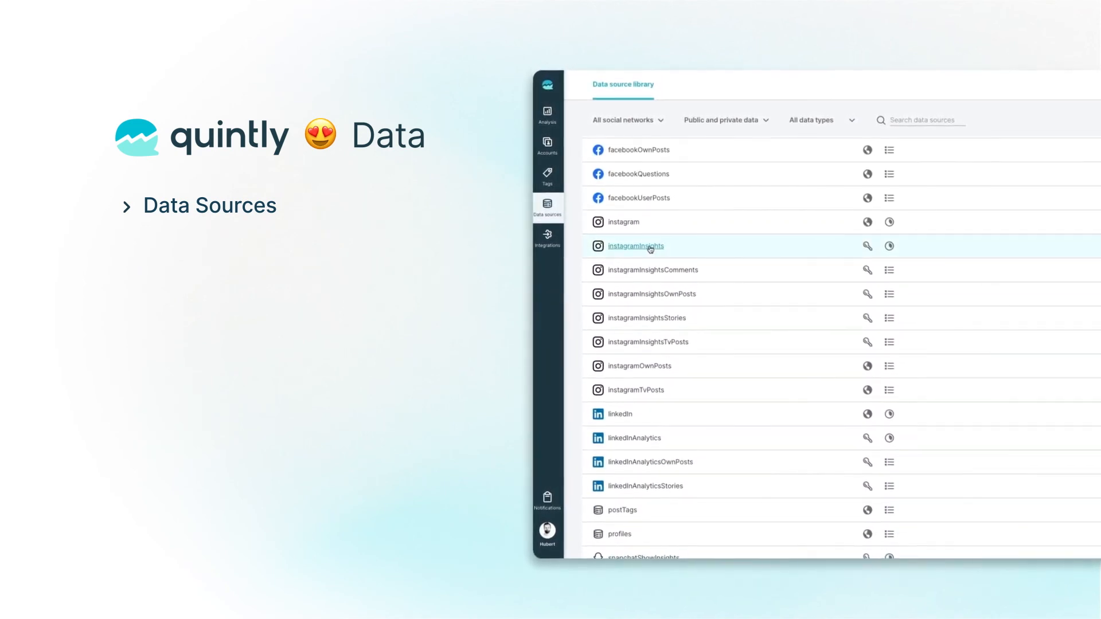
left_click(635, 245)
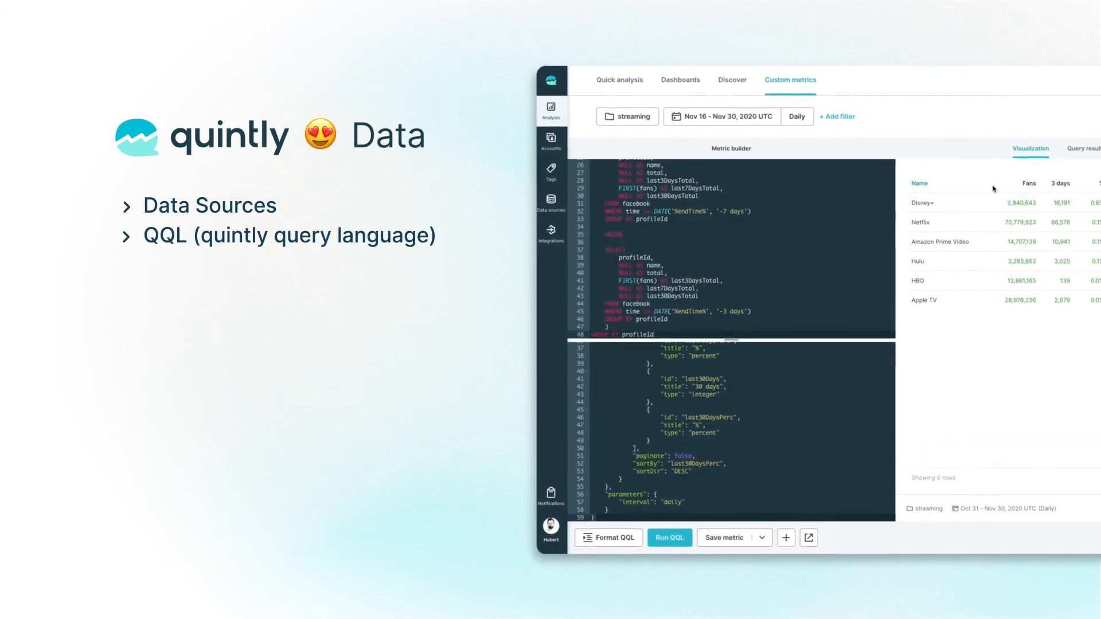
left_click(1084, 148)
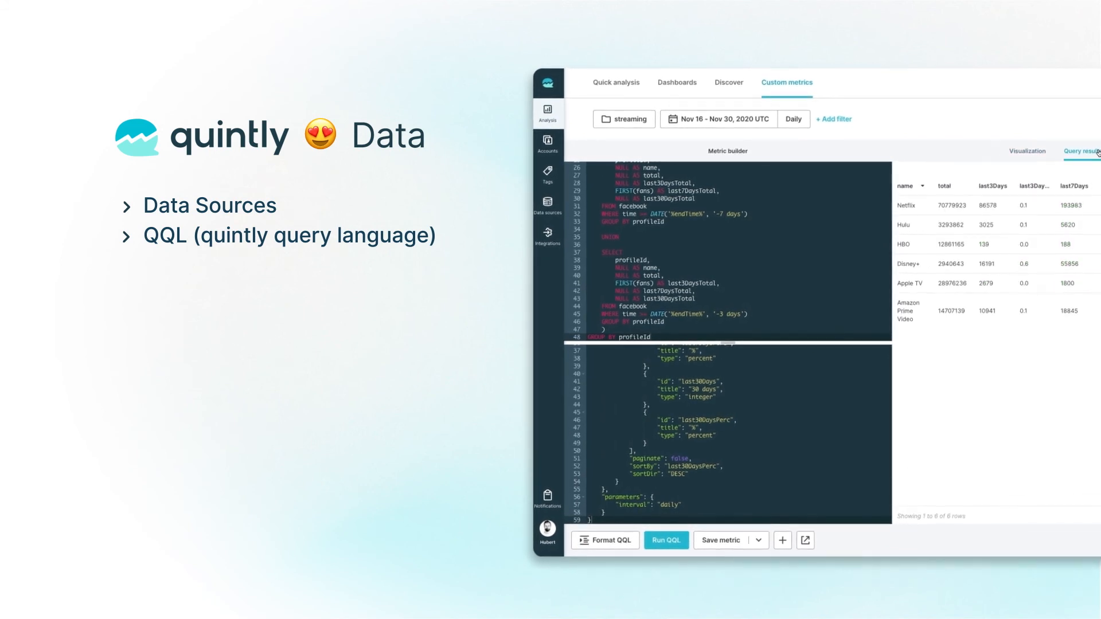
left_click(1026, 151)
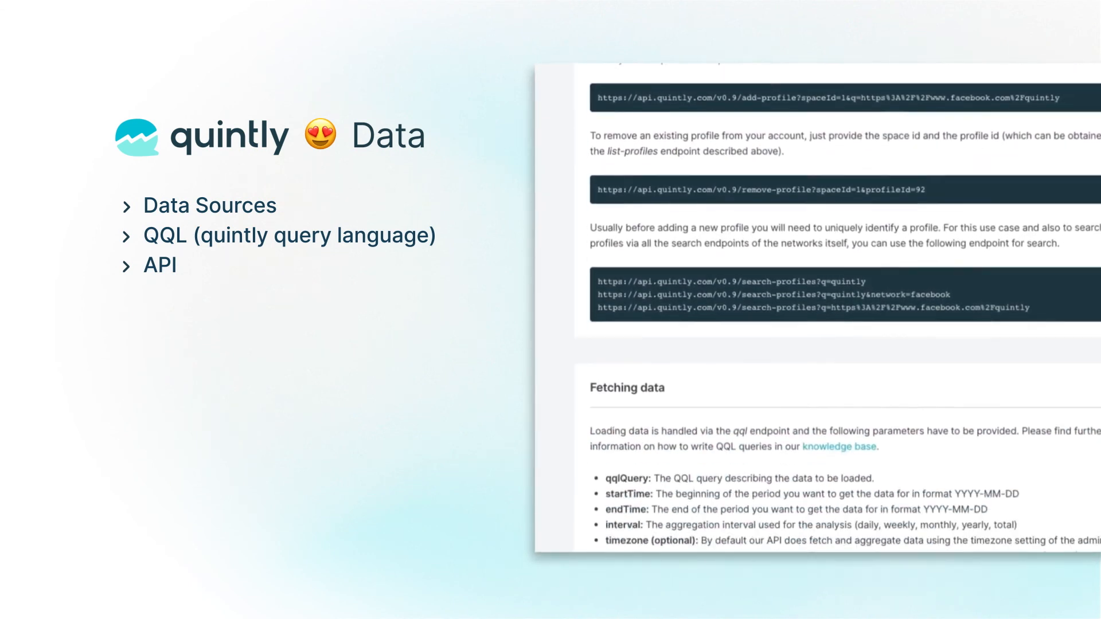
Scroll the API documentation through fetching data, data source schemas and error handling.
scroll("down", 3)
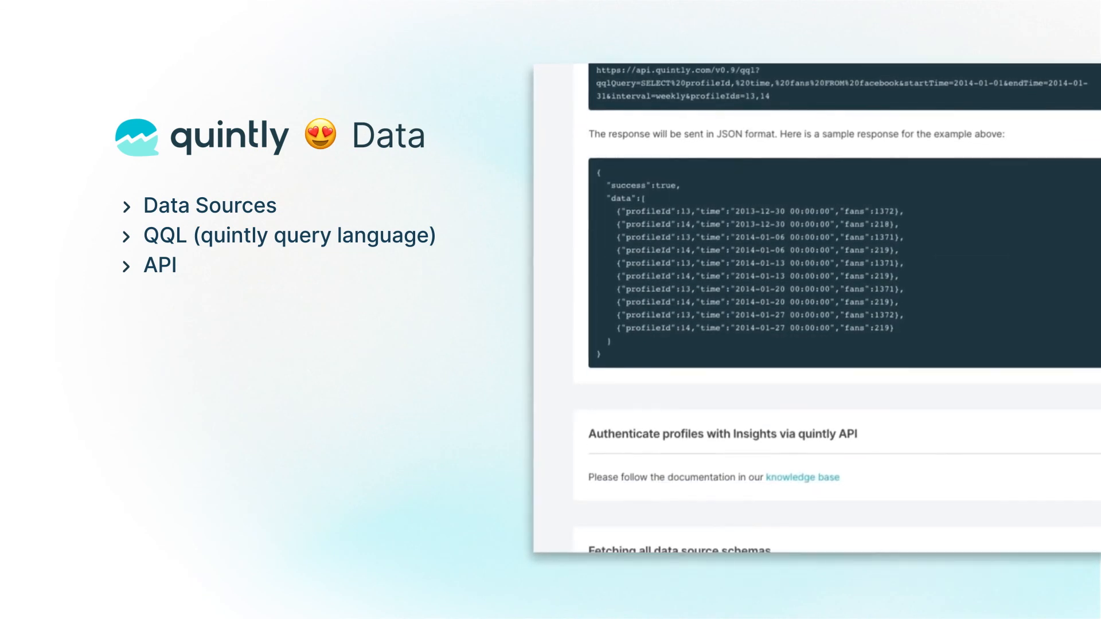
scroll("down", 3)
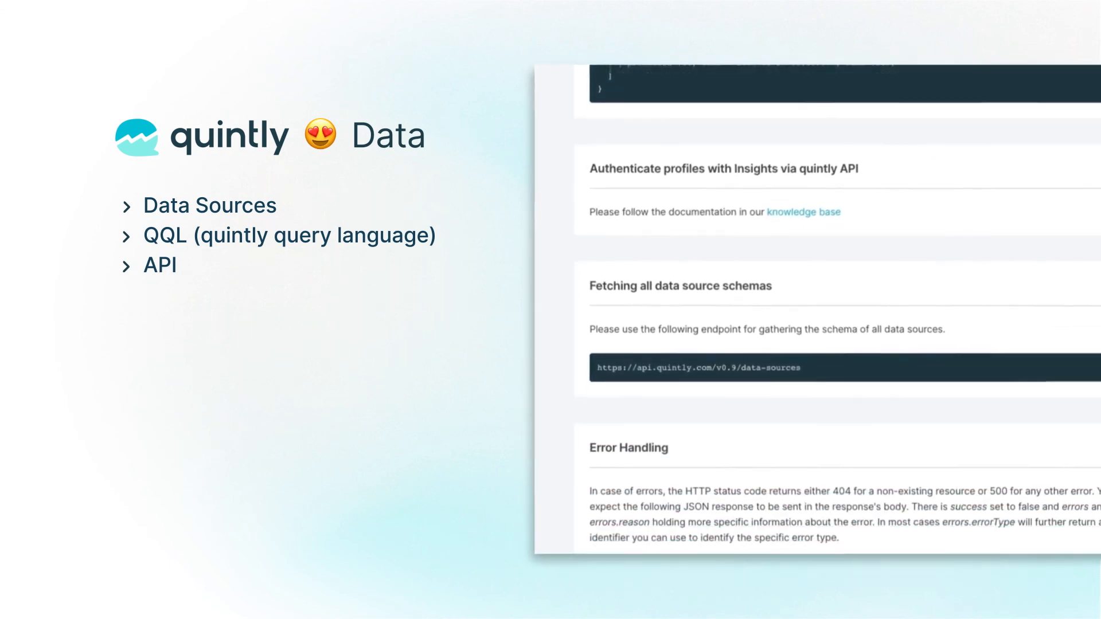
scroll("down", 3)
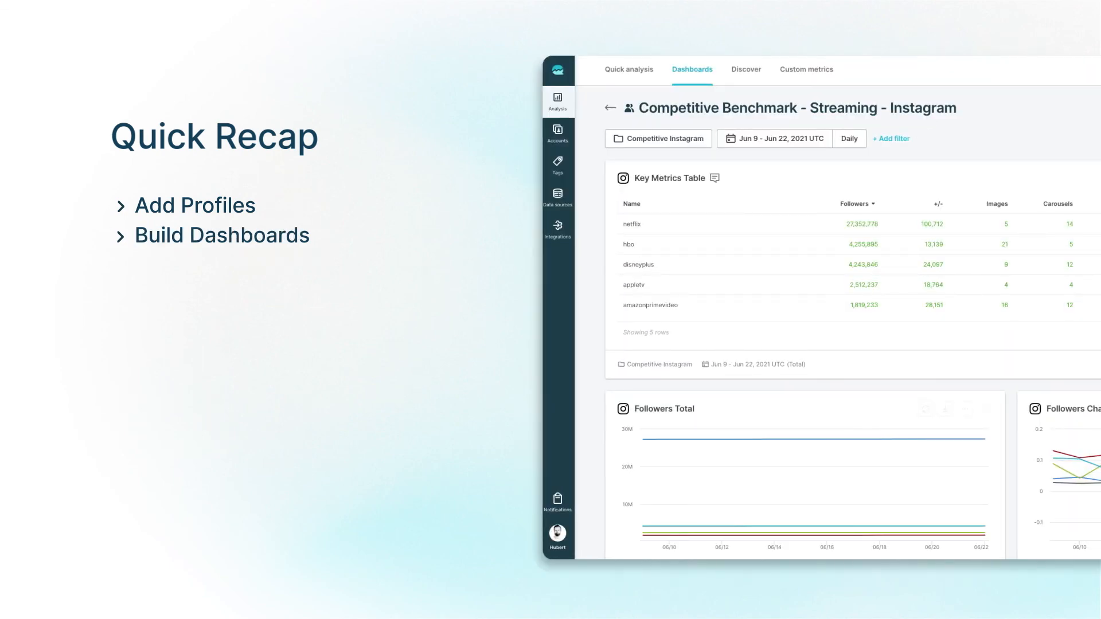
Enter the custom metric builder showing its chart type options.
left_click(805, 68)
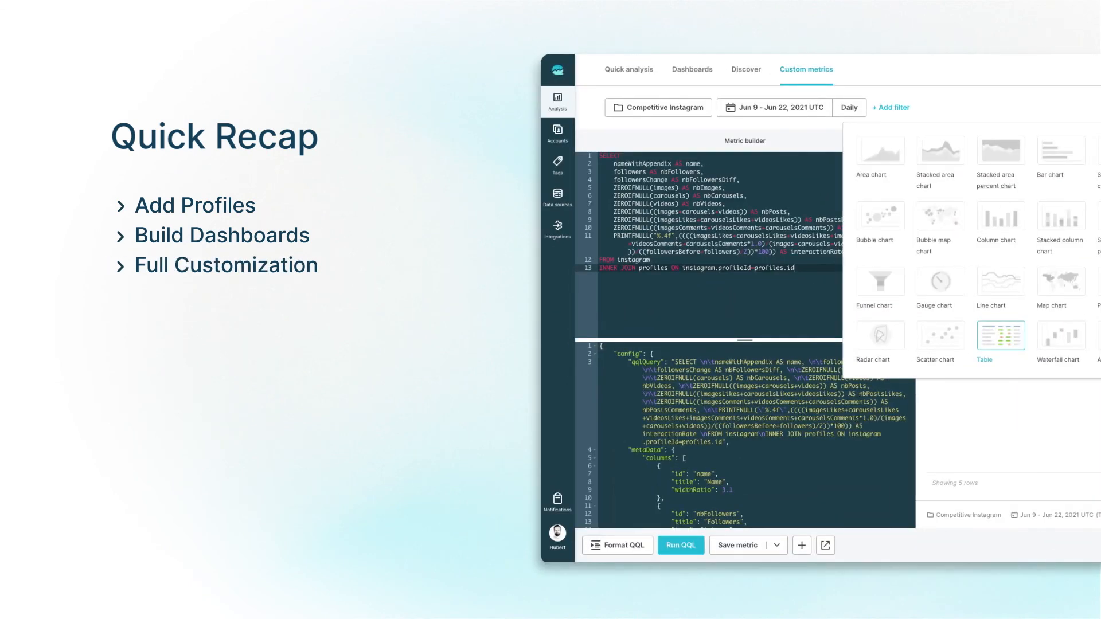